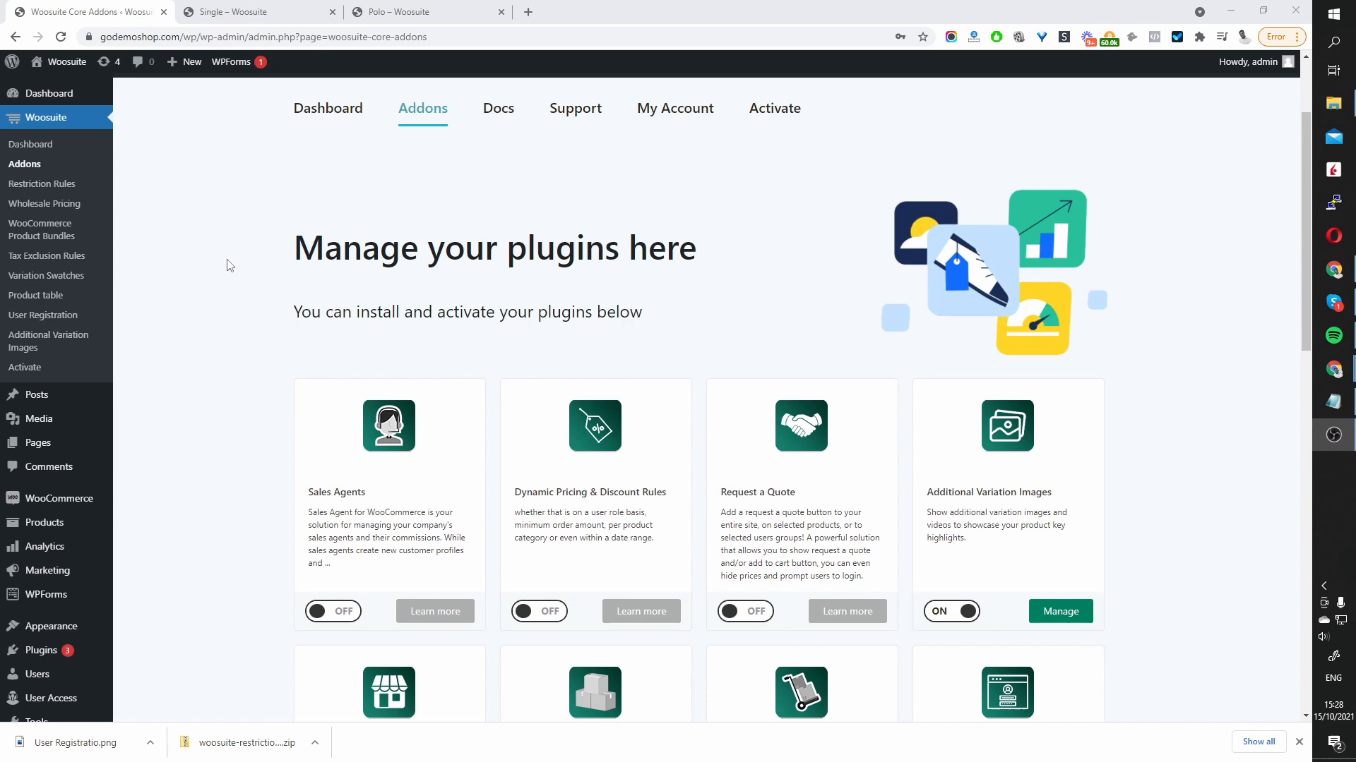
pyautogui.moveTo(208, 264)
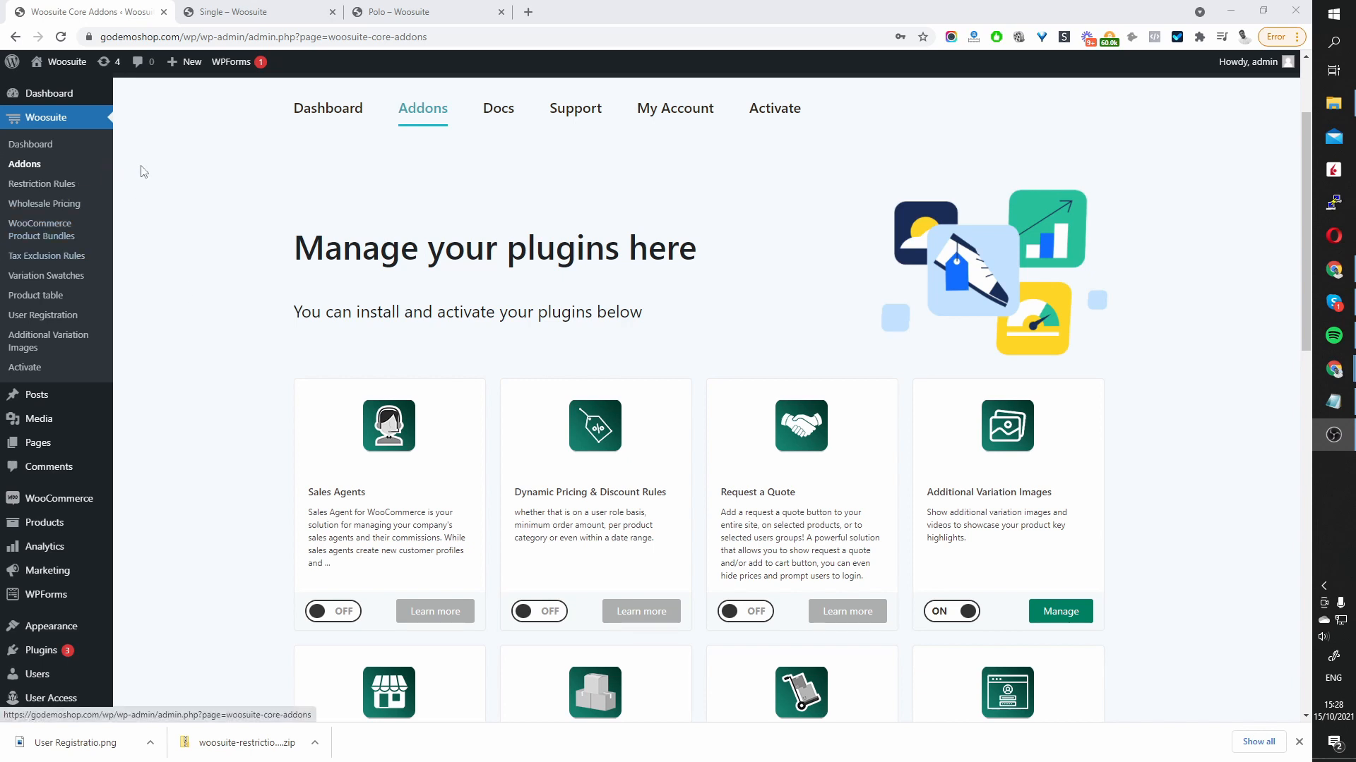
# - Toggle the Request a Quote addon ON in Woosuite Addons and open its Manage page
pyautogui.scroll(-3)
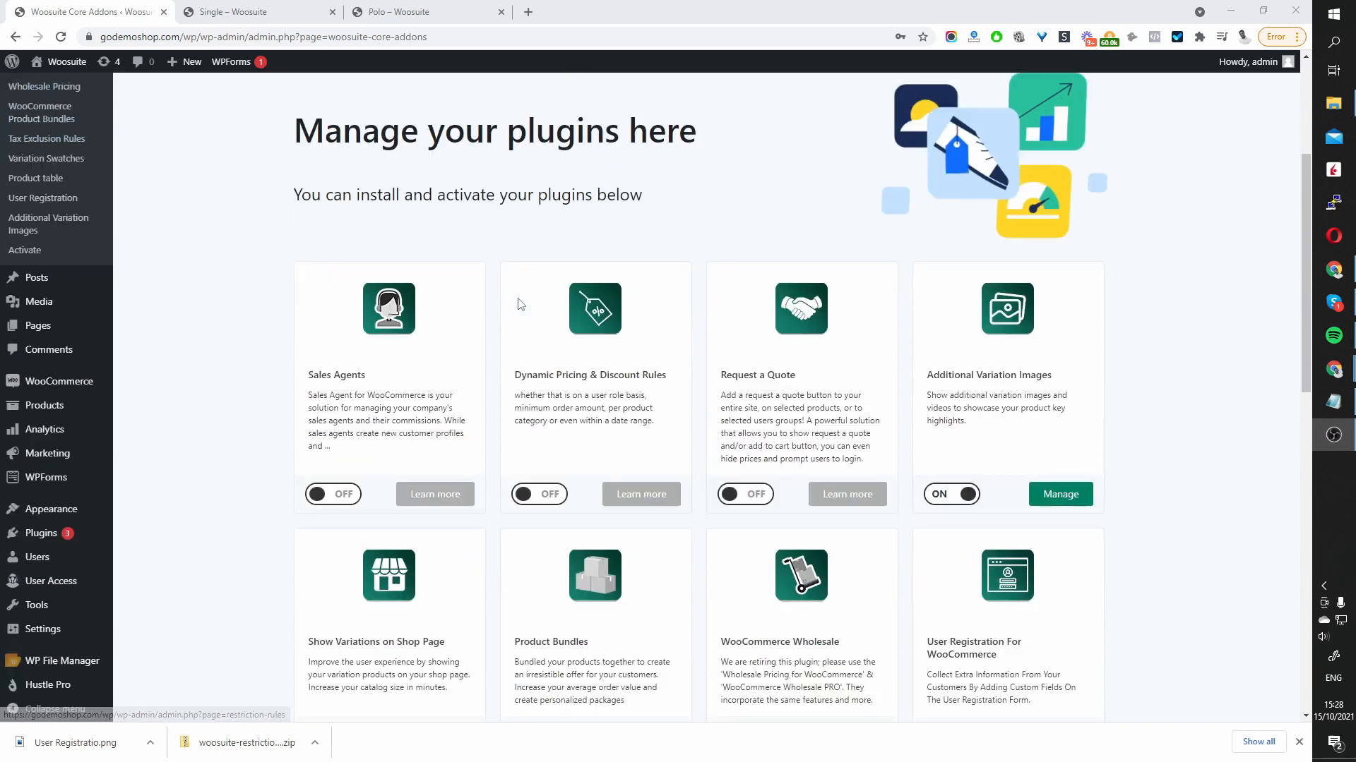
pyautogui.scroll(-3)
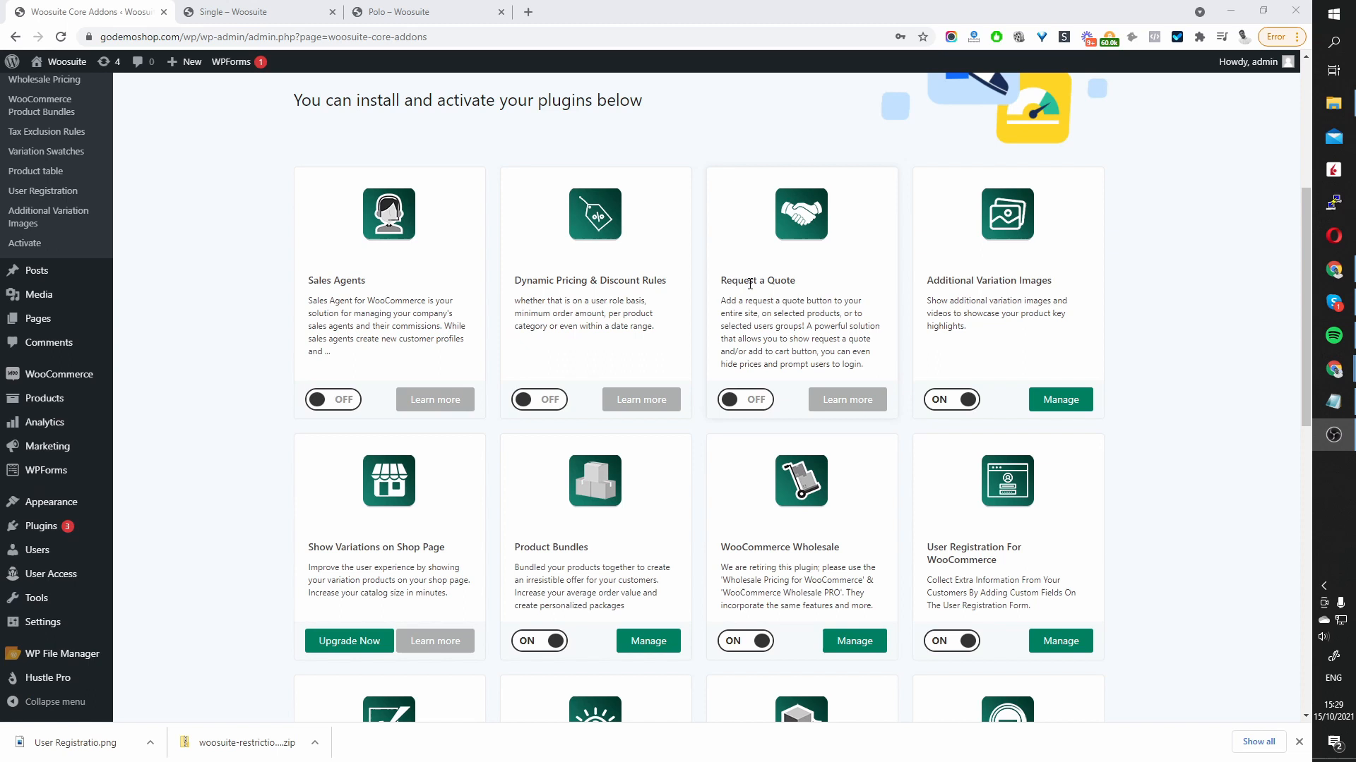
pyautogui.moveTo(782, 298)
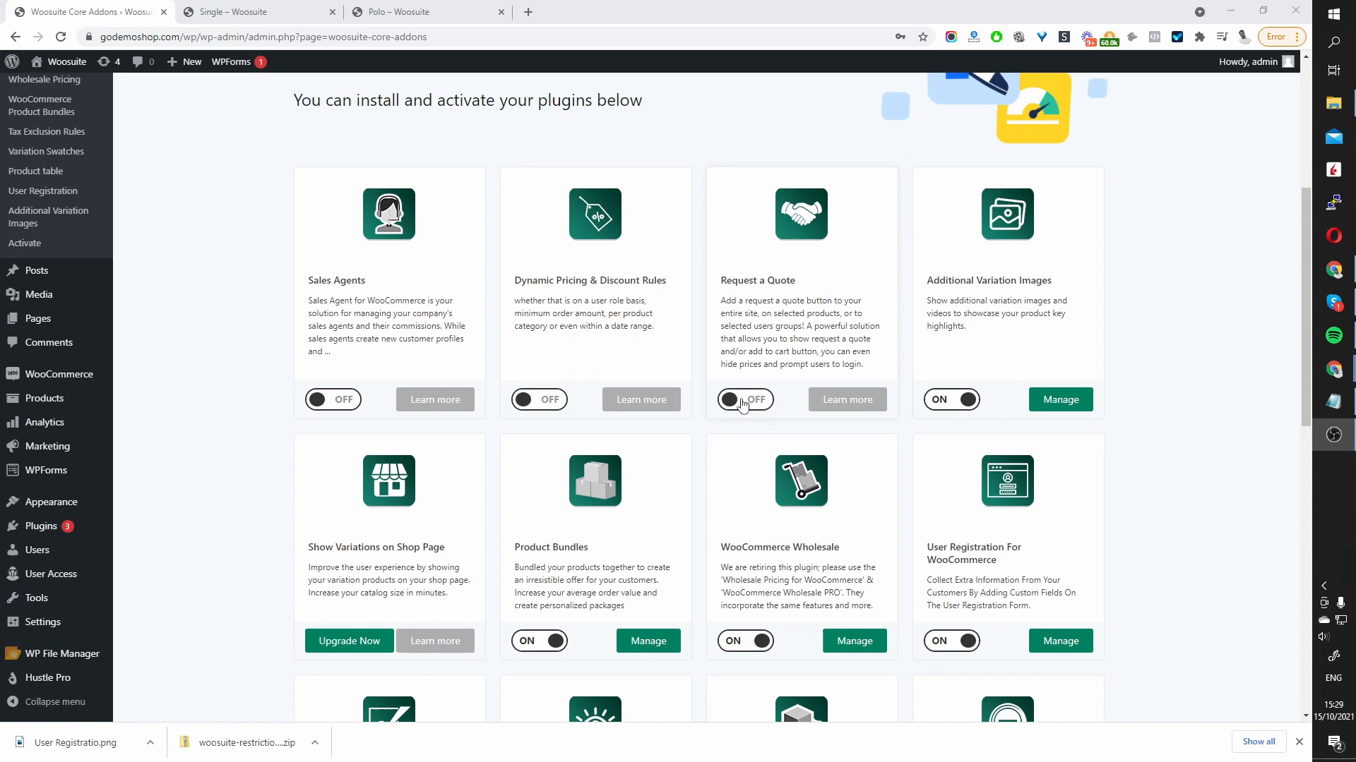
pyautogui.click(733, 400)
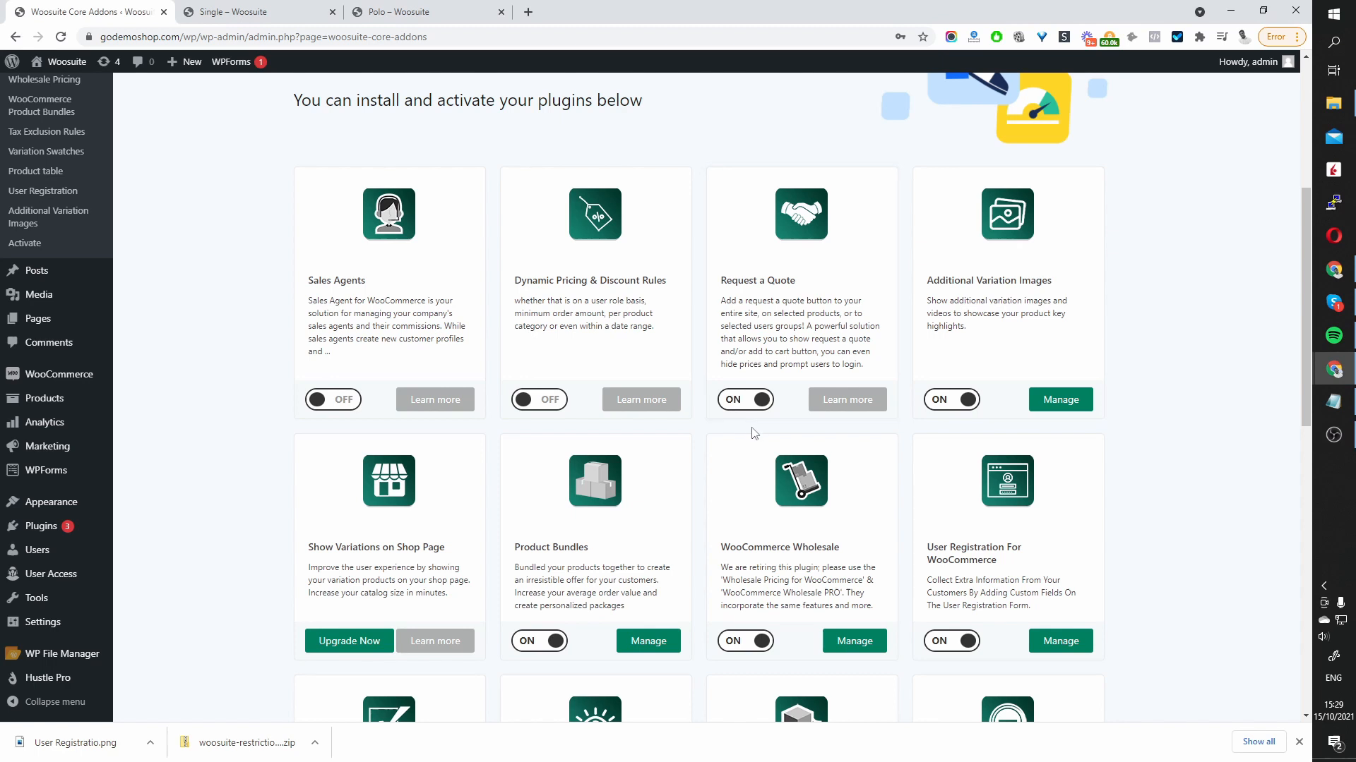
pyautogui.click(746, 400)
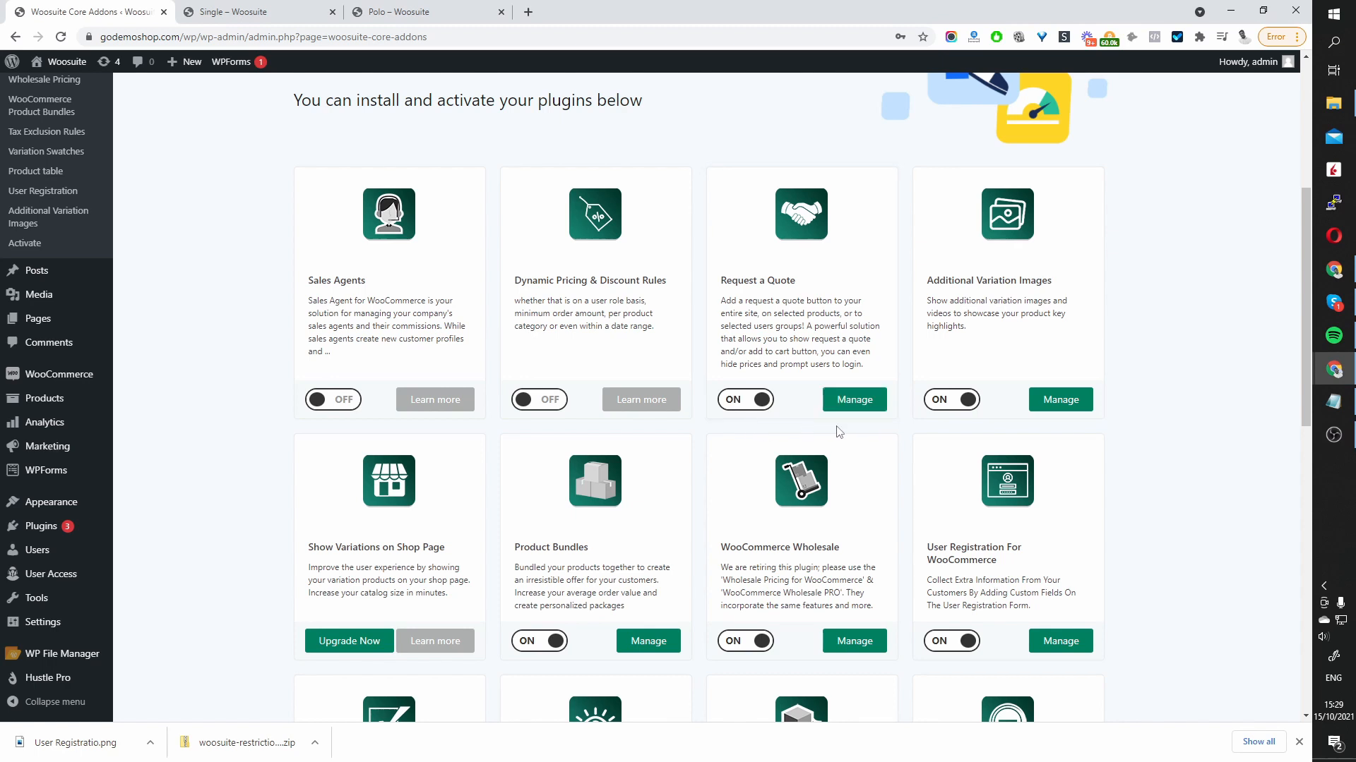
pyautogui.moveTo(854, 402)
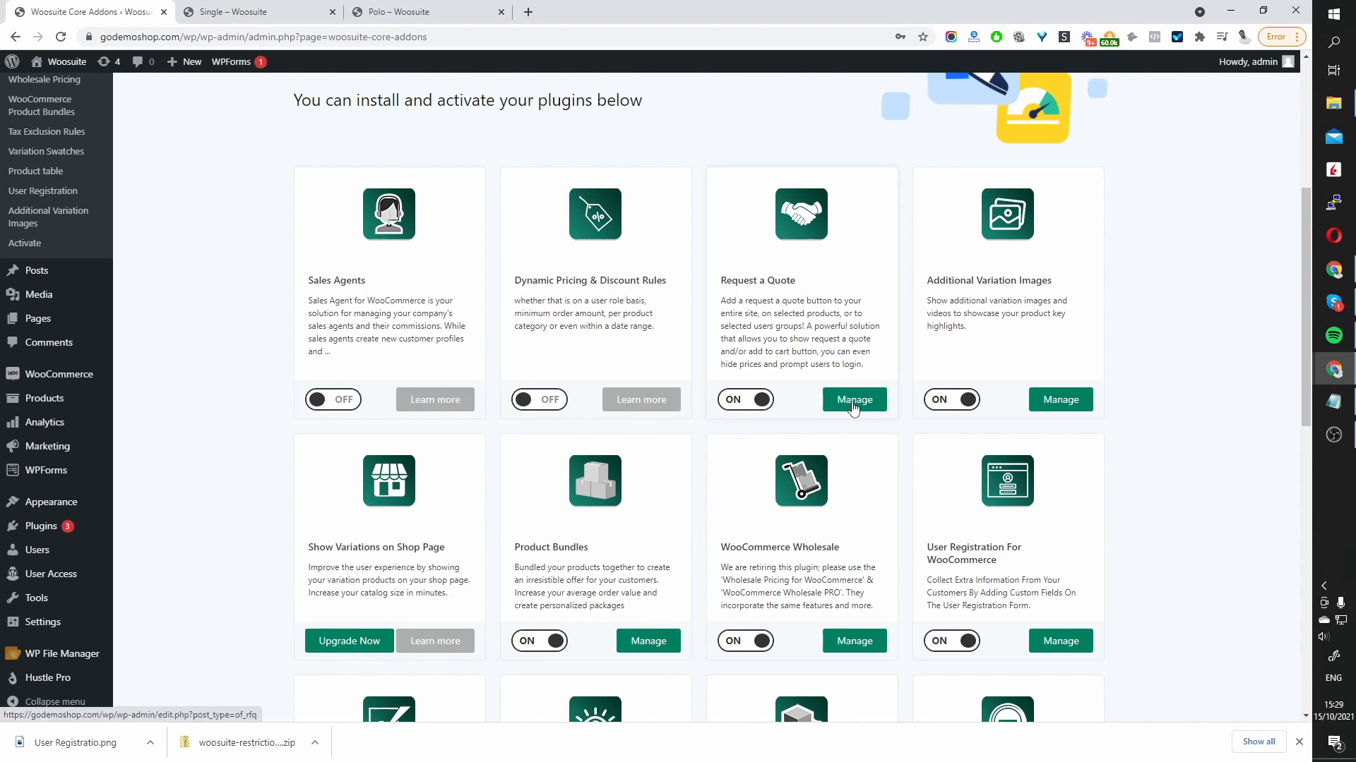
pyautogui.click(854, 399)
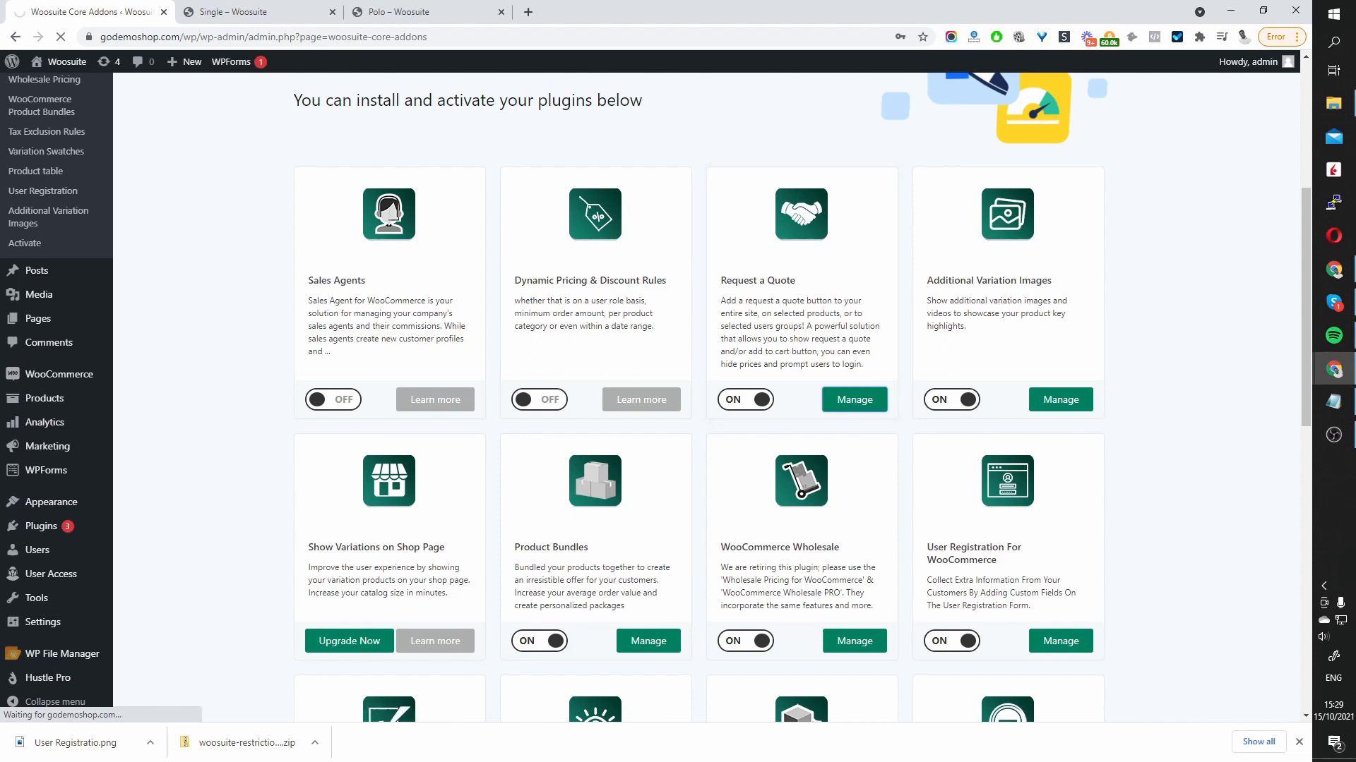
# - Check the Single and Polo product pages for price and Add to cart, then return to rules
pyautogui.click(853, 400)
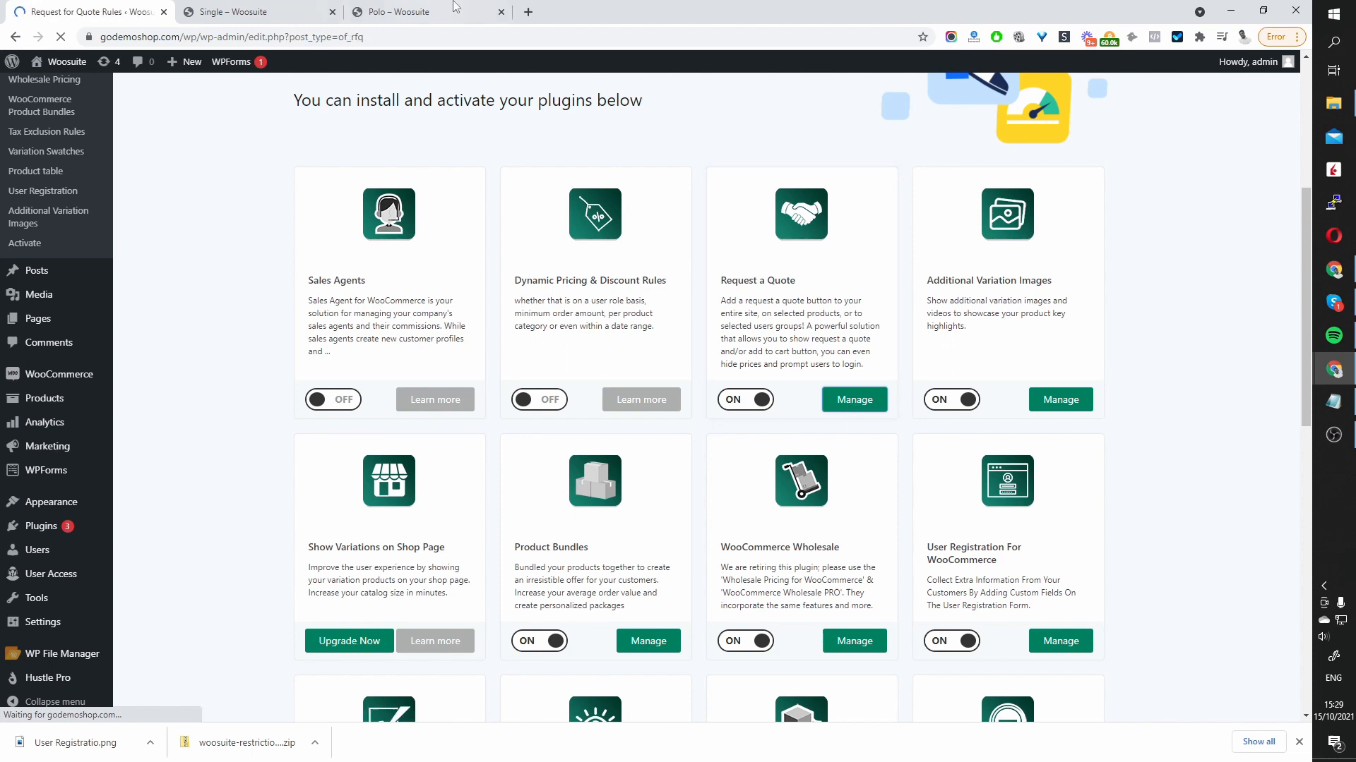
pyautogui.click(261, 12)
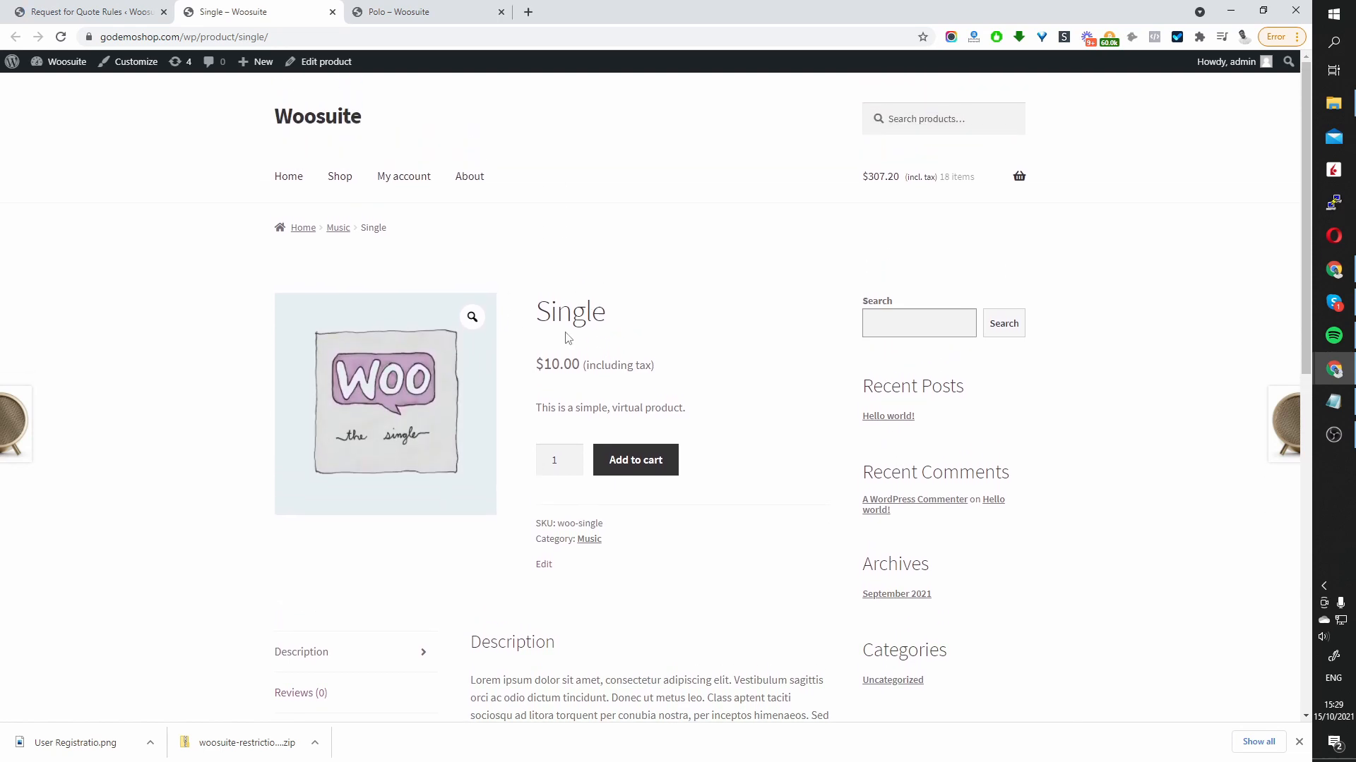
pyautogui.click(420, 12)
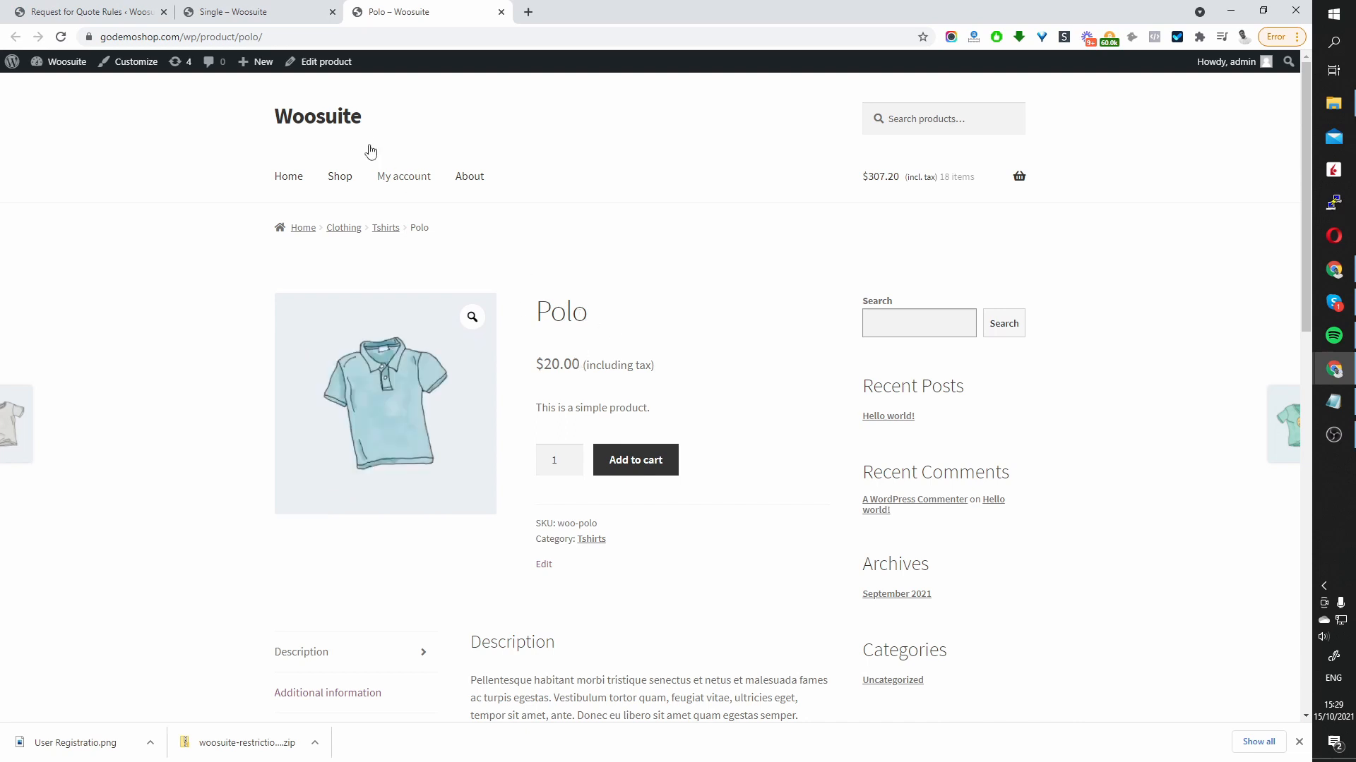
pyautogui.moveTo(264, 11)
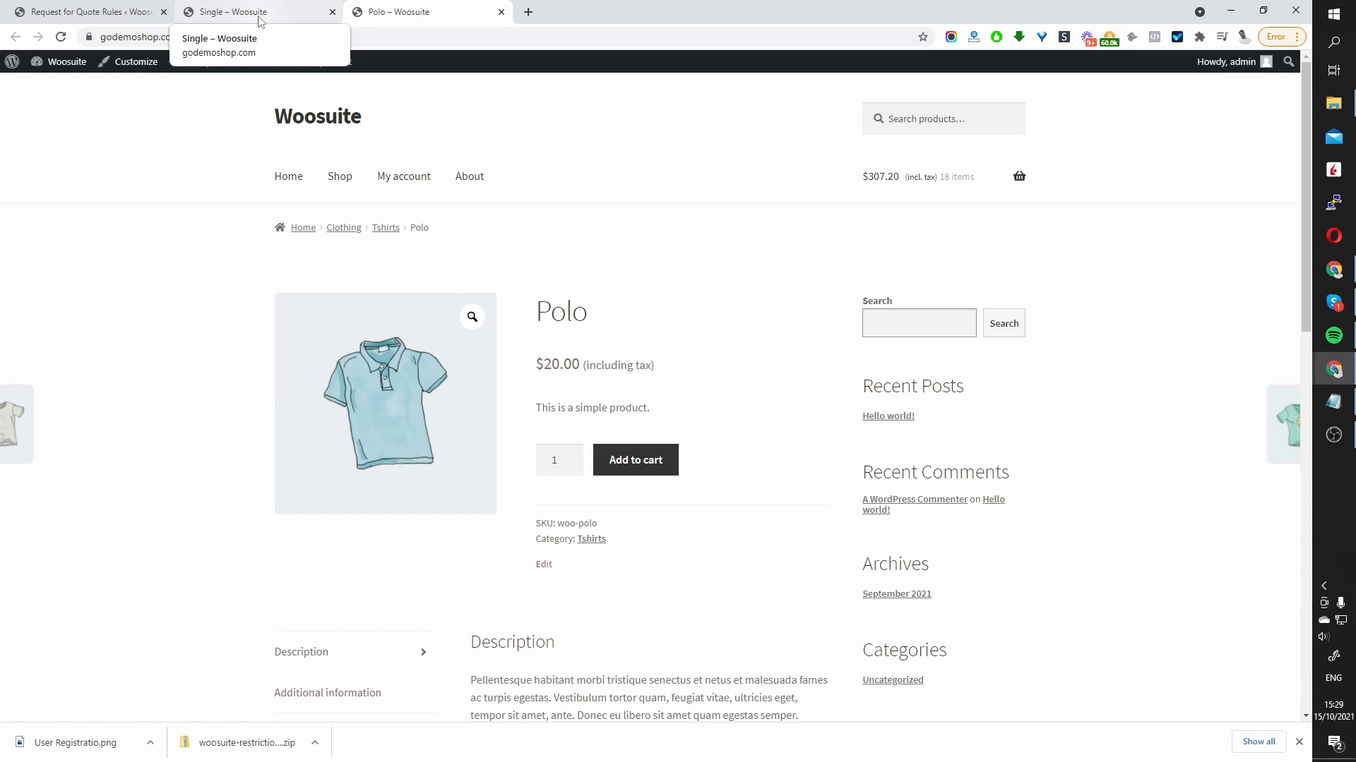
pyautogui.click(241, 11)
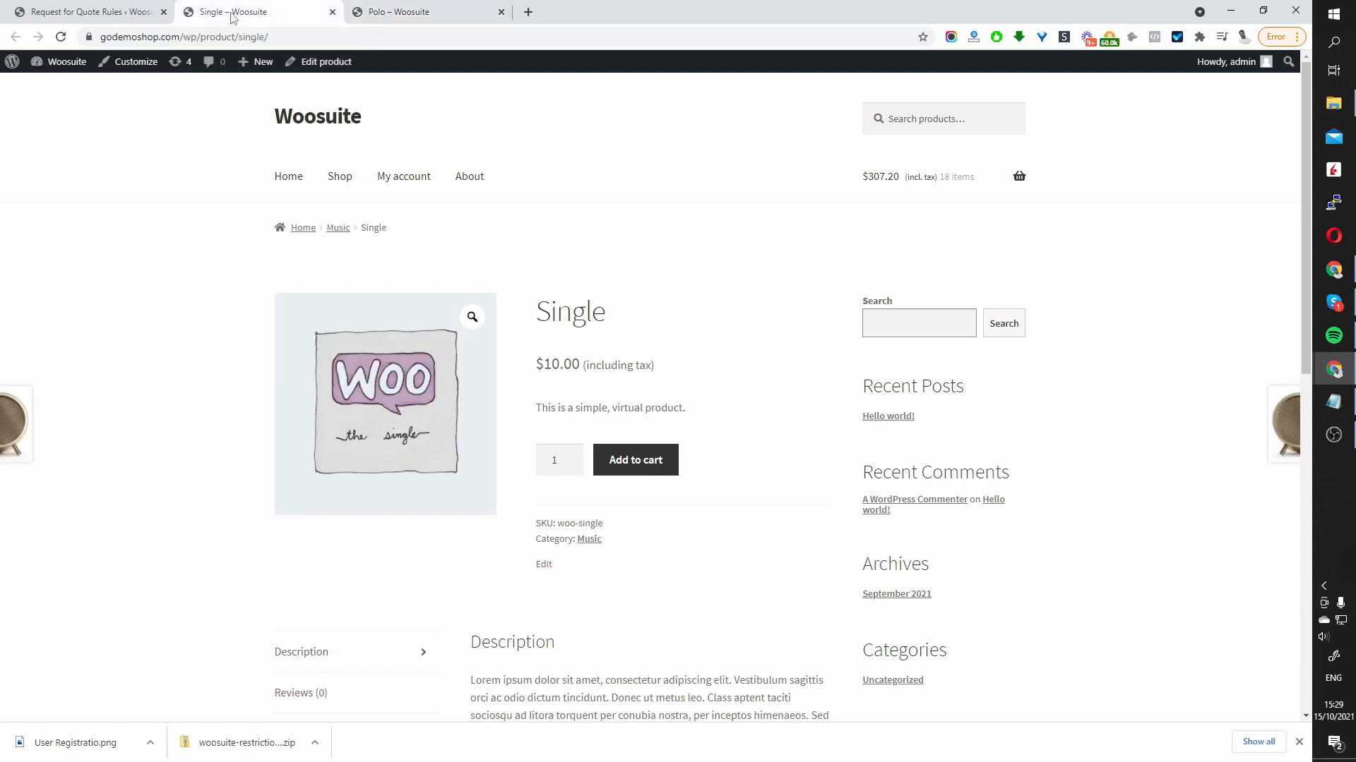
pyautogui.doubleClick(570, 312)
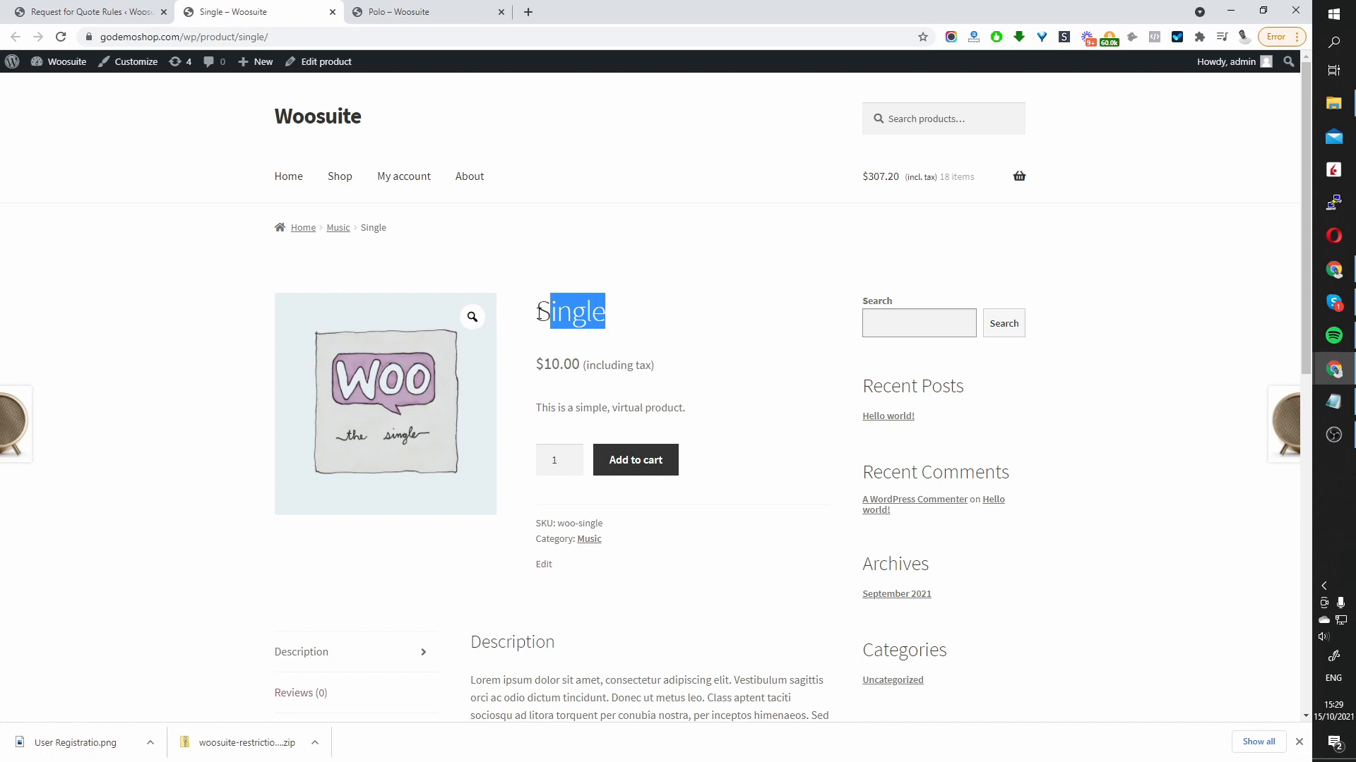
pyautogui.click(85, 11)
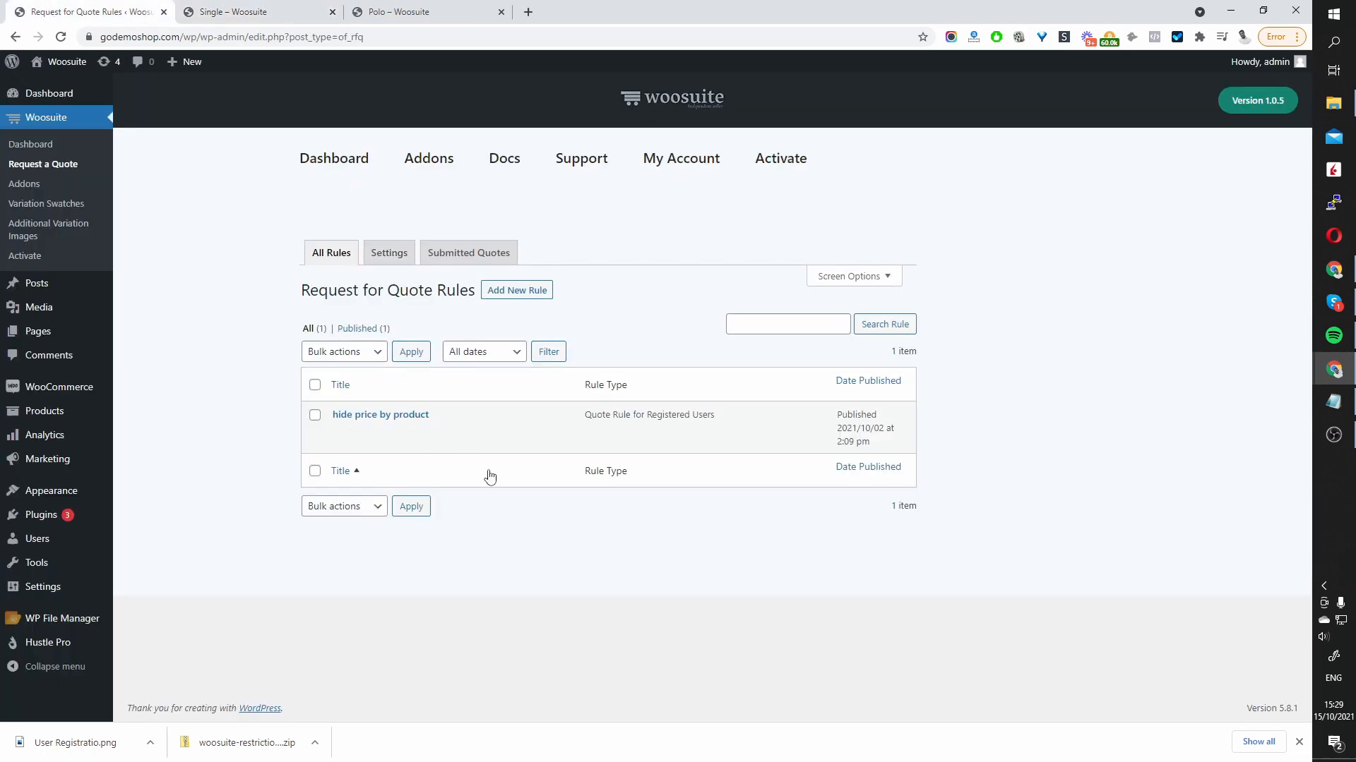
pyautogui.moveTo(428, 423)
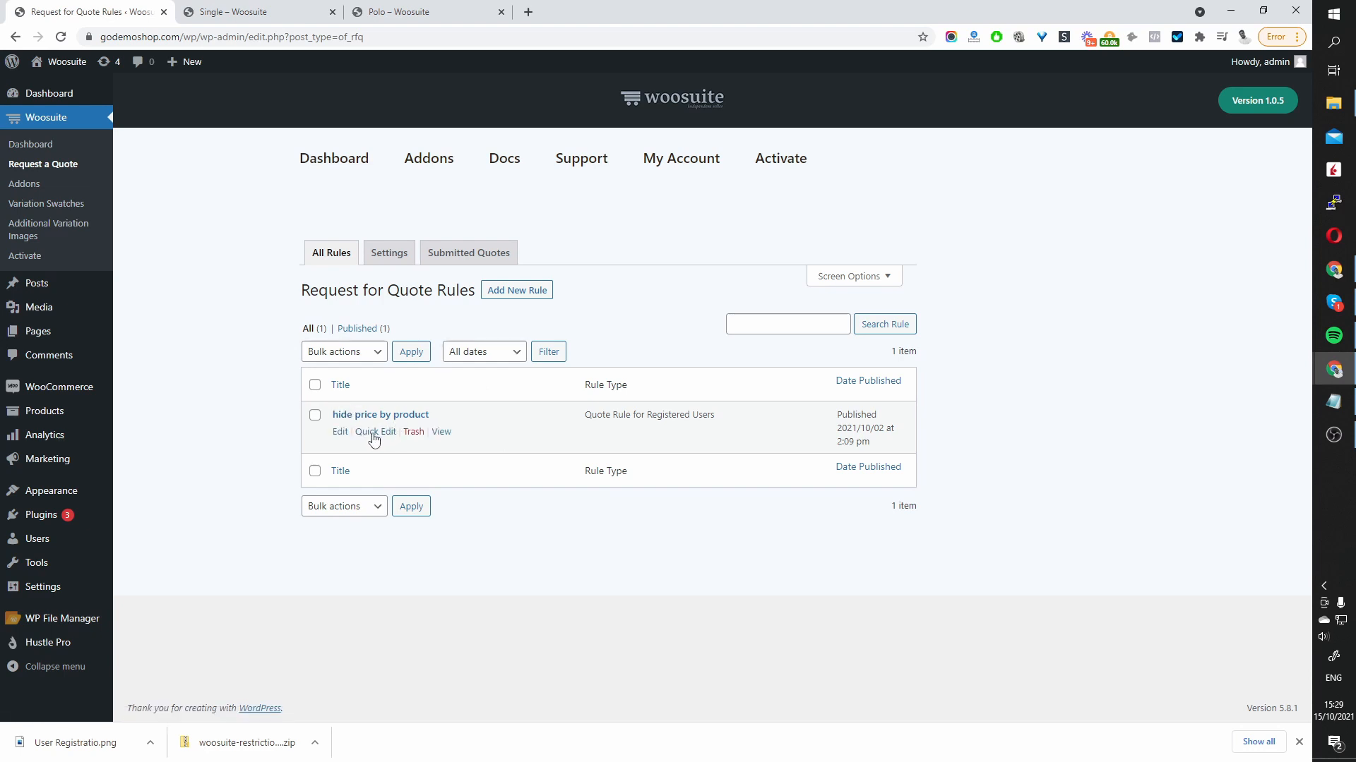
pyautogui.moveTo(498, 299)
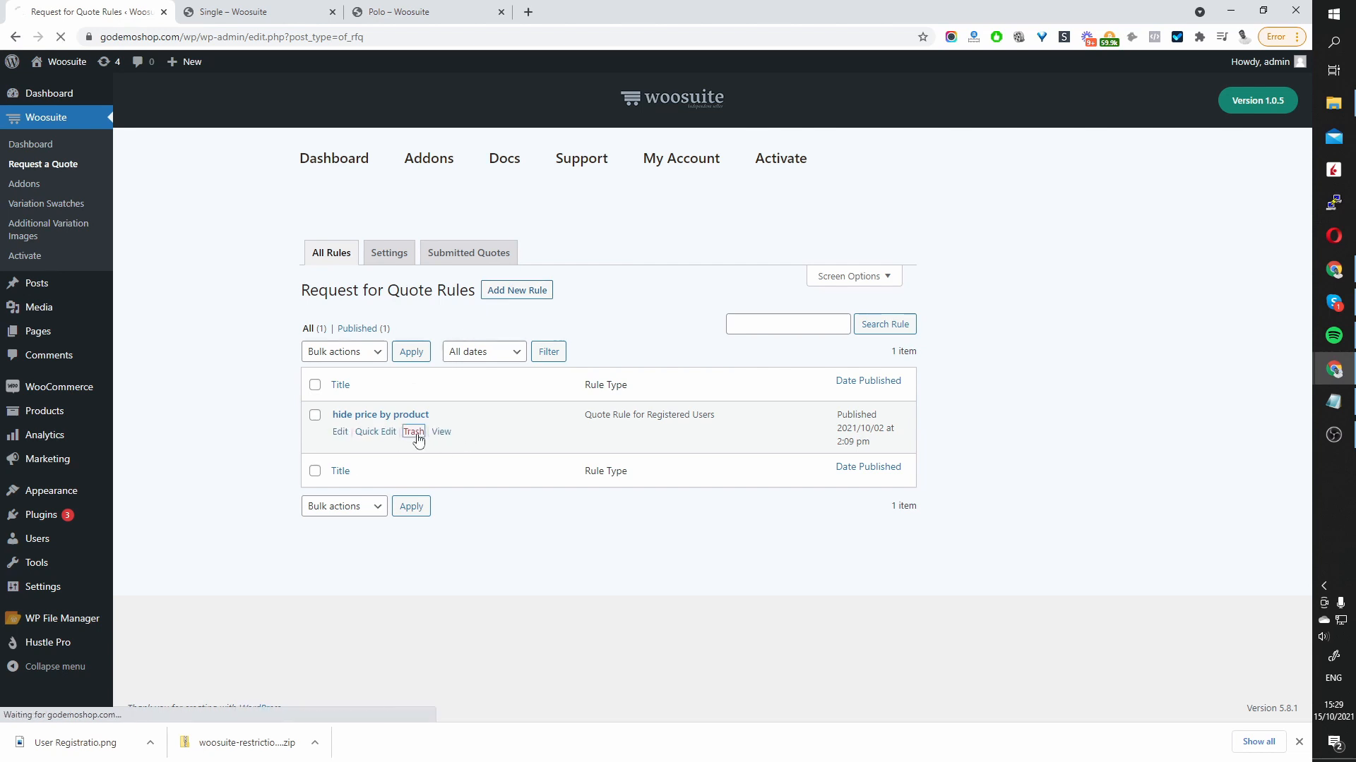
# - Trash the 'hide price by product' quote rule
pyautogui.click(412, 431)
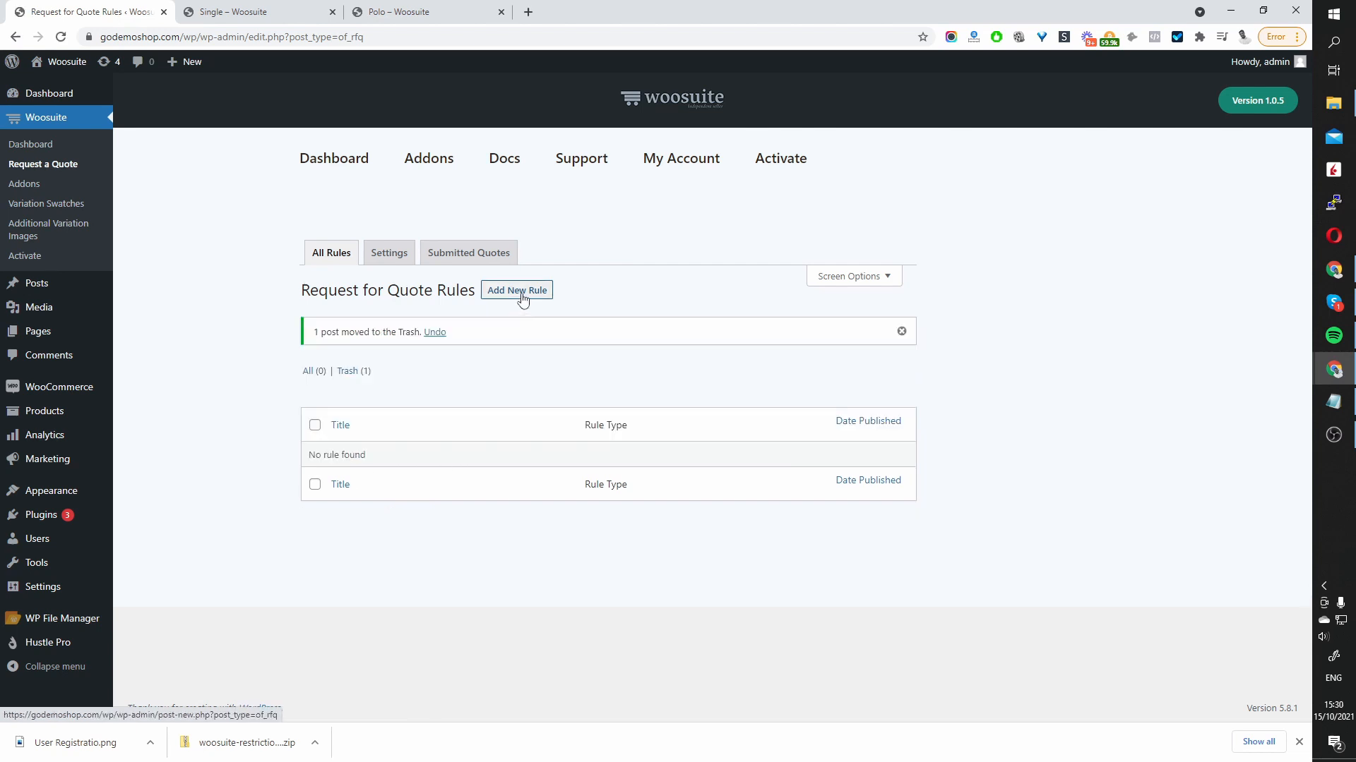
# - Add a new quote rule titled 'hide price of specfic single product'
pyautogui.click(516, 290)
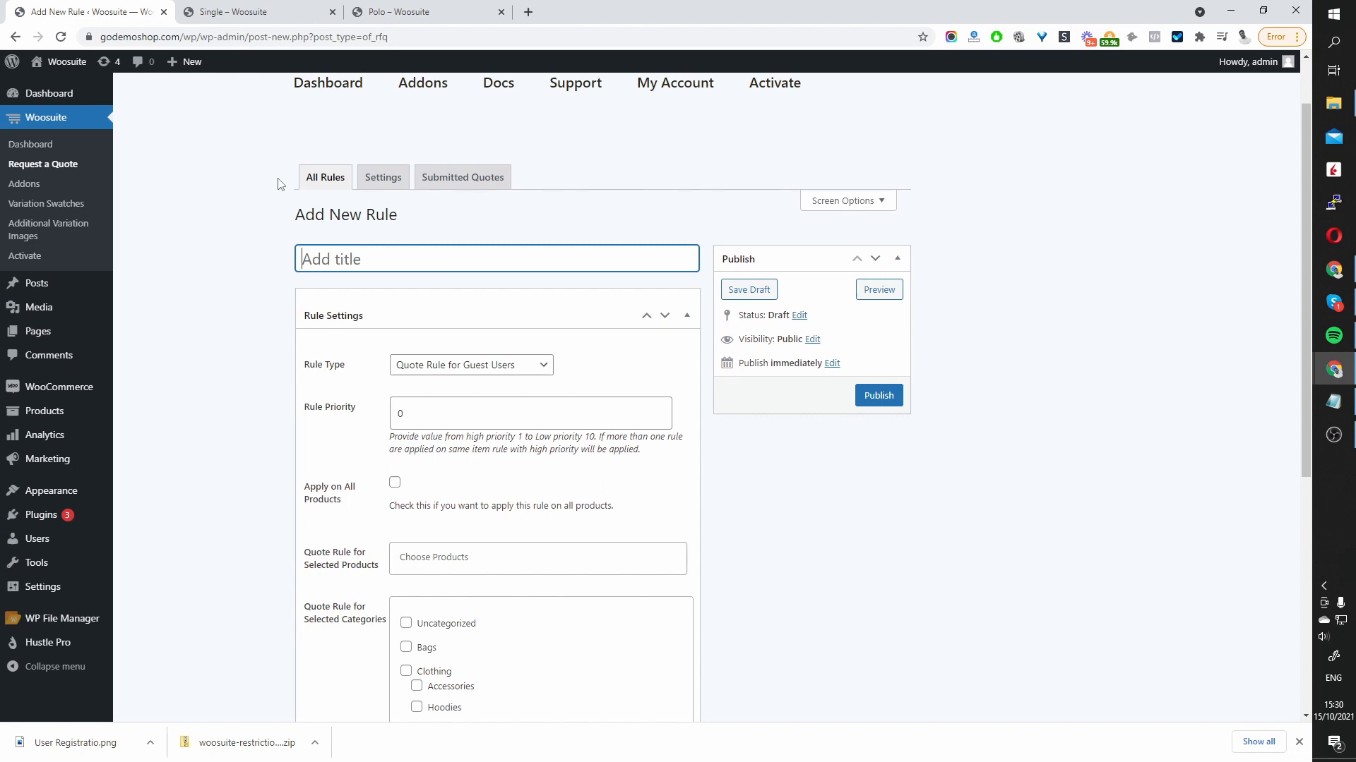
pyautogui.write('hide price')
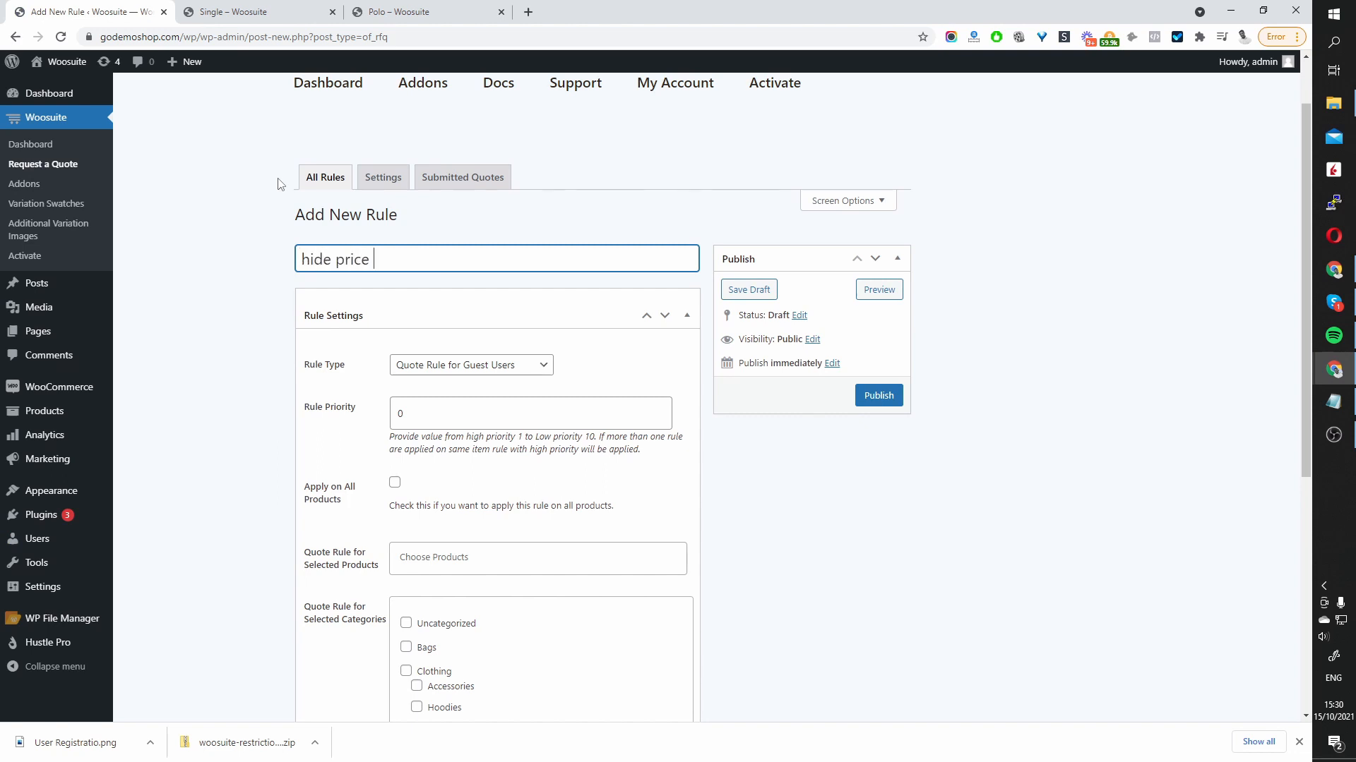
pyautogui.write('of specfic product')
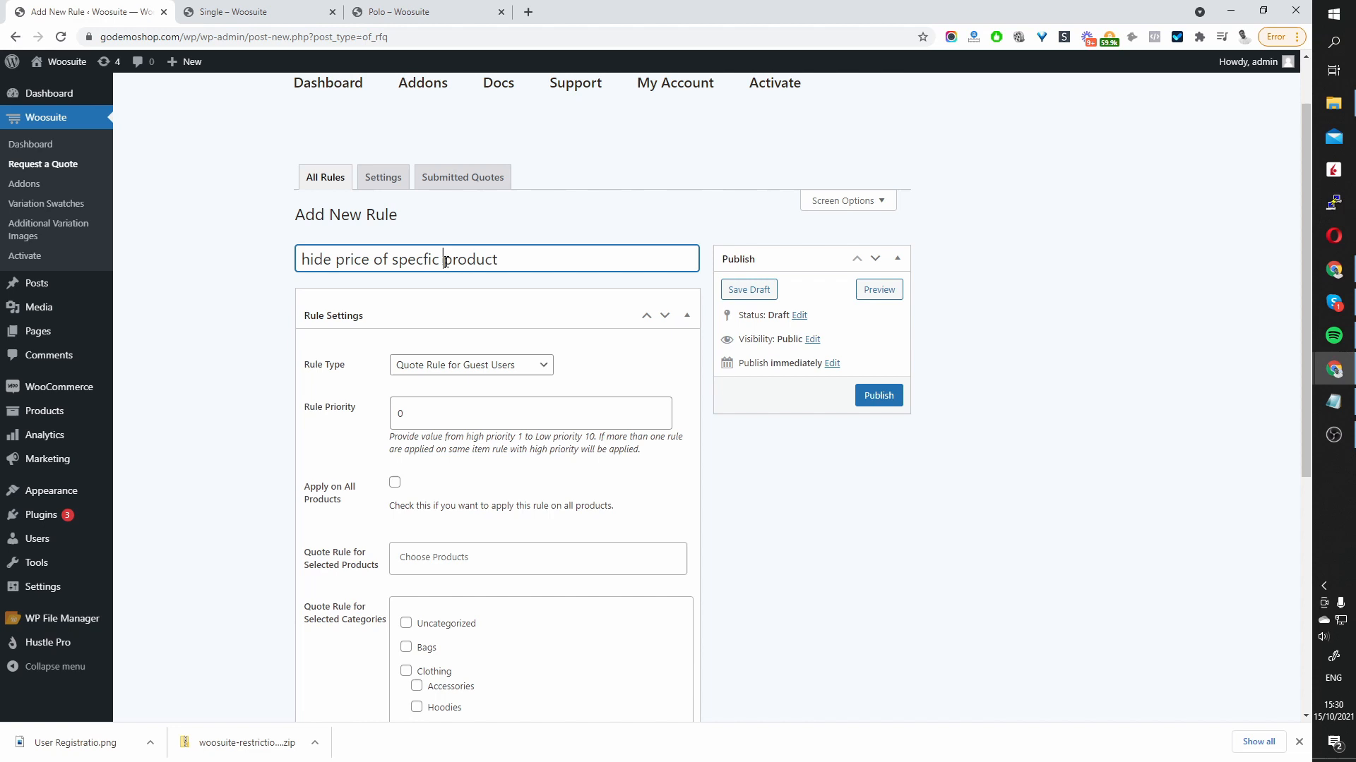
pyautogui.write('single')
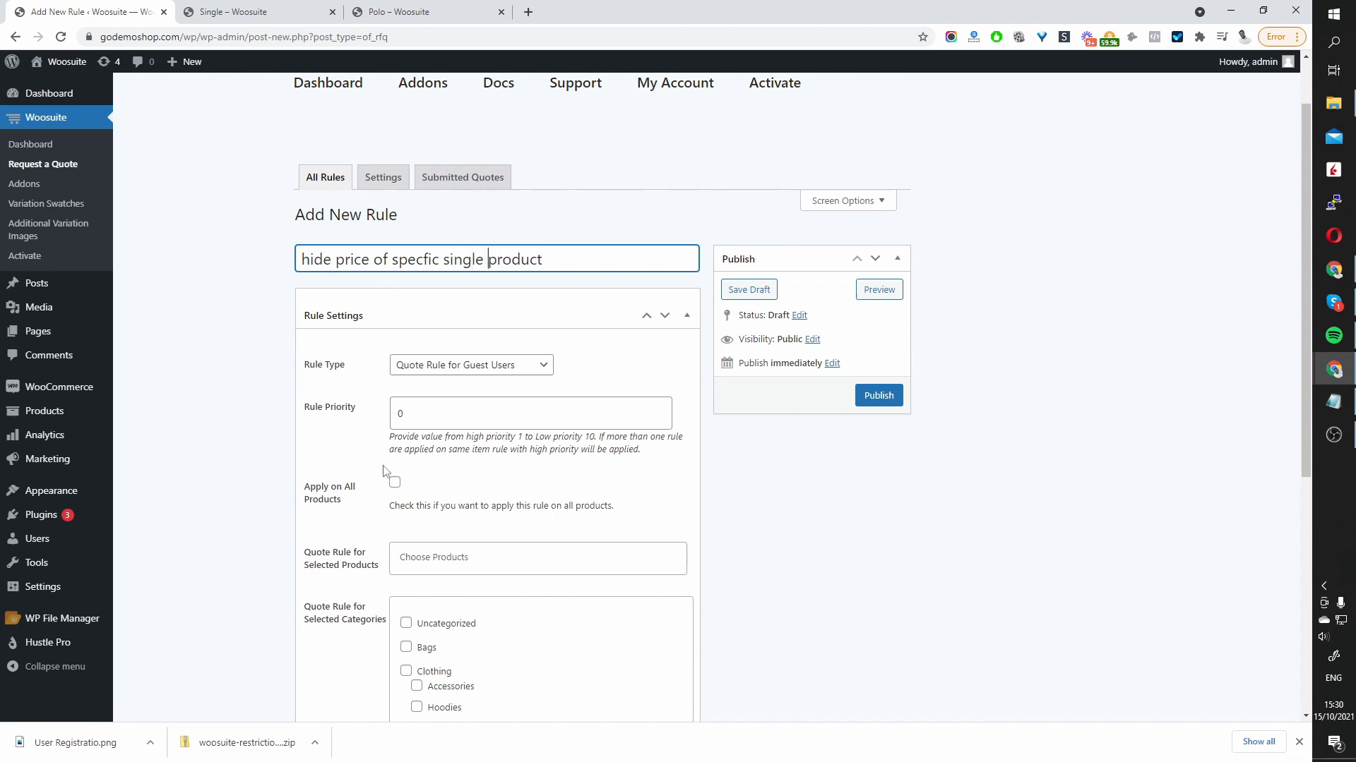
# - Set the rule type to Quote Rule for Guest Users and rule priority to 1
pyautogui.scroll(-3)
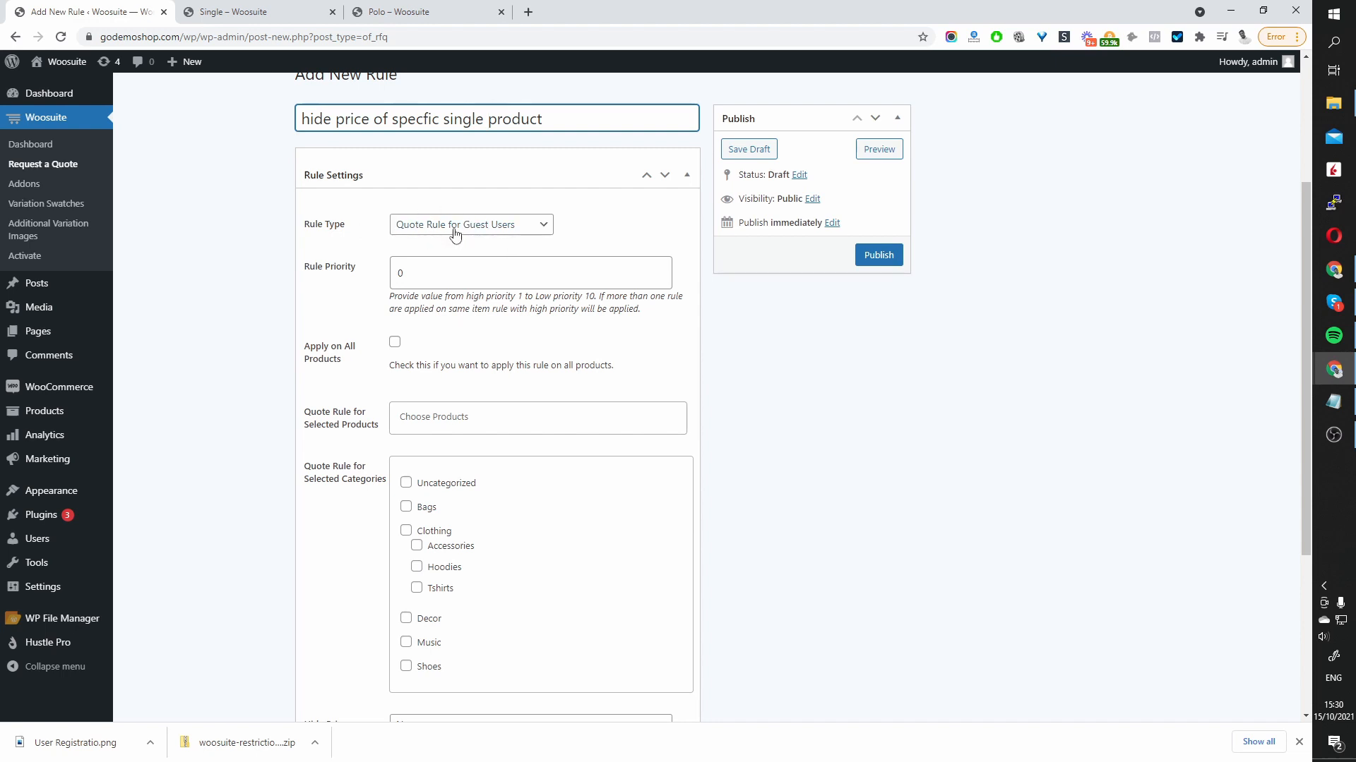
pyautogui.click(470, 225)
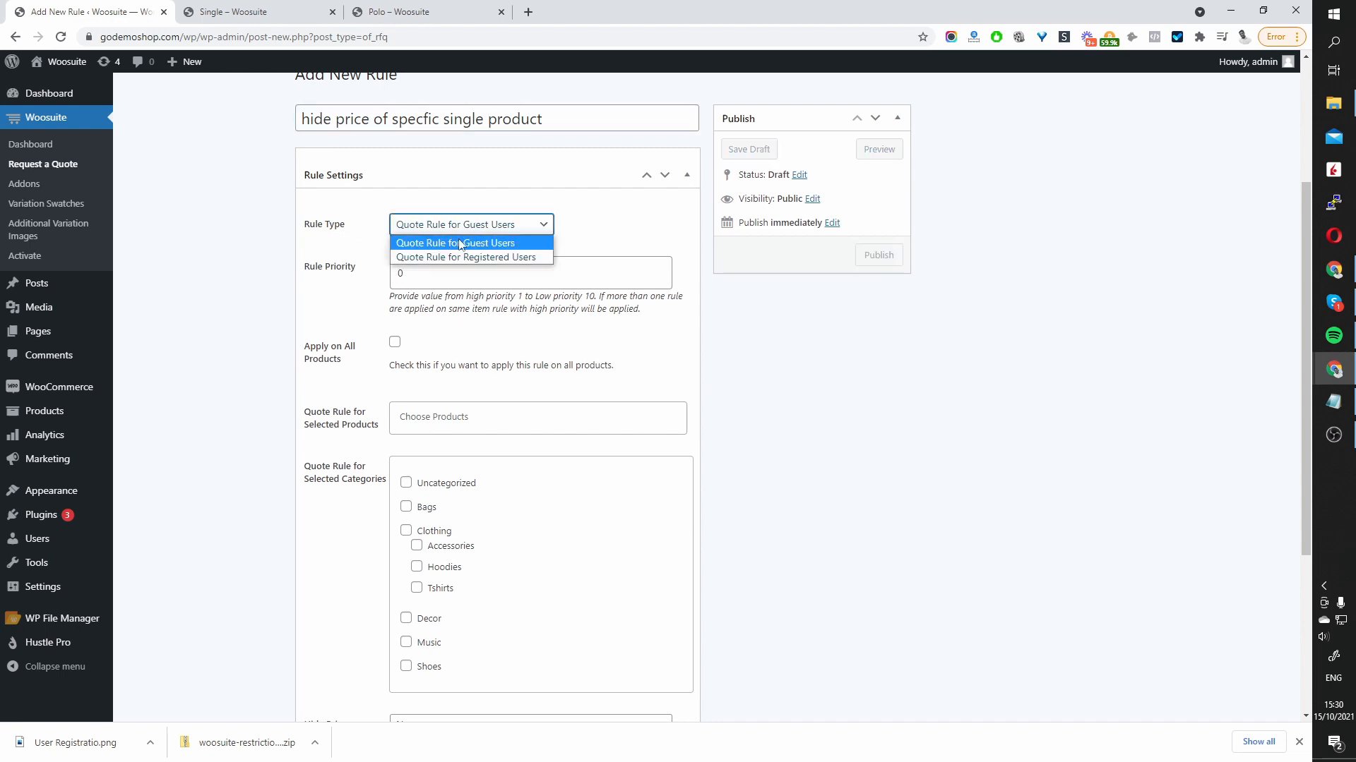
pyautogui.click(455, 243)
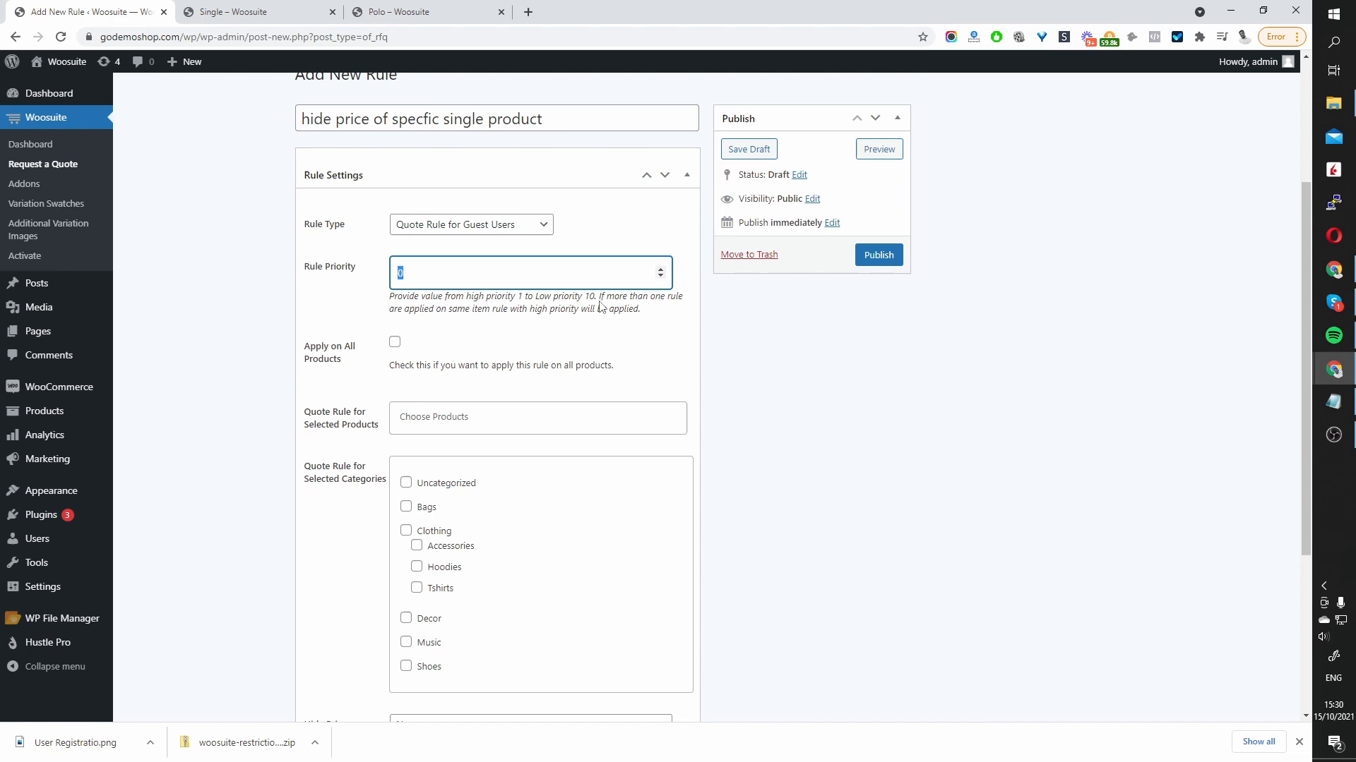
pyautogui.write('1')
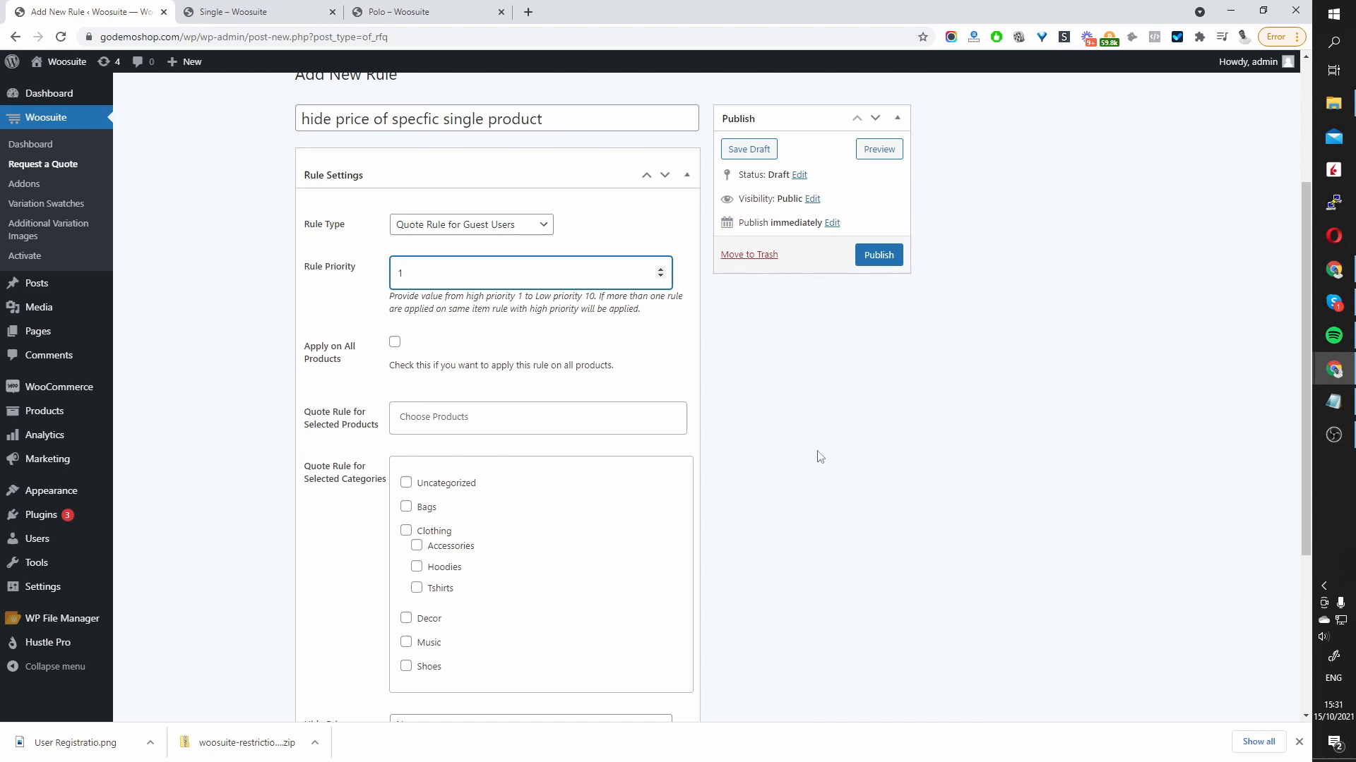
pyautogui.scroll(-3)
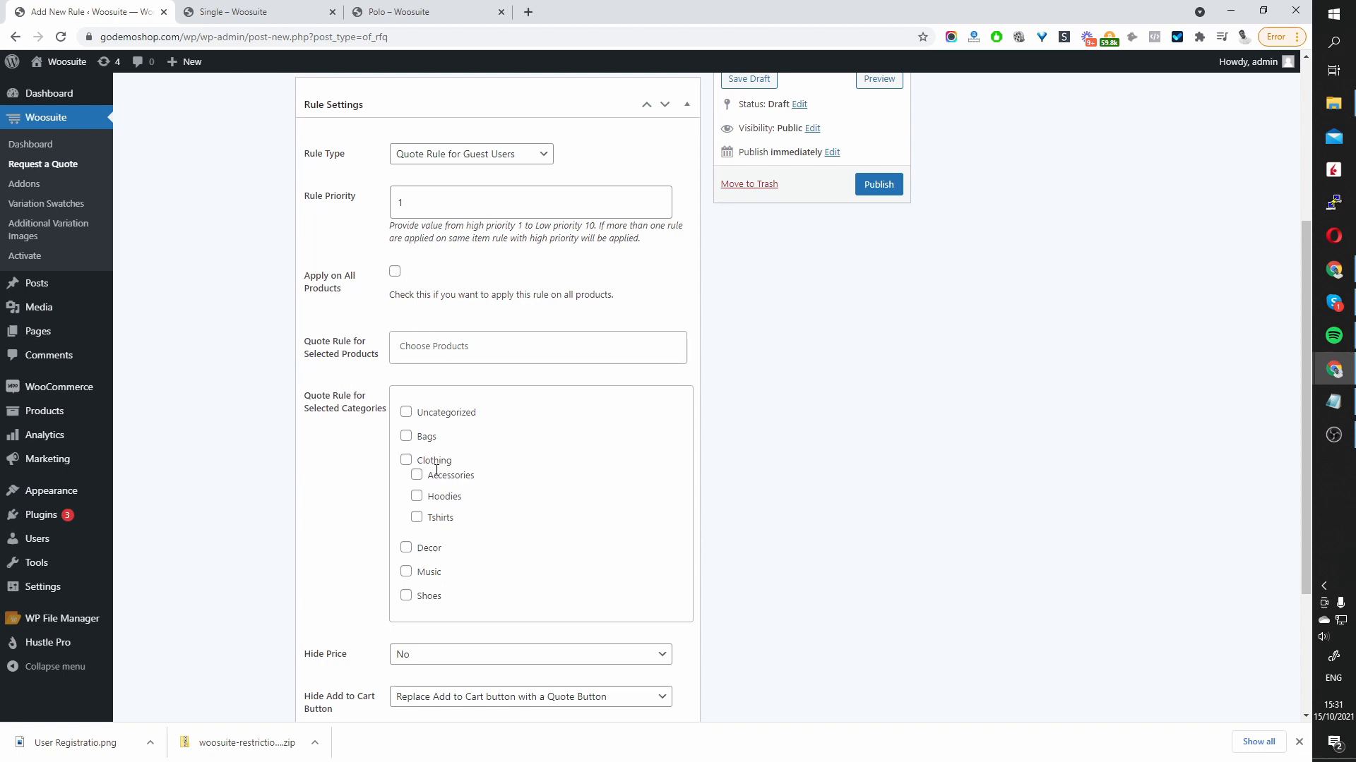
# - Search 'single' under Selected Products and add the Single product to the rule
pyautogui.click(537, 347)
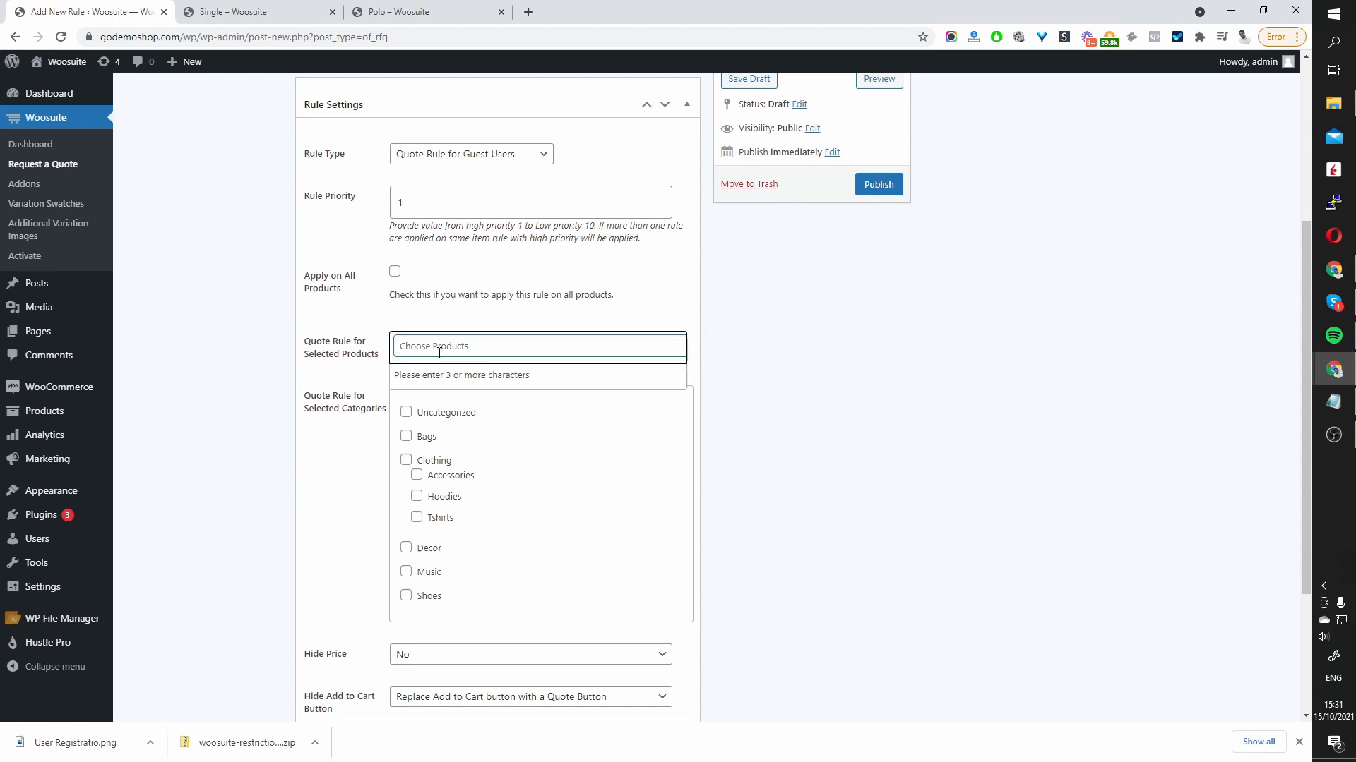
pyautogui.write('s')
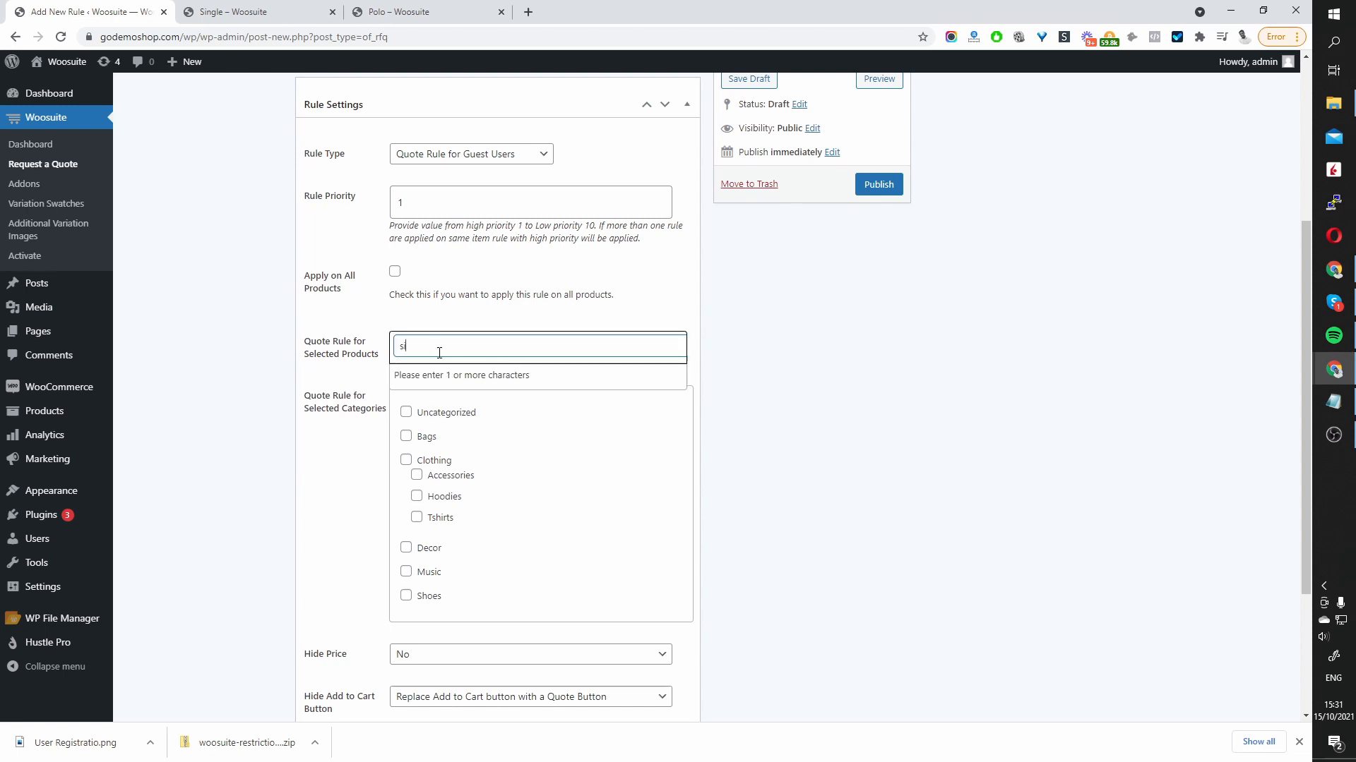
pyautogui.write('ingle')
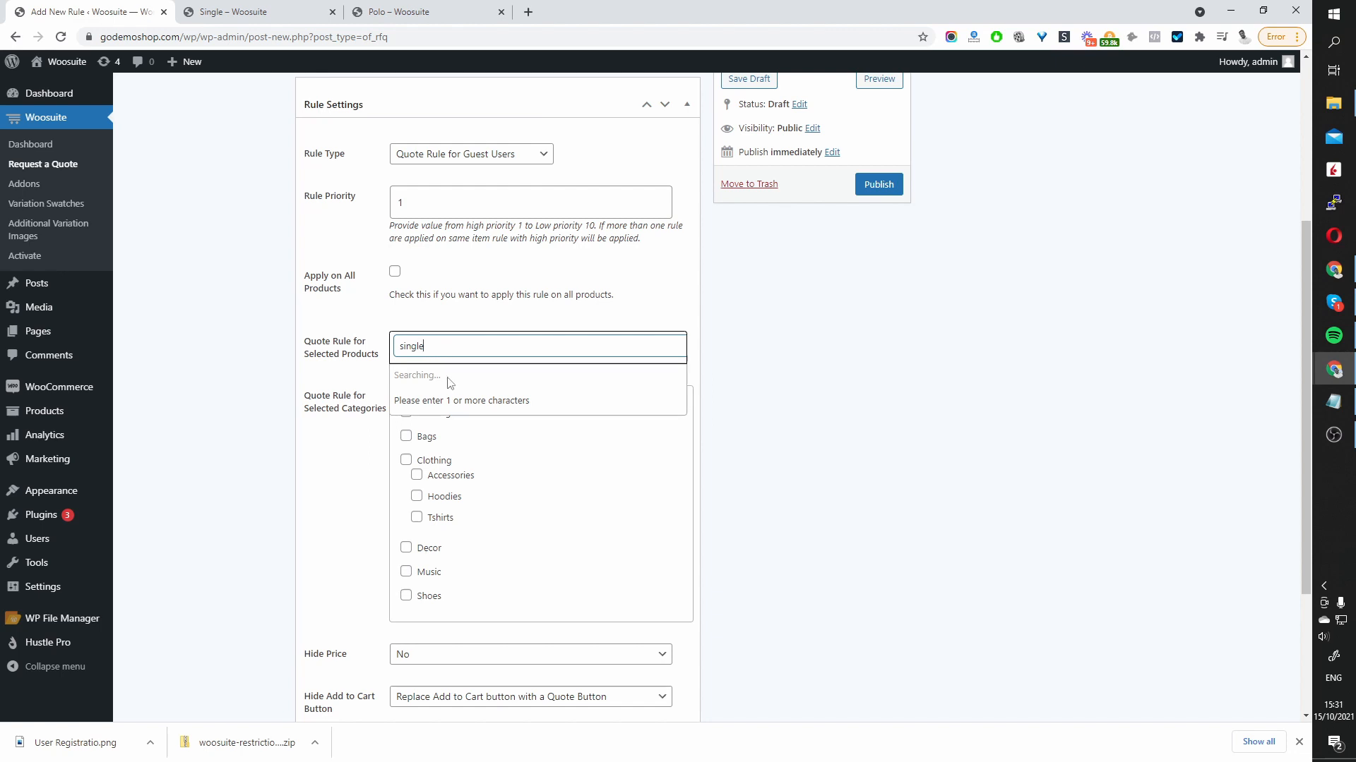
pyautogui.moveTo(440, 376)
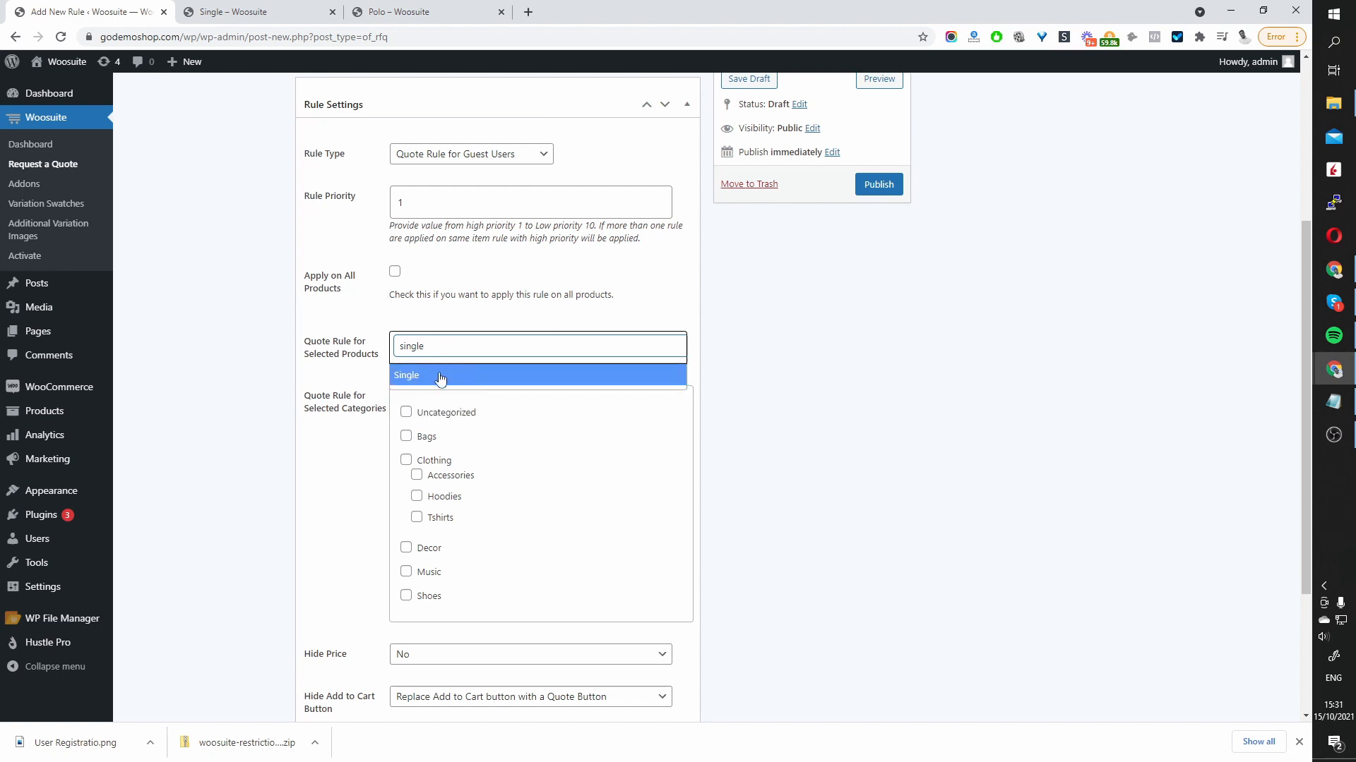
pyautogui.click(432, 375)
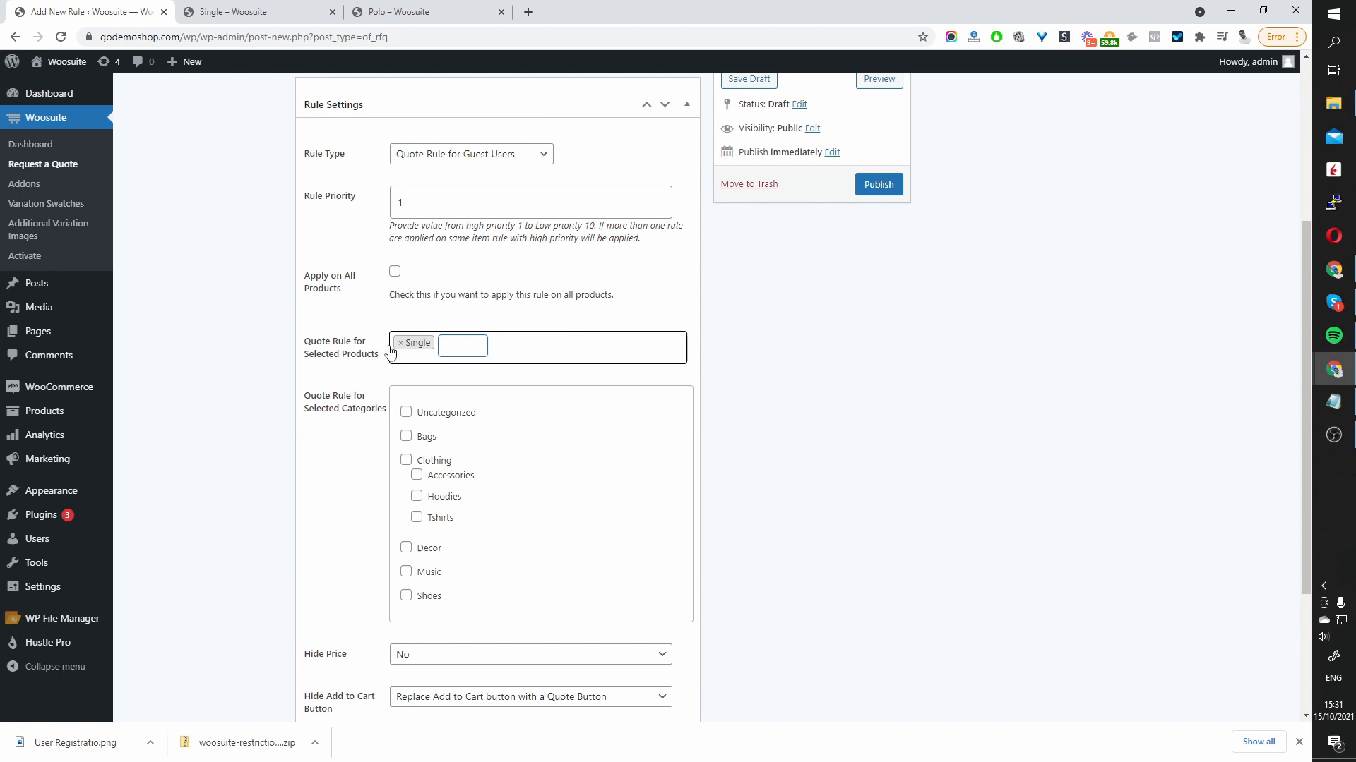
pyautogui.scroll(-3)
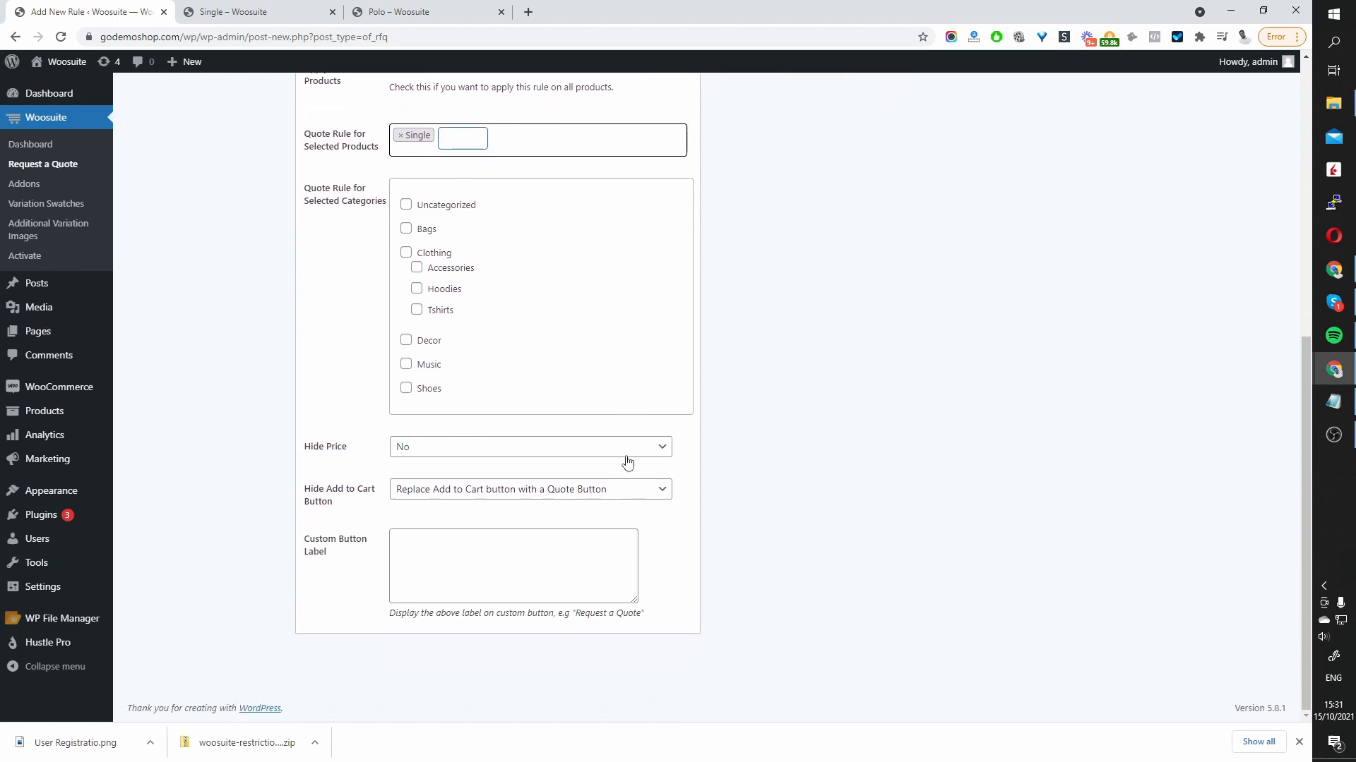
pyautogui.moveTo(442, 459)
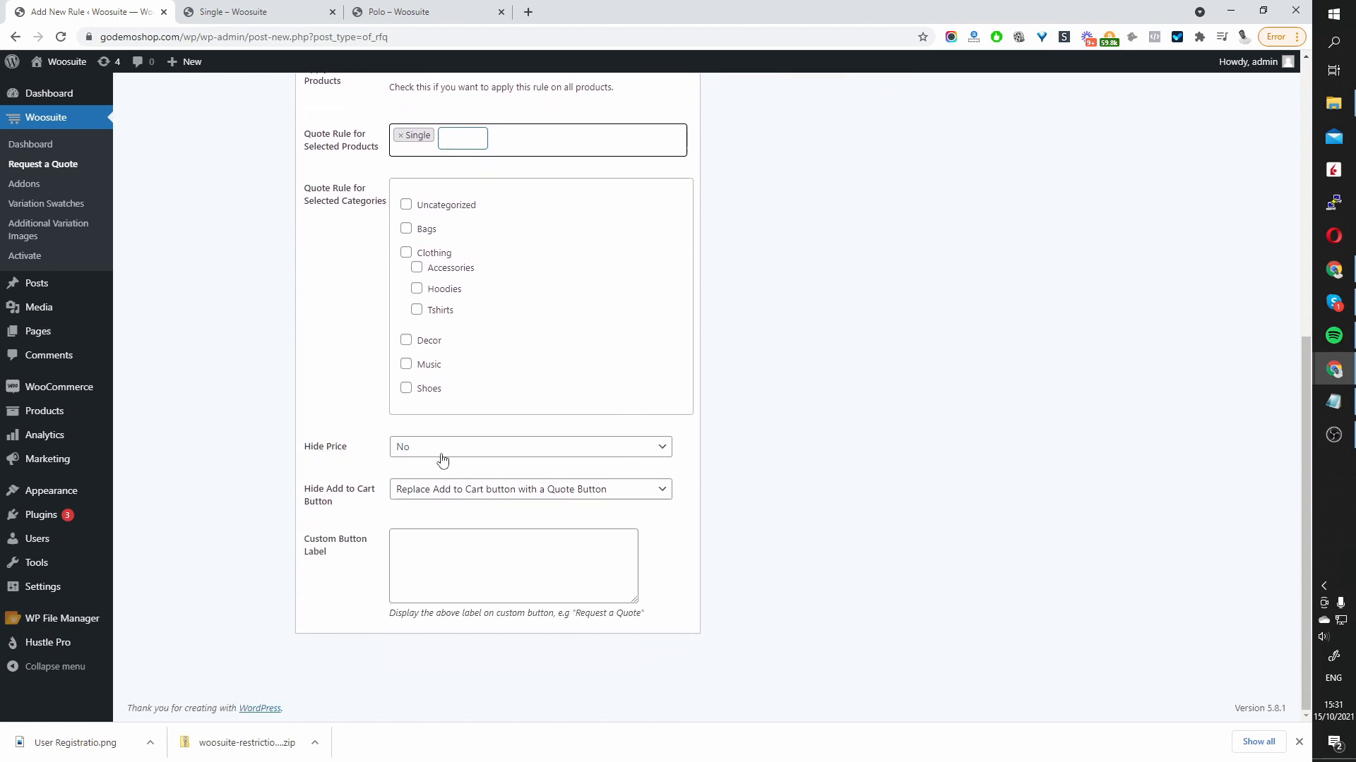
# - Set Hide Price to Yes with the replacement text 'Price is hidden'
pyautogui.click(531, 447)
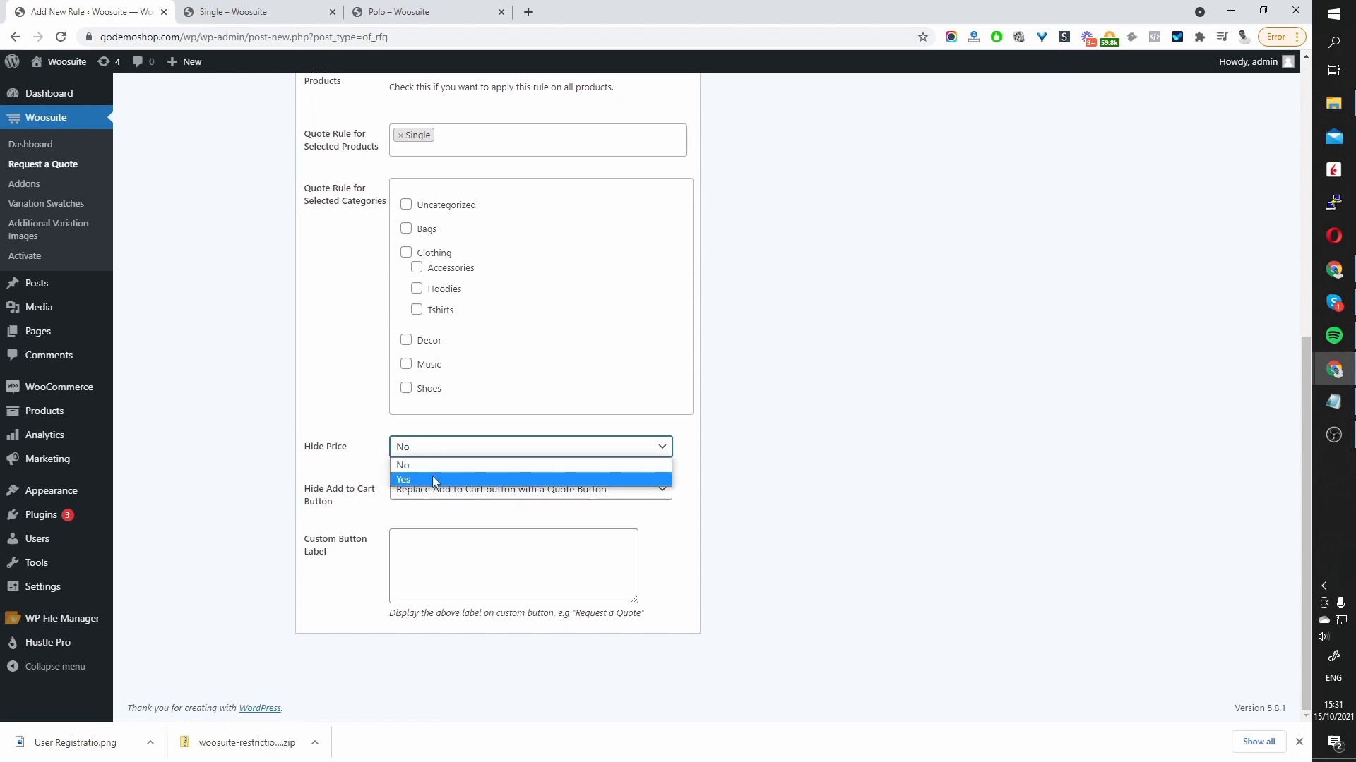
pyautogui.click(403, 480)
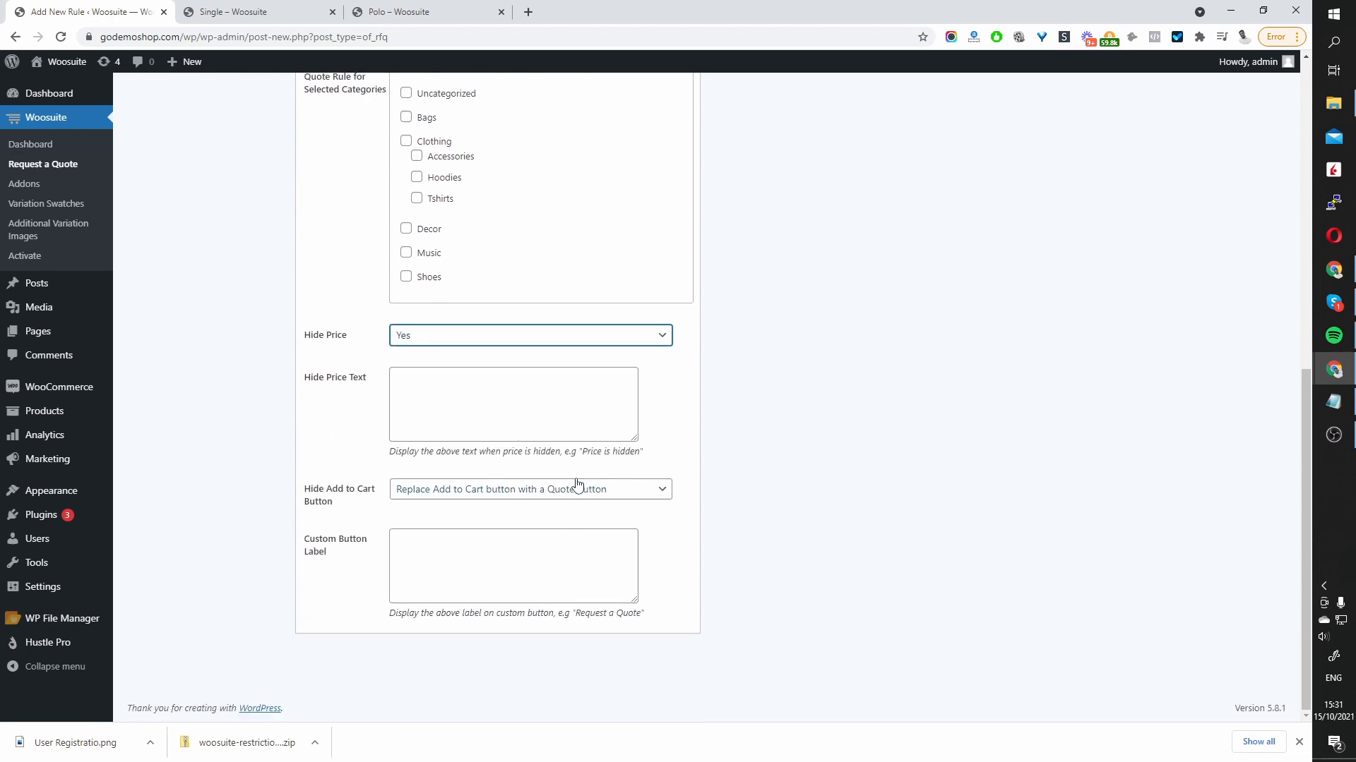
pyautogui.click(534, 404)
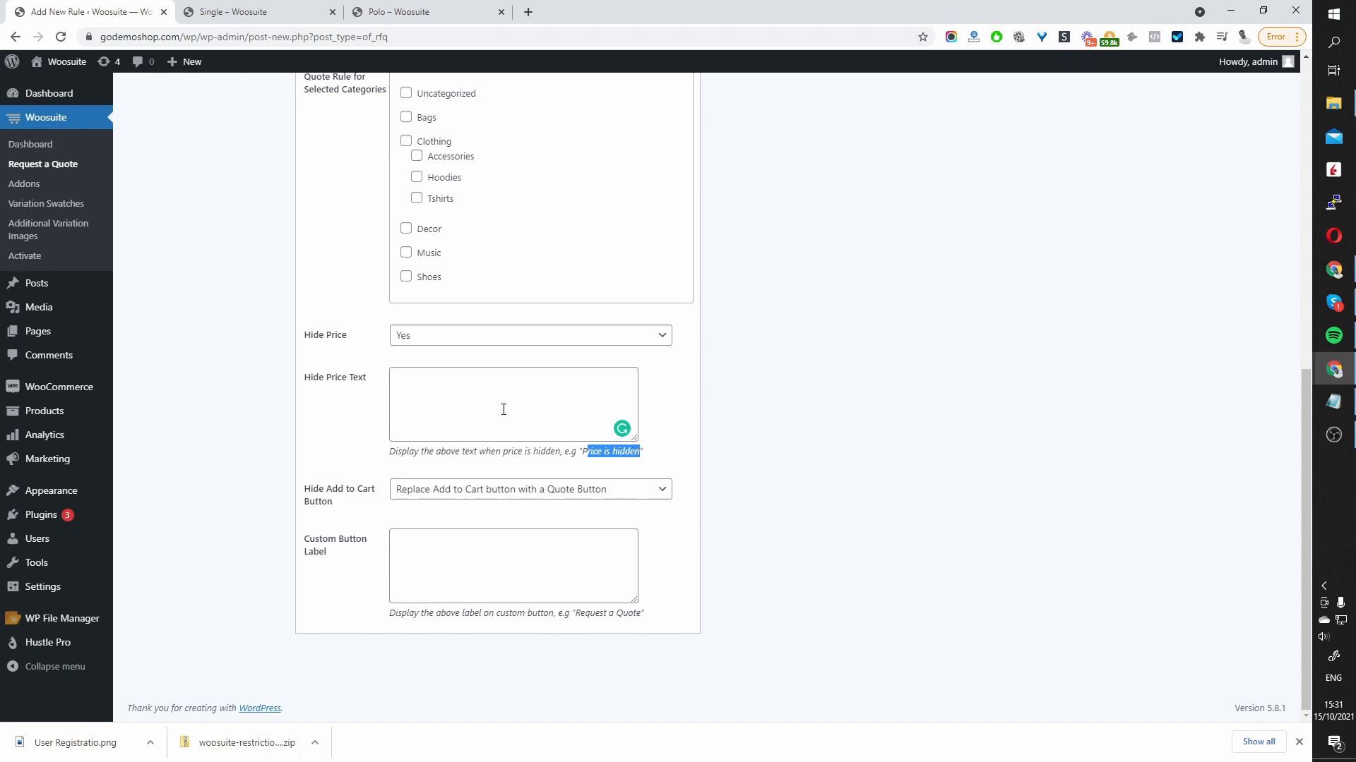
pyautogui.write('Price is hidden')
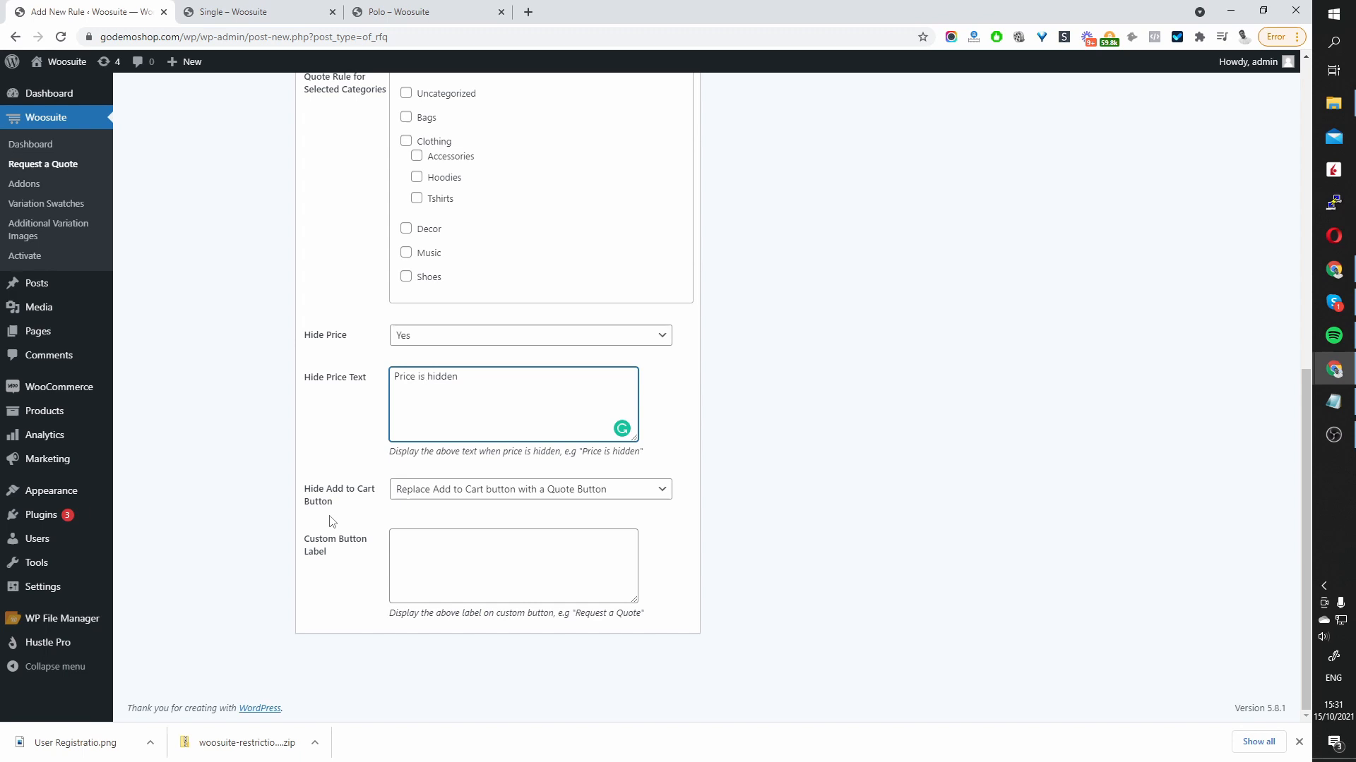
pyautogui.moveTo(407, 485)
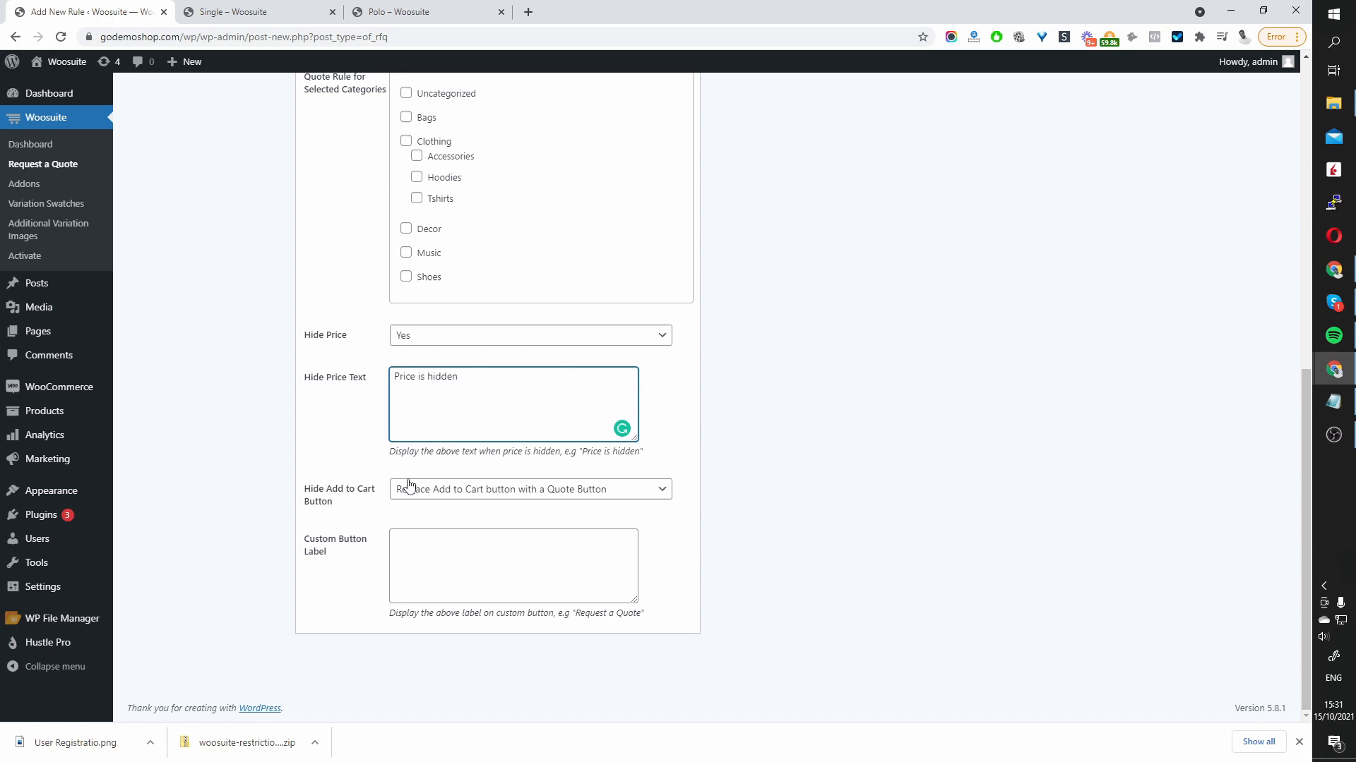
pyautogui.click(530, 490)
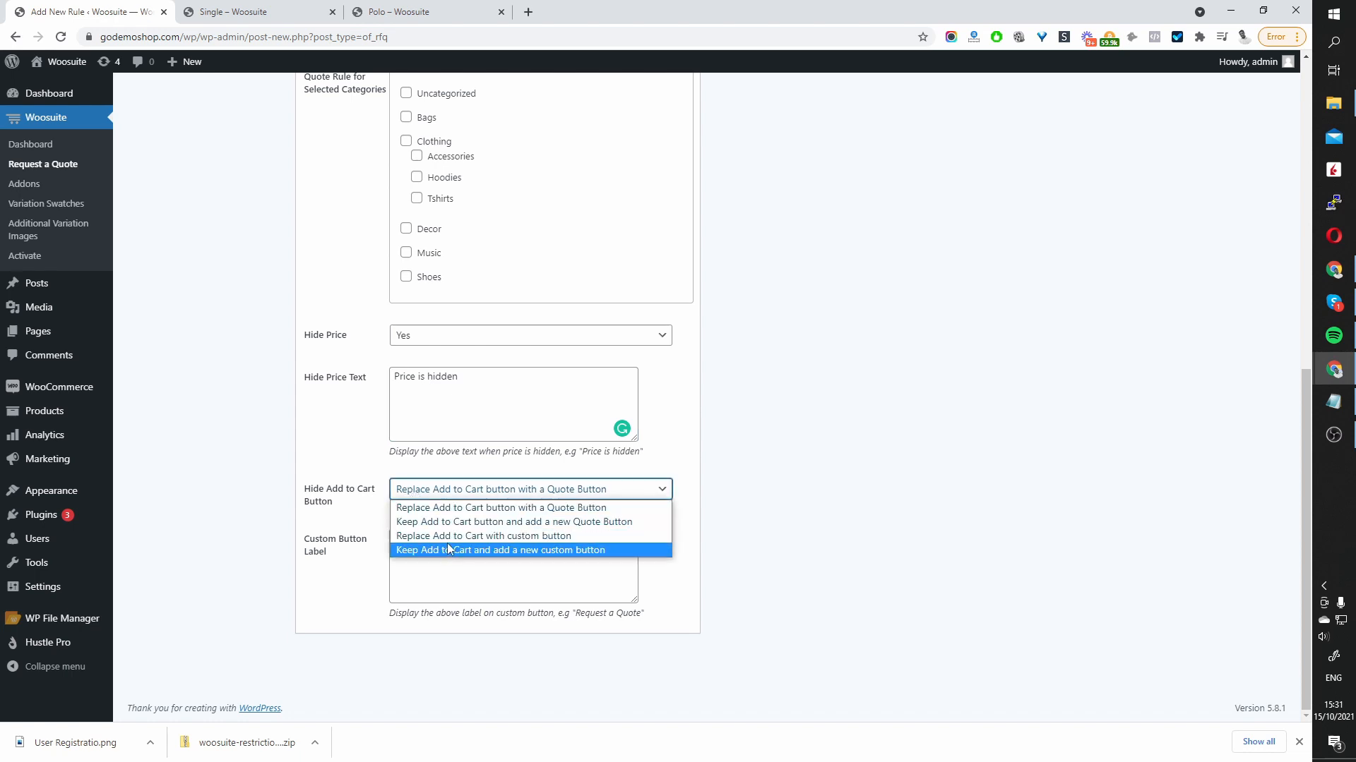
pyautogui.moveTo(433, 537)
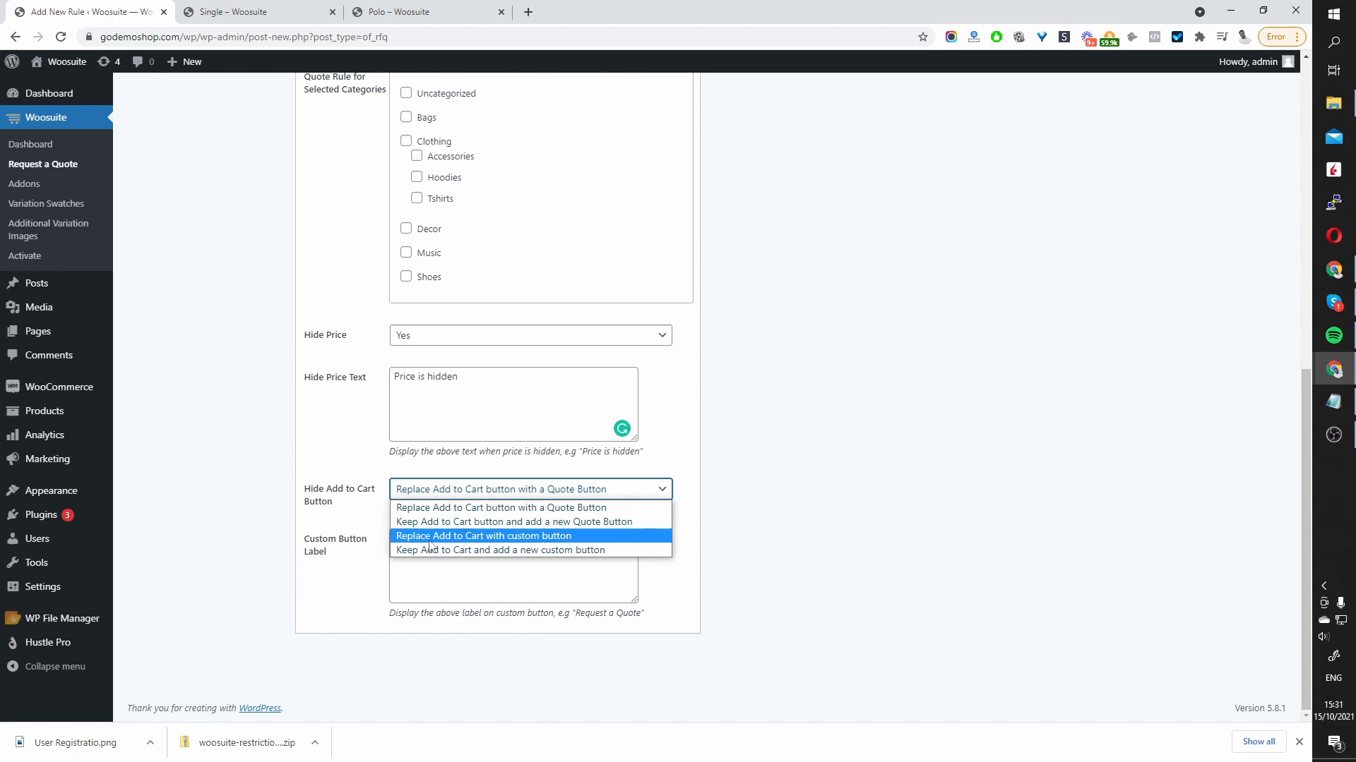
# - Set Hide Add to Cart Button to 'Replace Add to Cart with custom button'
pyautogui.click(484, 536)
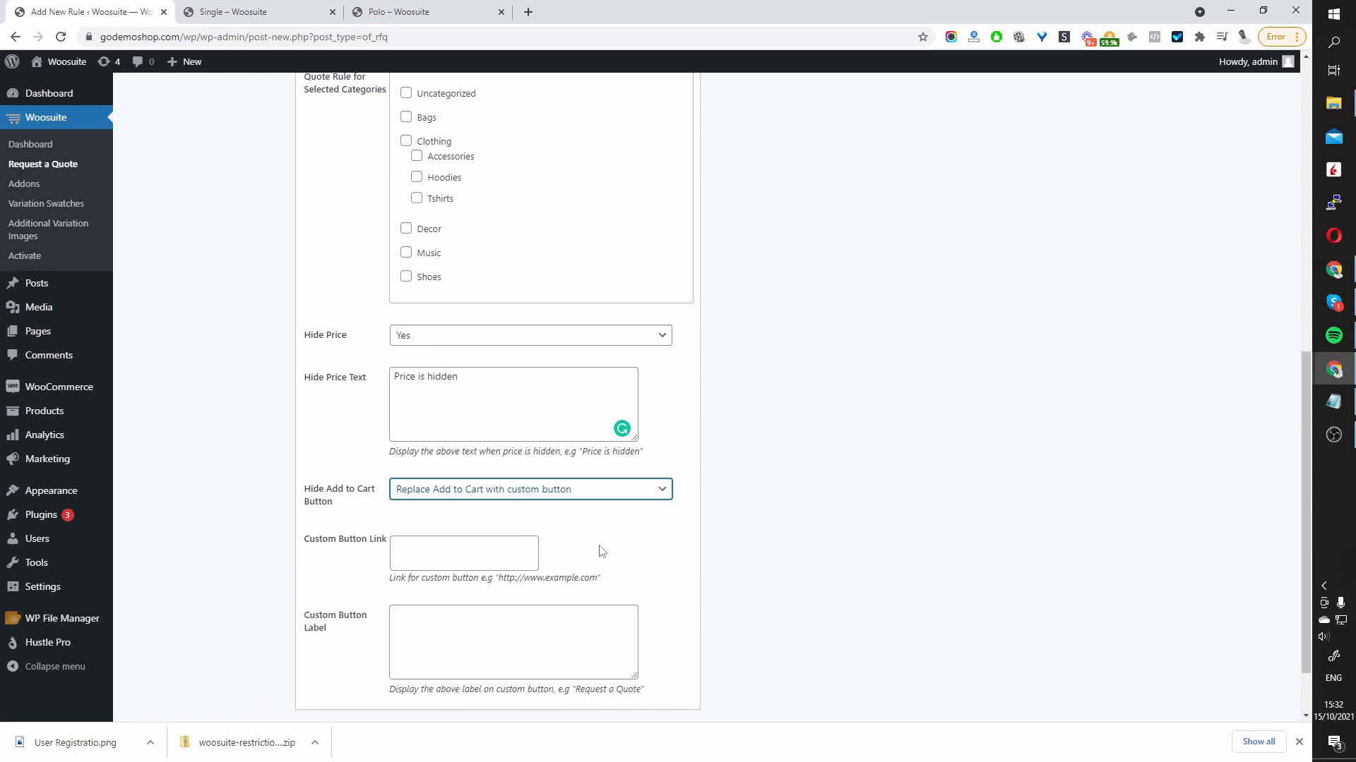
pyautogui.moveTo(668, 628)
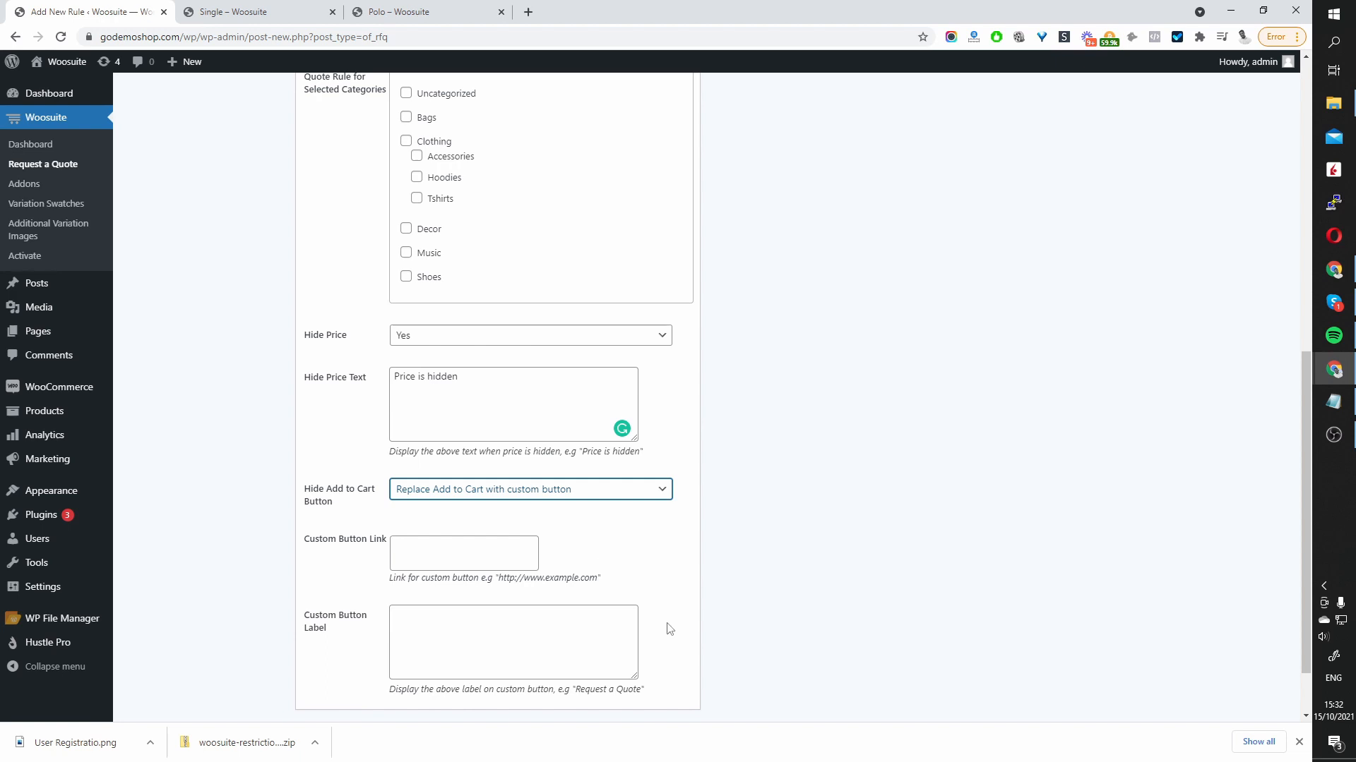
pyautogui.moveTo(663, 392)
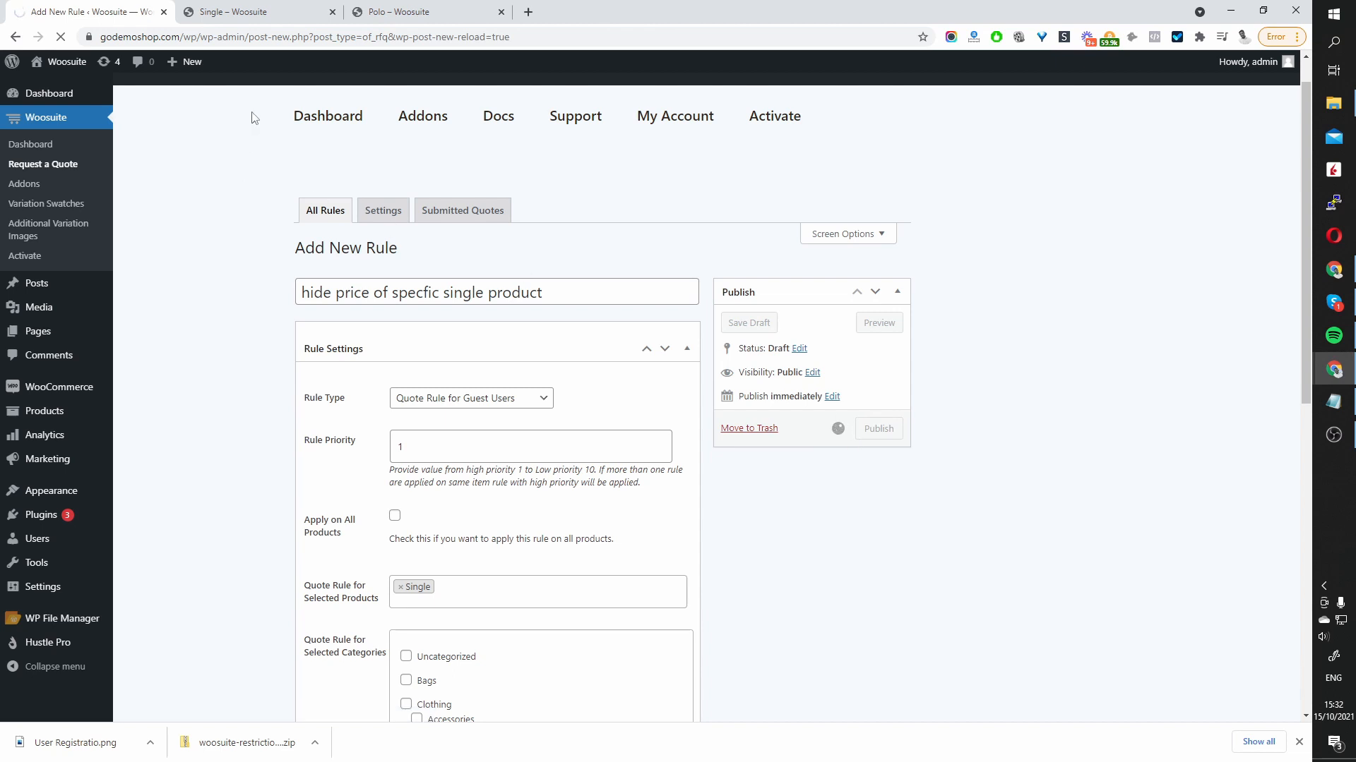
# - Load godemoshop.com/wp/product/single/ as a guest to confirm the hidden price
pyautogui.click(247, 12)
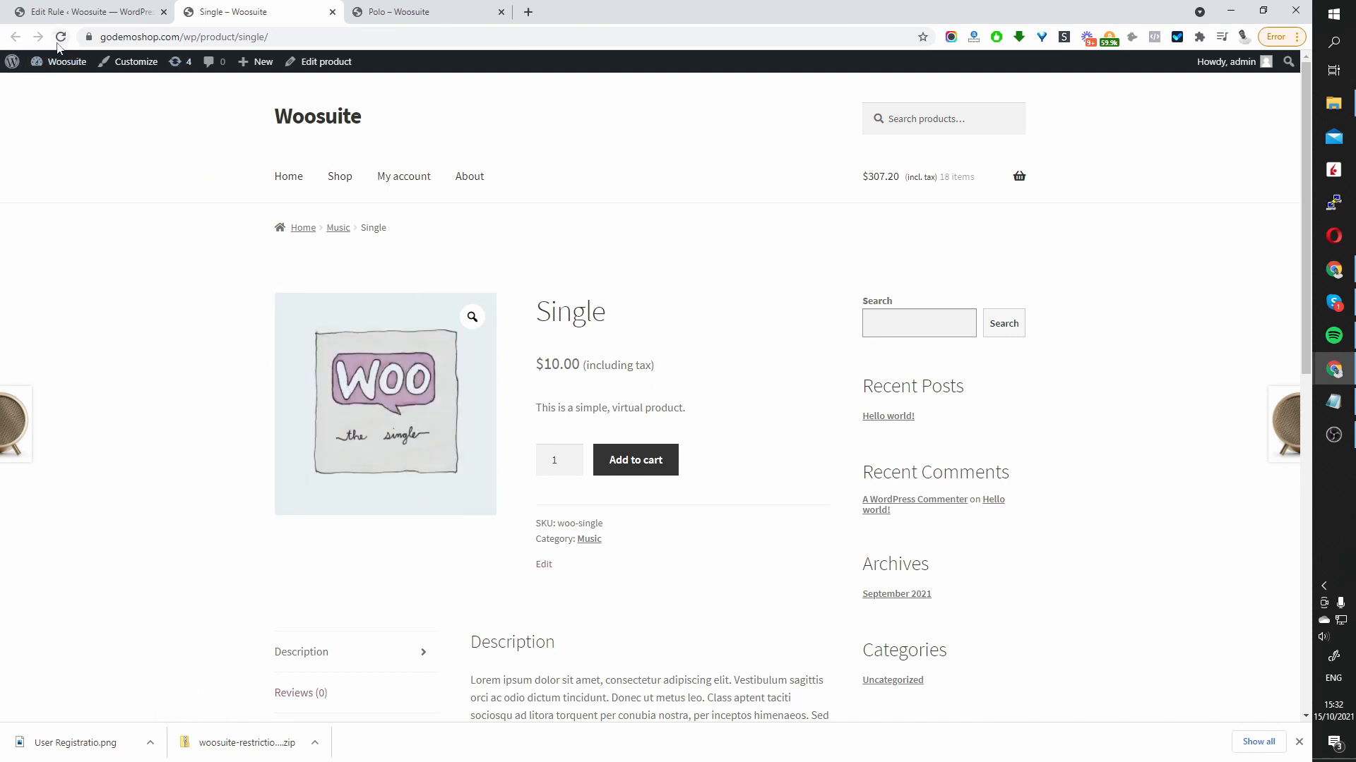
pyautogui.click(61, 37)
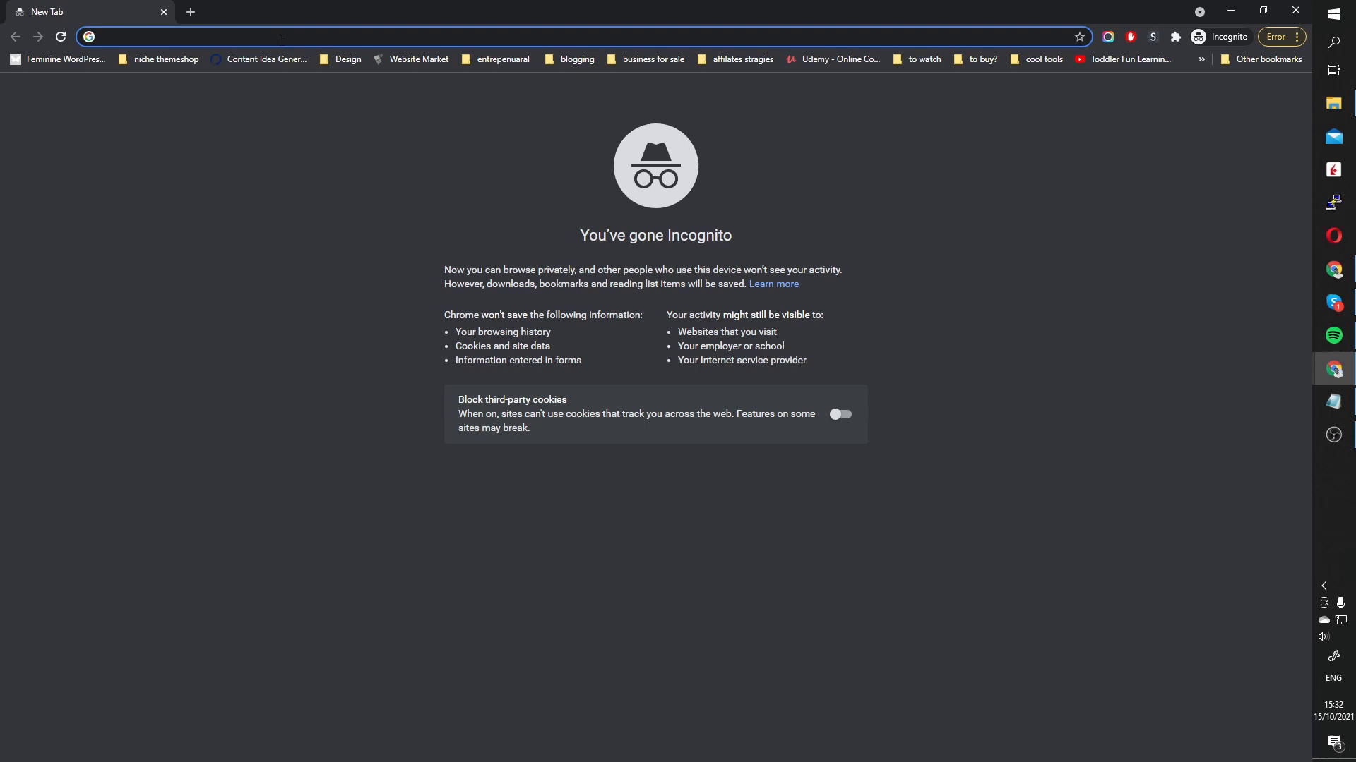
pyautogui.write('godemoshop.com/wp/product/single/')
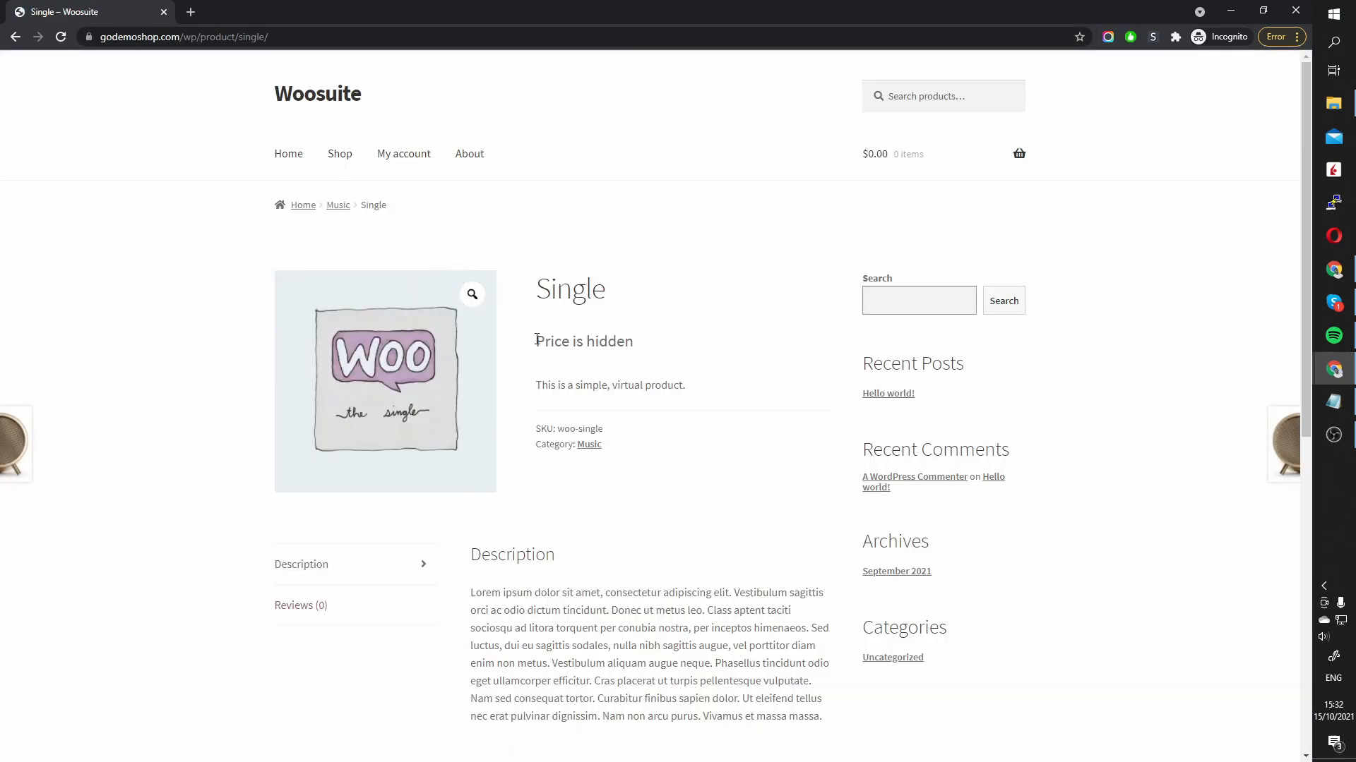
pyautogui.moveTo(578, 373)
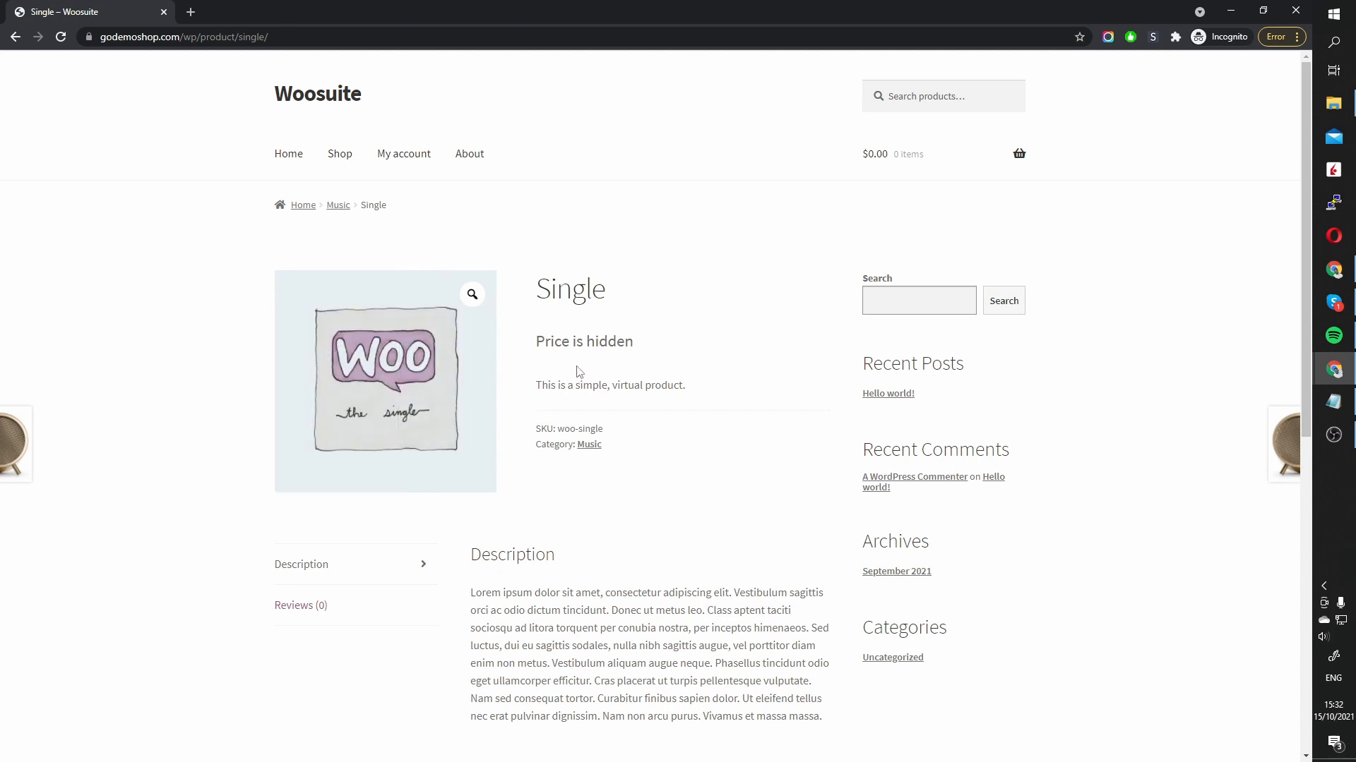
pyautogui.moveTo(601, 367)
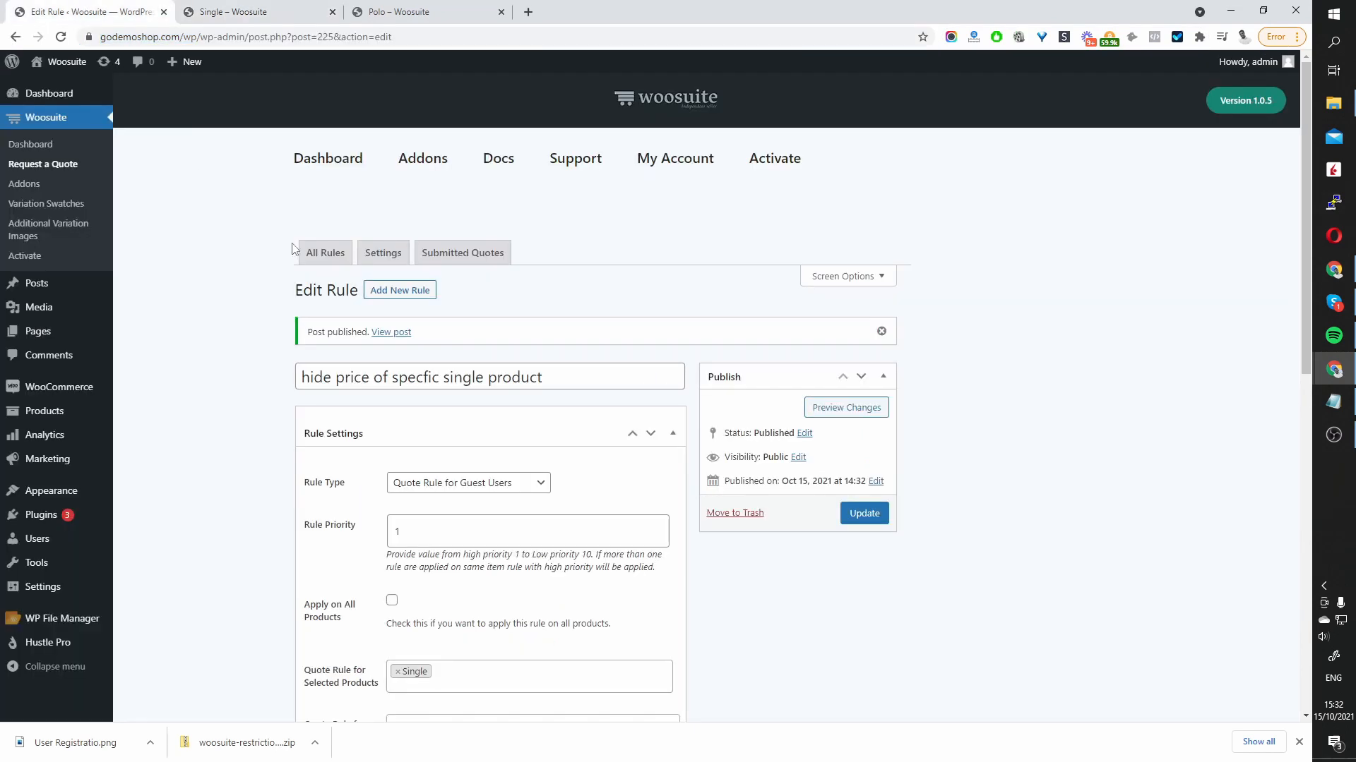
# - Remove Single from the rule's selected products and check the Polo page
pyautogui.scroll(-3)
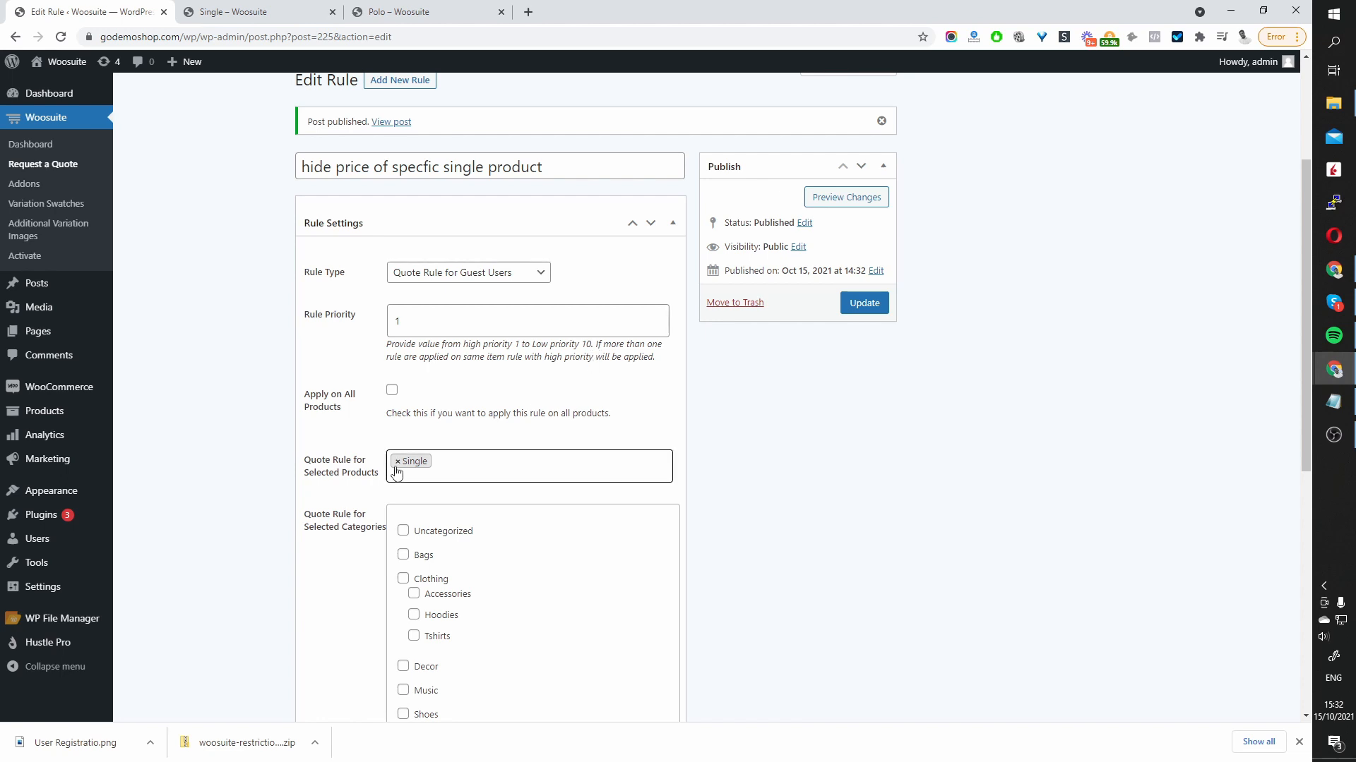
pyautogui.click(397, 461)
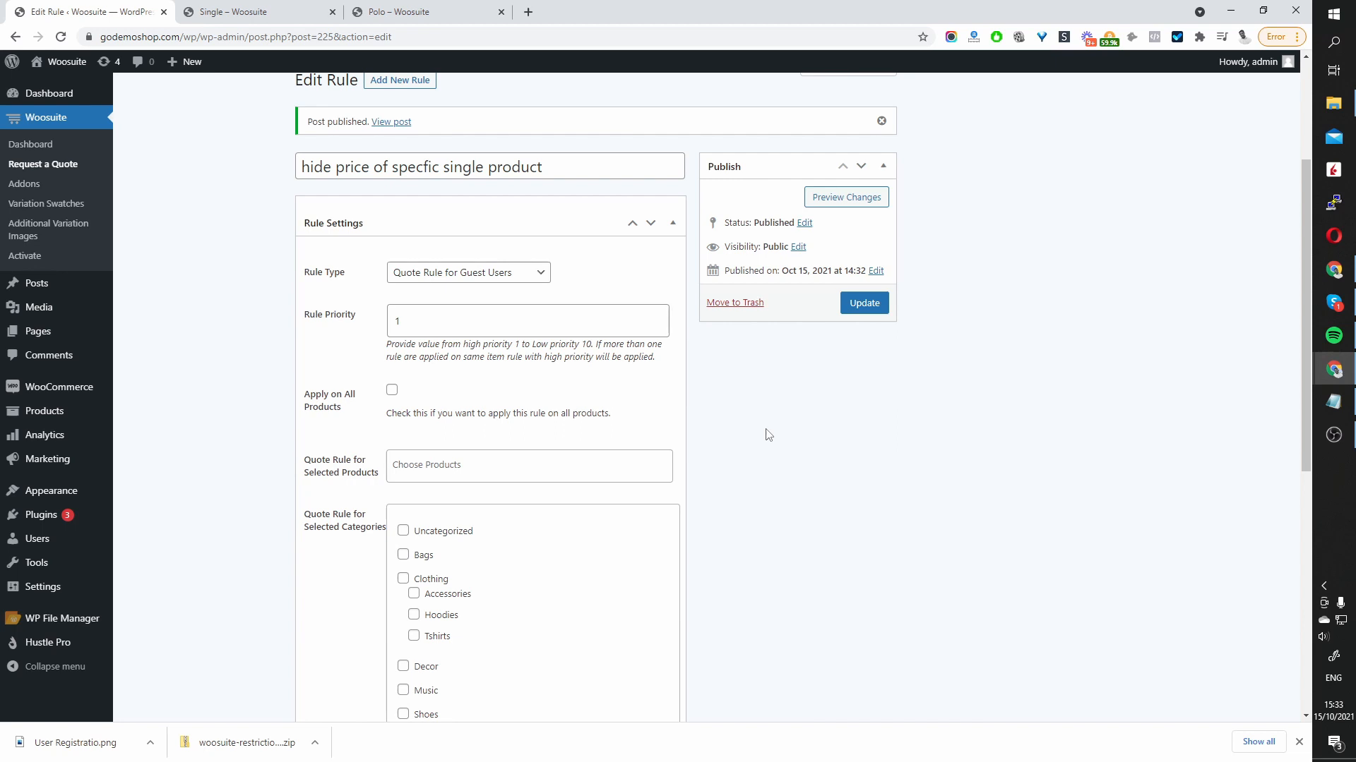
pyautogui.click(423, 12)
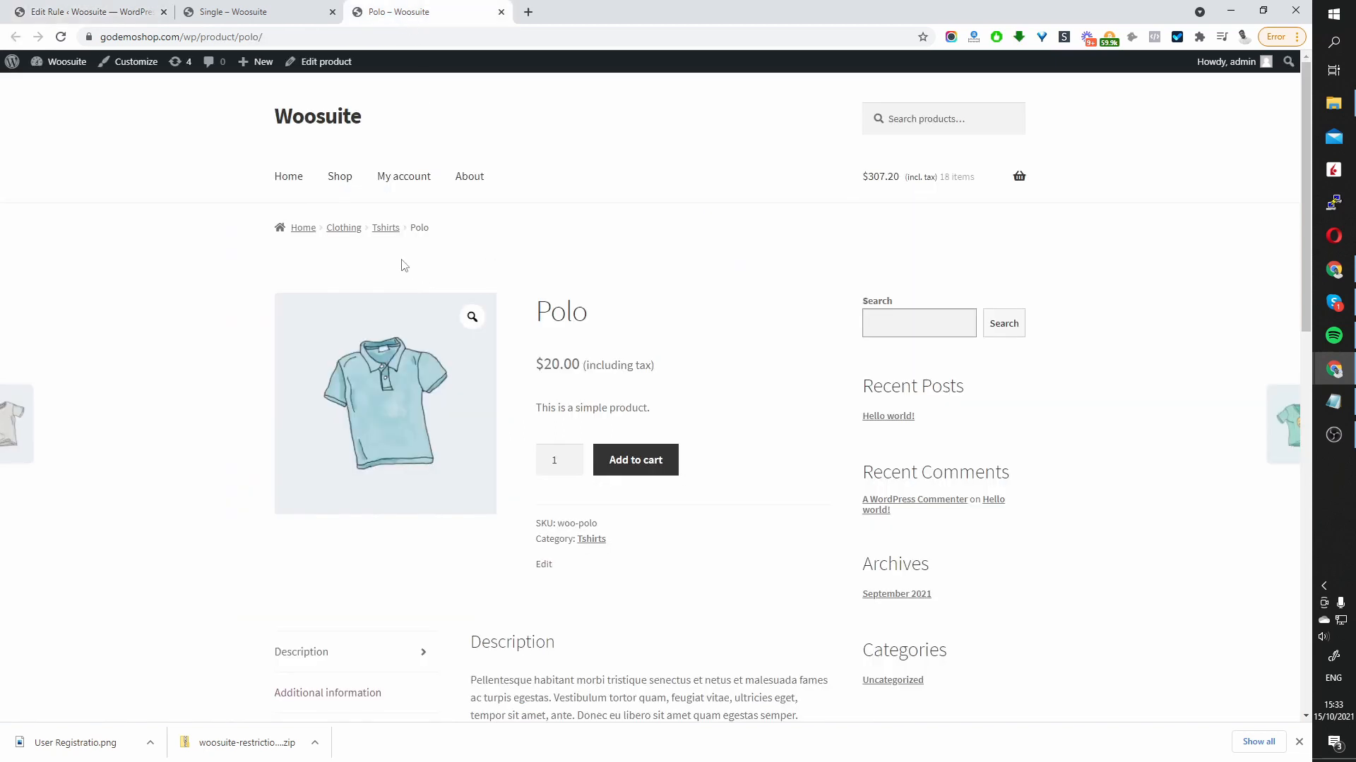
pyautogui.moveTo(583, 387)
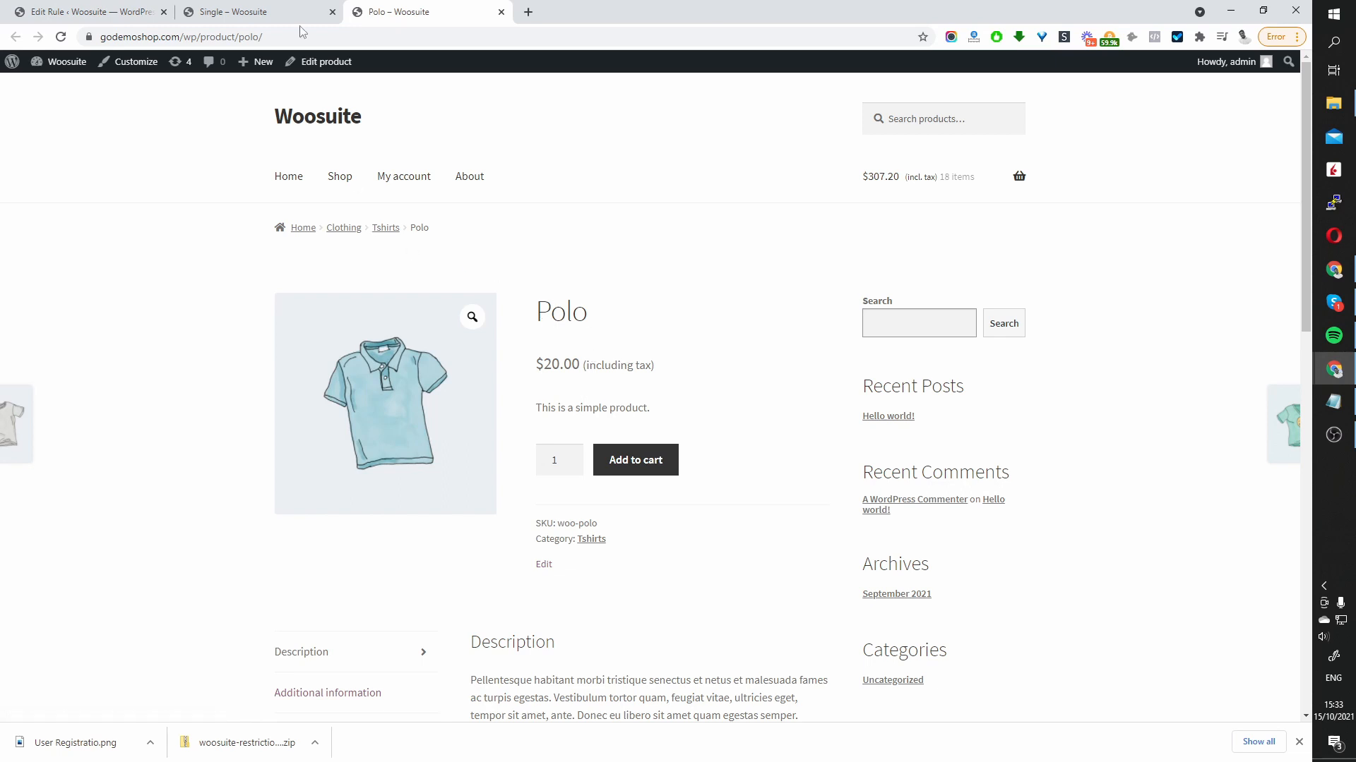
pyautogui.click(91, 11)
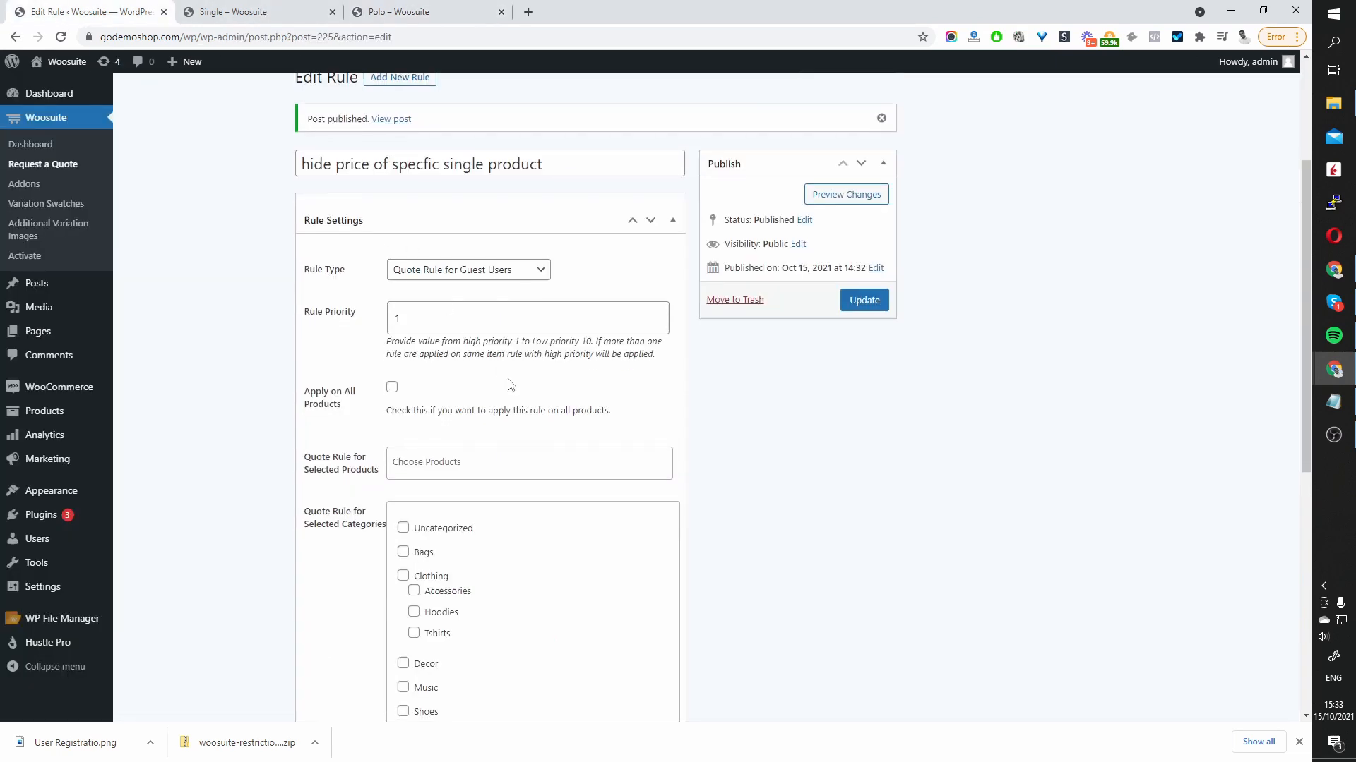
# - Tick the Tshirts category in the rule and update it
pyautogui.scroll(-3)
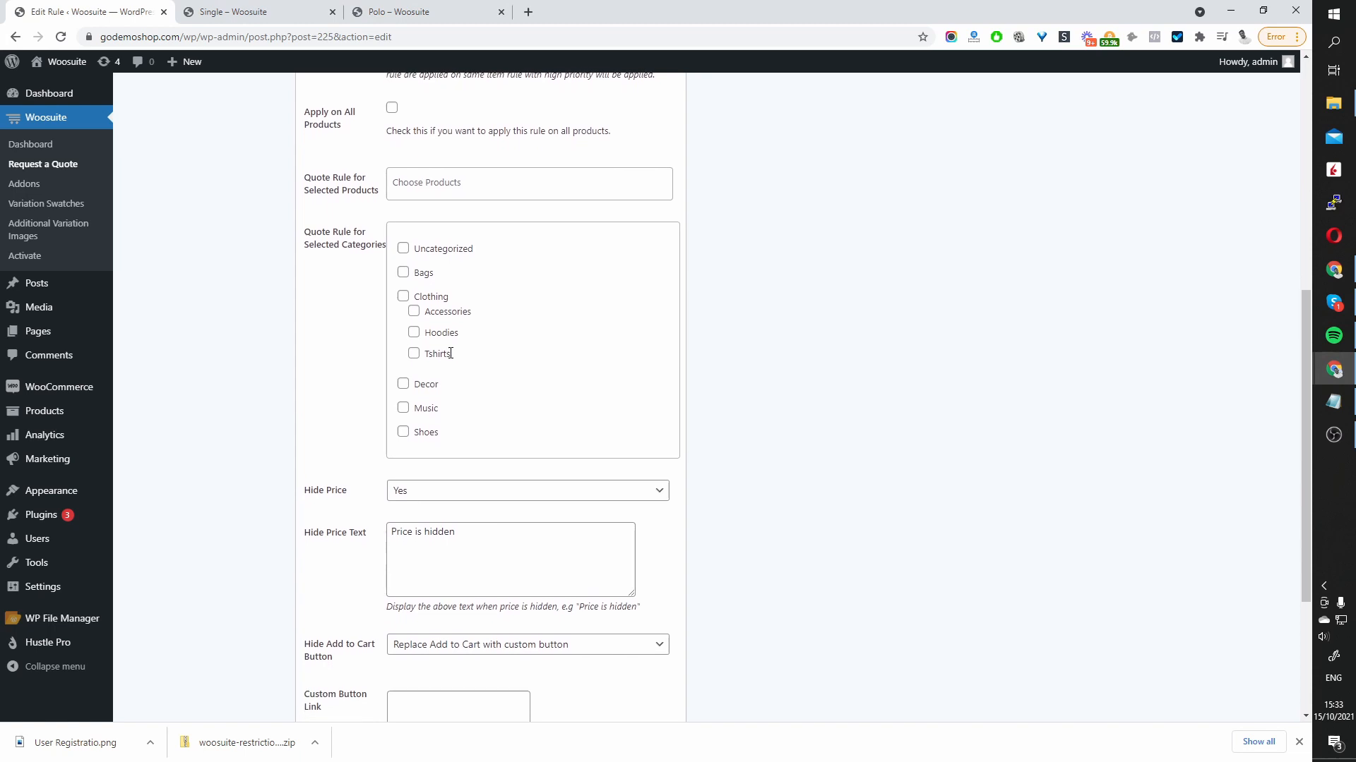
pyautogui.click(413, 353)
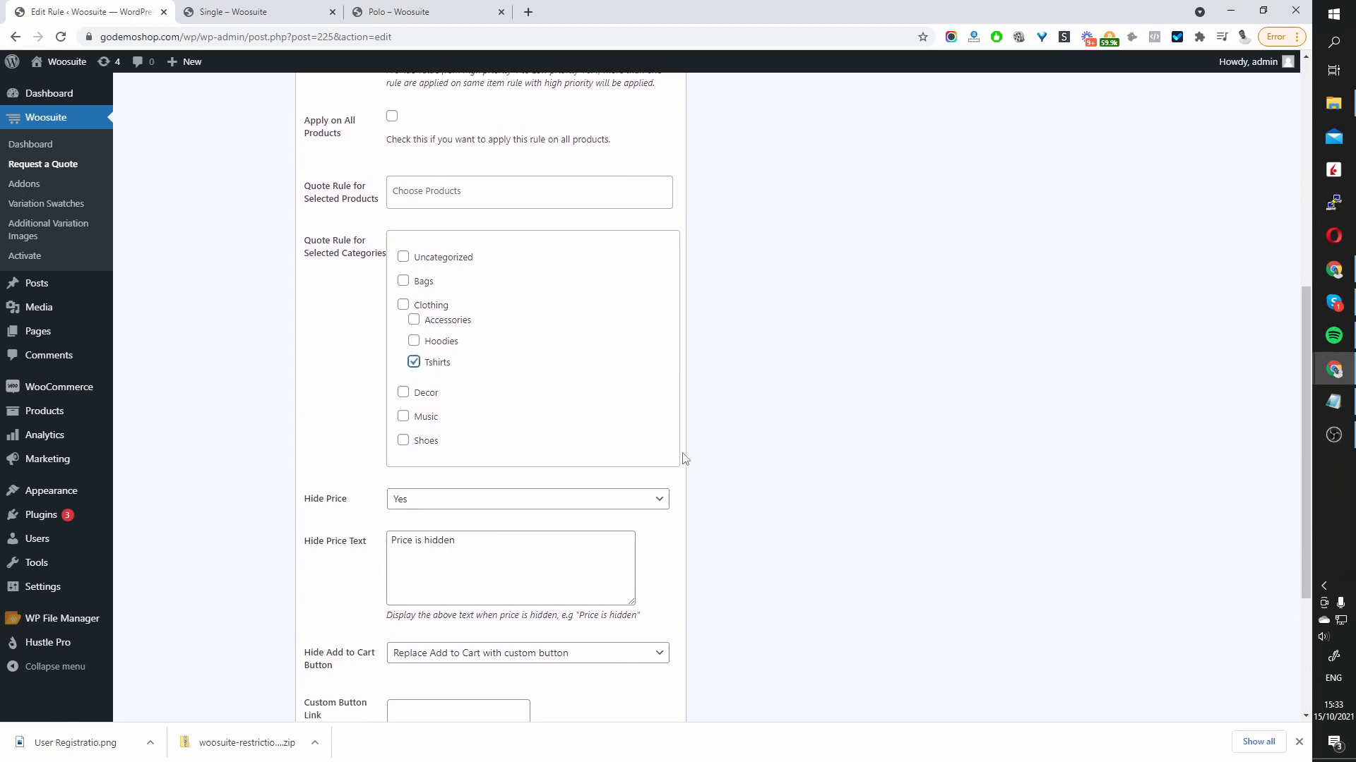
pyautogui.click(865, 292)
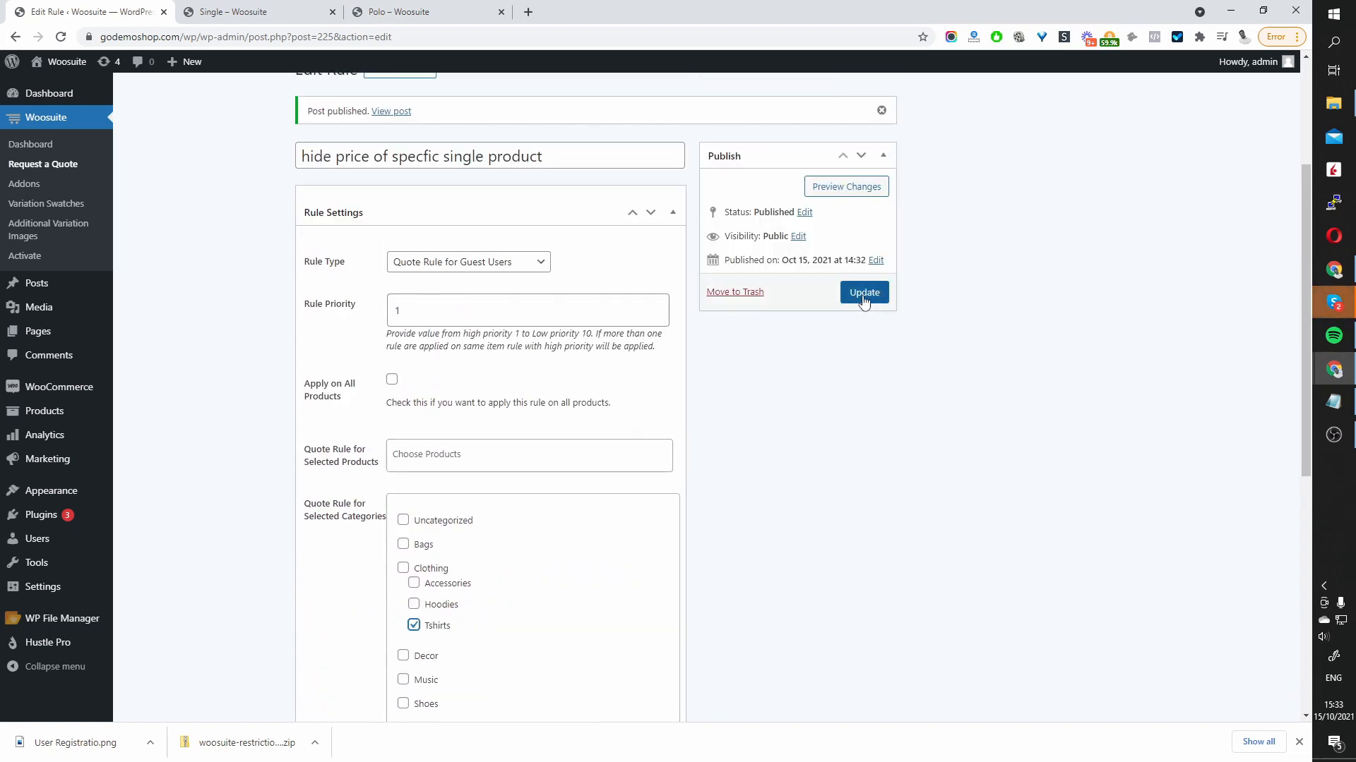
pyautogui.click(864, 292)
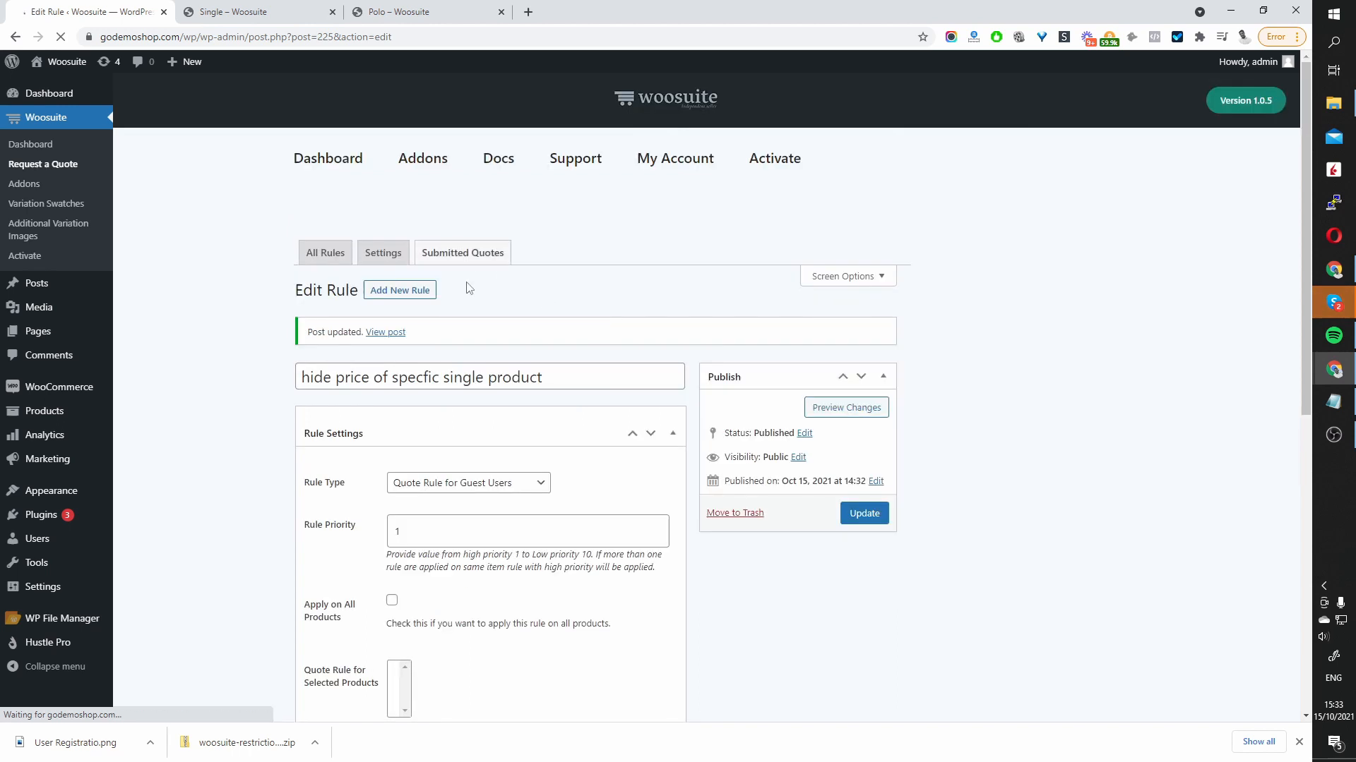
pyautogui.scroll(-3)
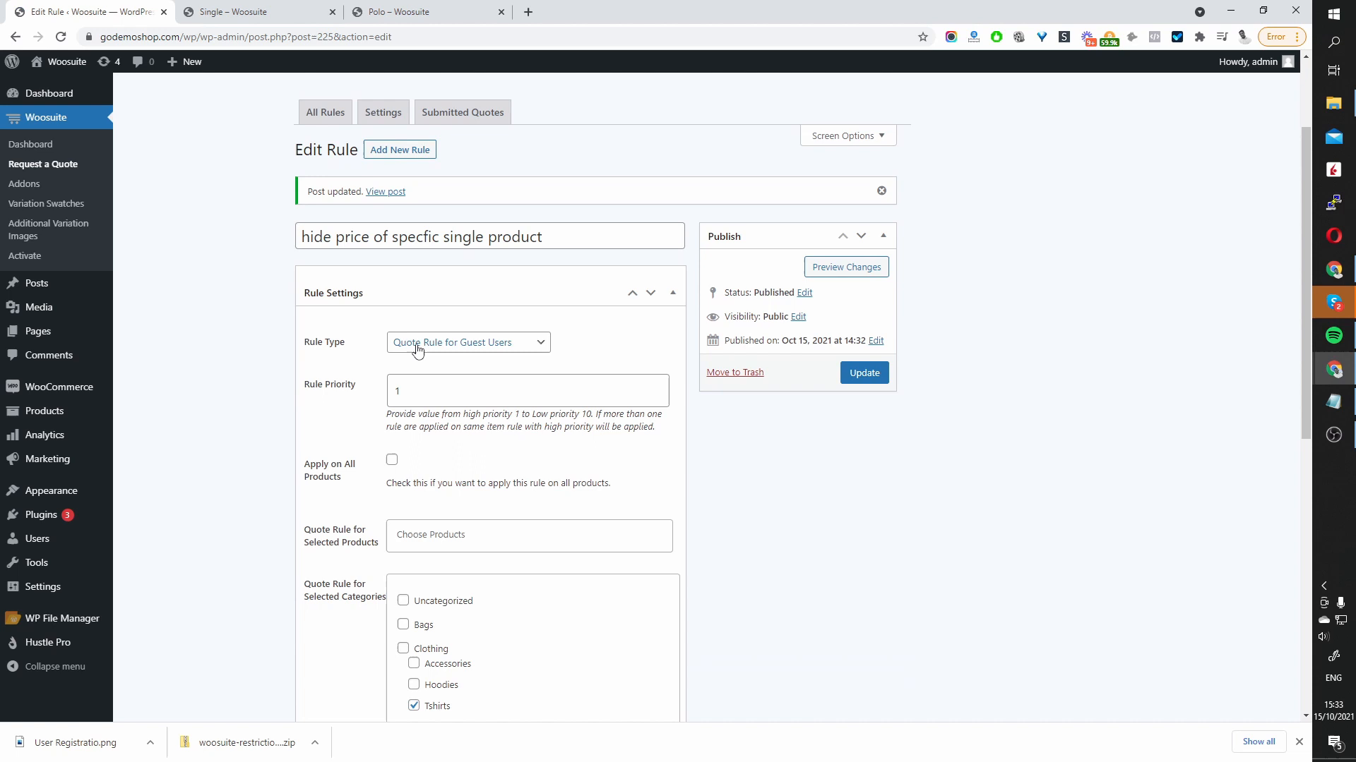
pyautogui.moveTo(239, 58)
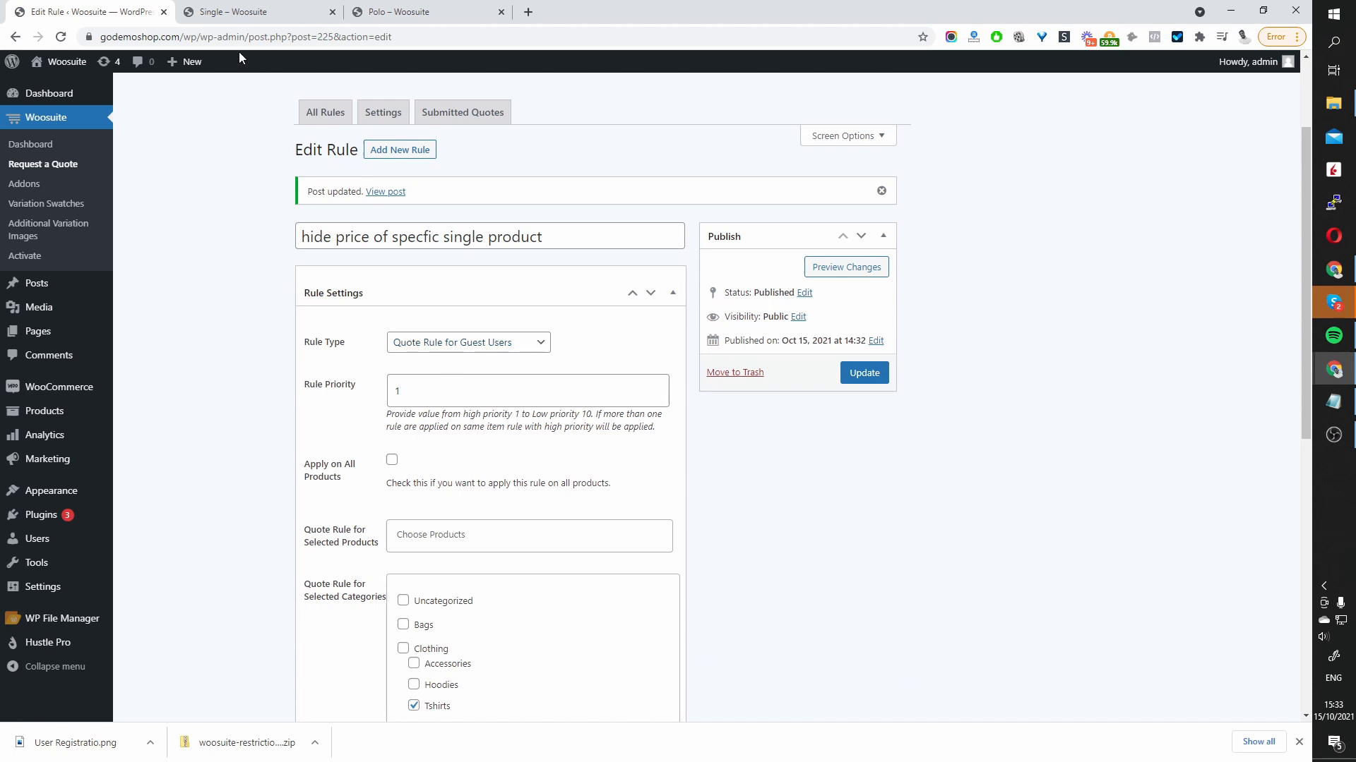
pyautogui.click(424, 12)
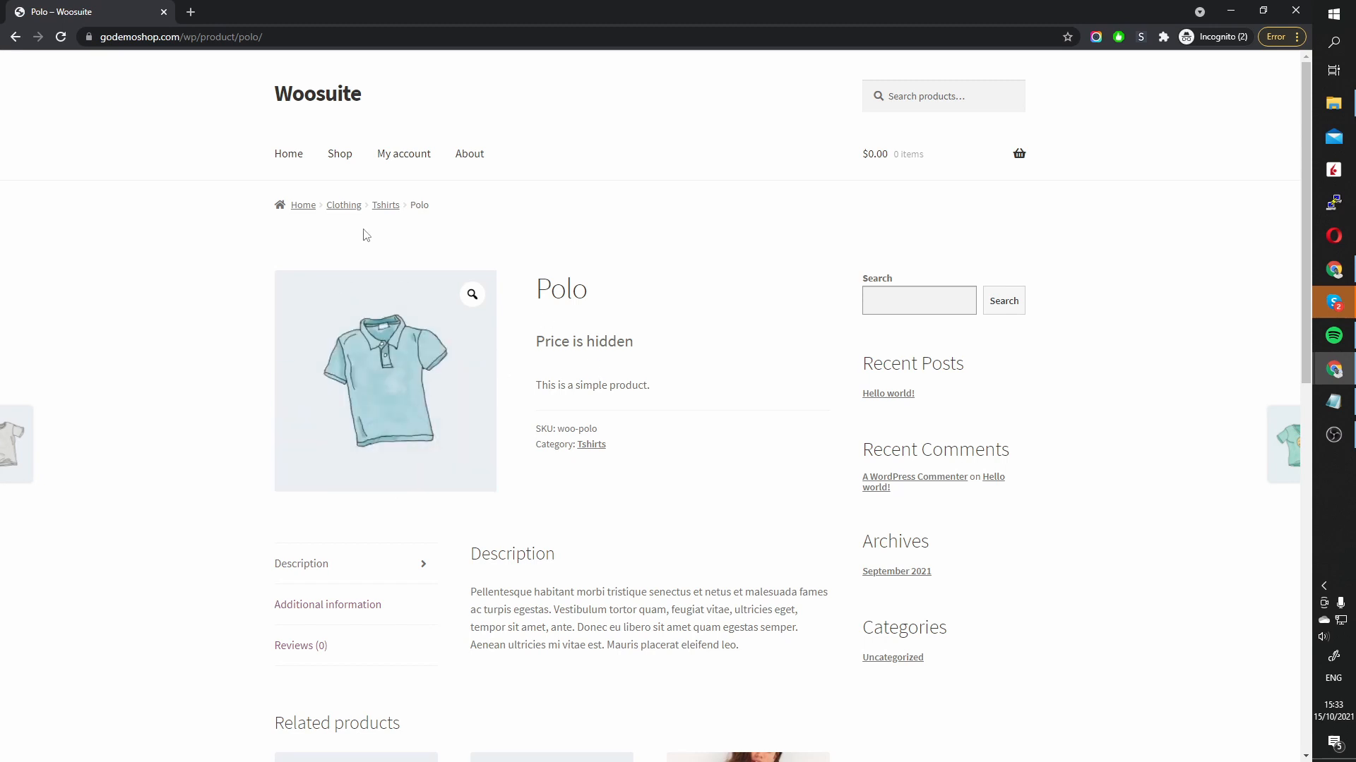
# - Open the Tshirts category listing from the guest Polo page breadcrumb
pyautogui.click(386, 204)
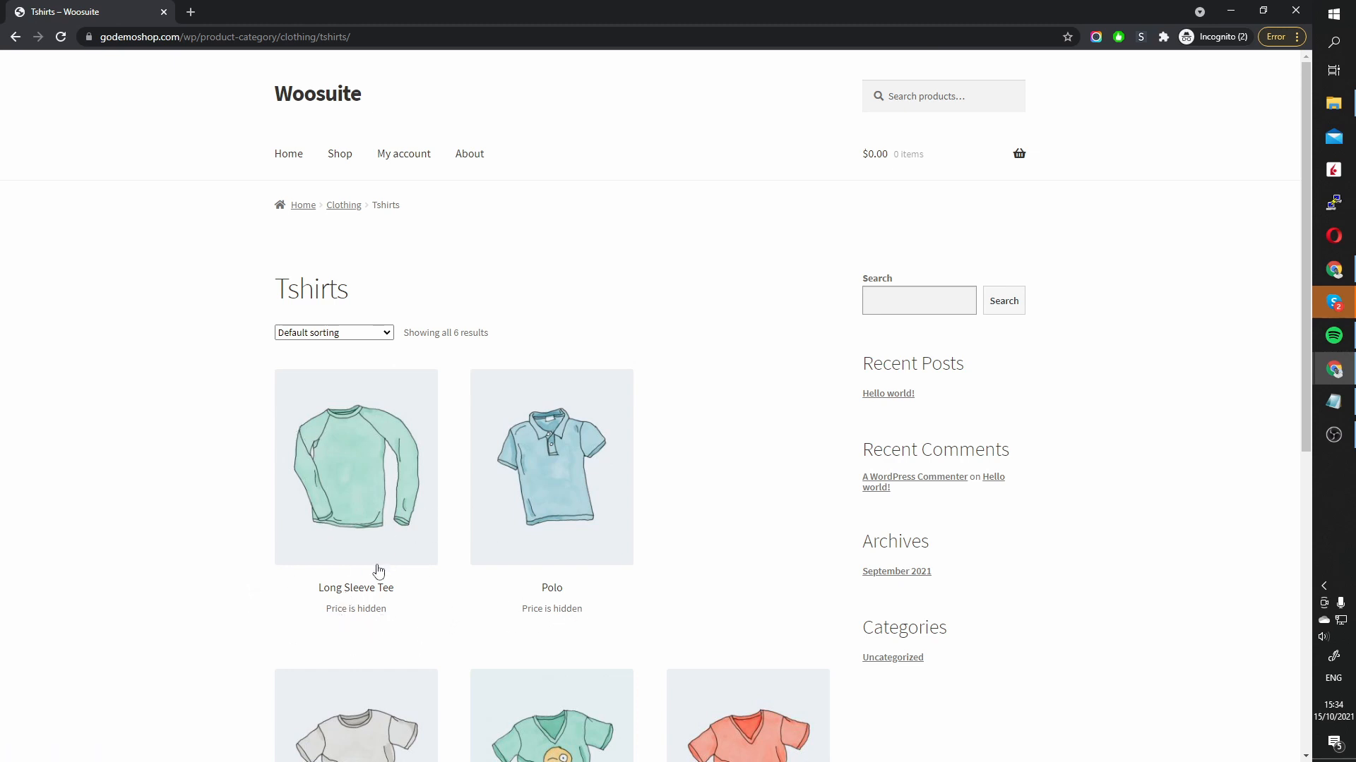
pyautogui.moveTo(1132, 140)
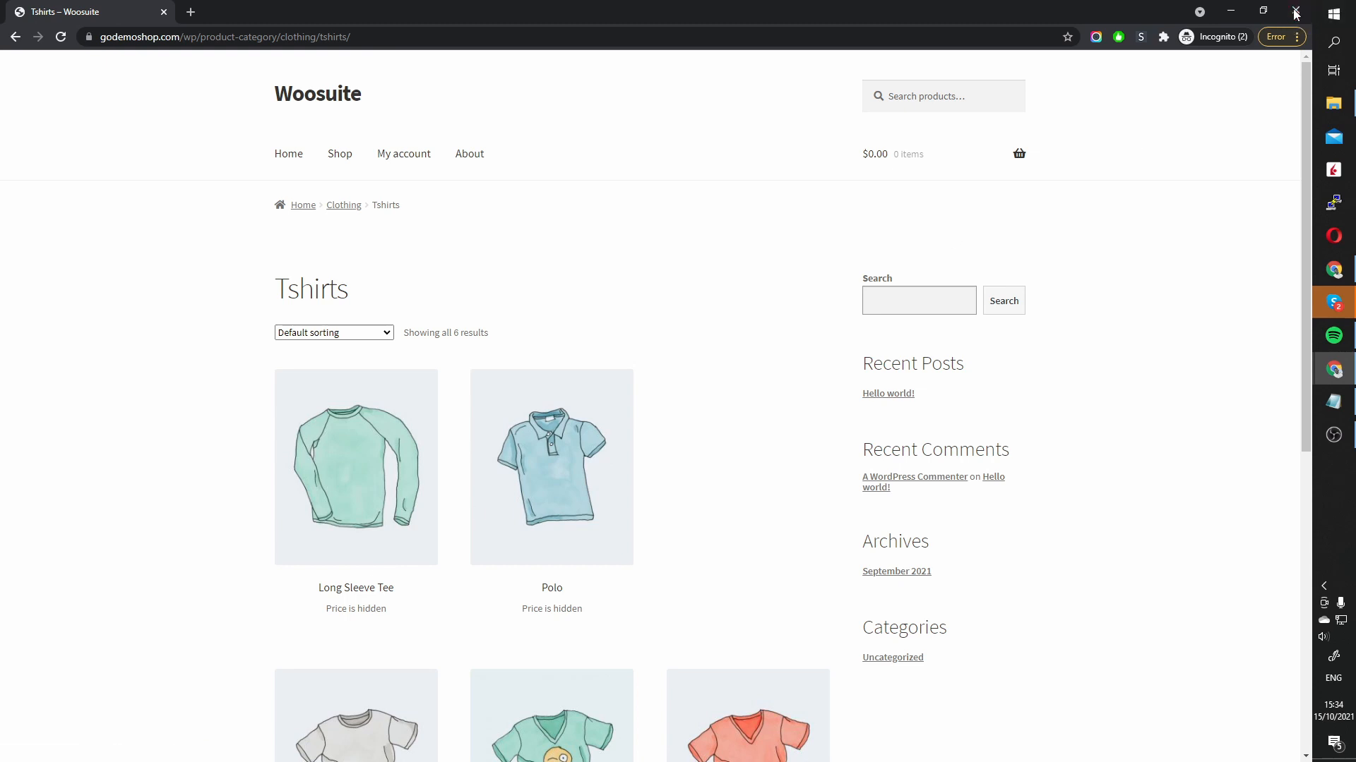
# - Set the rule to Quote Rule for Registered Users, Administrator role, all products, and update it
pyautogui.click(85, 12)
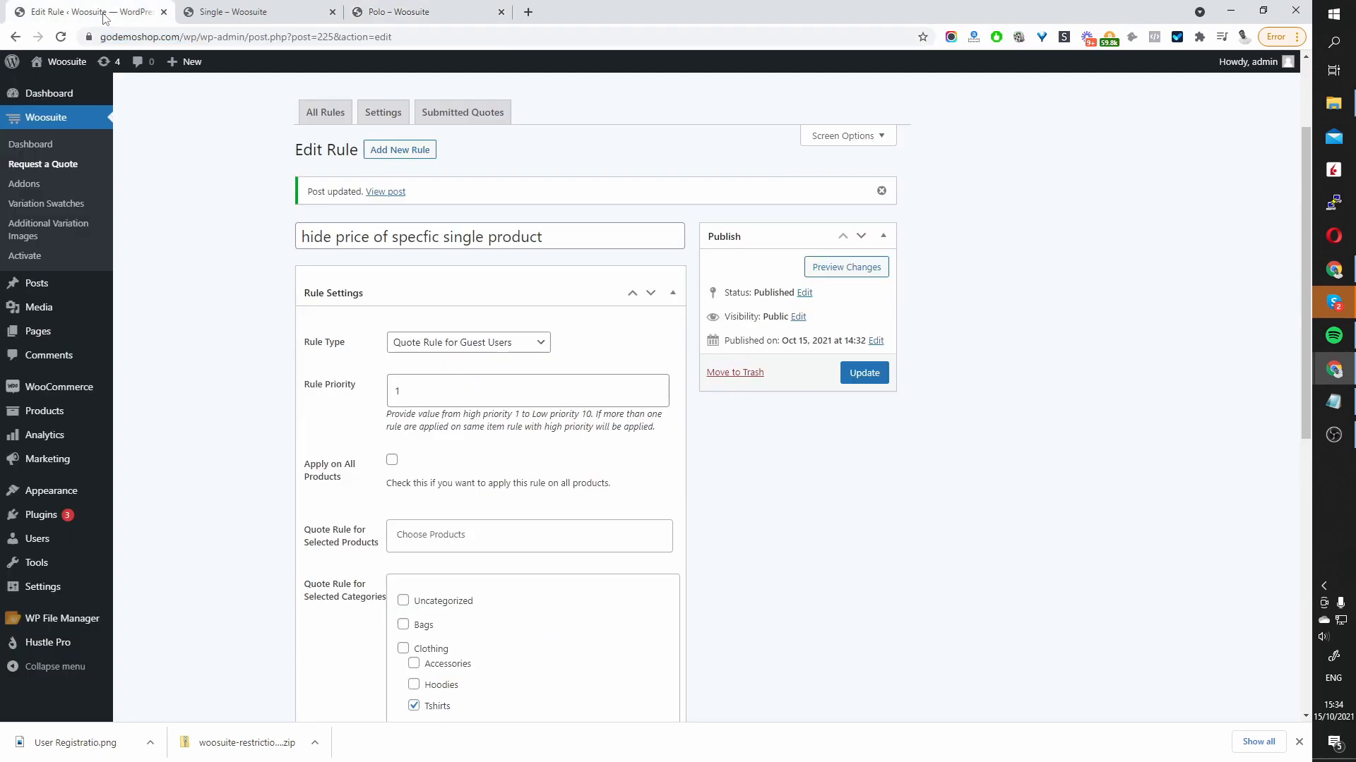
pyautogui.moveTo(485, 343)
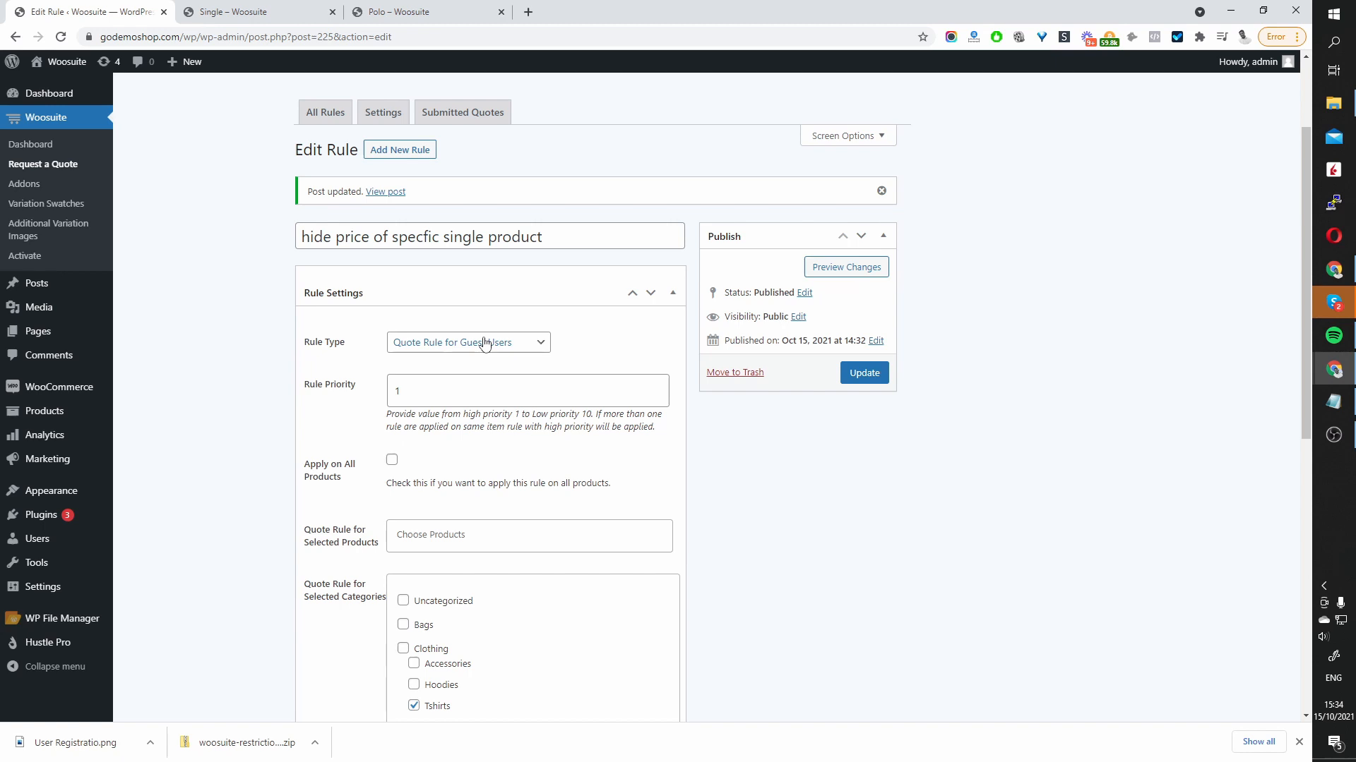
pyautogui.click(468, 342)
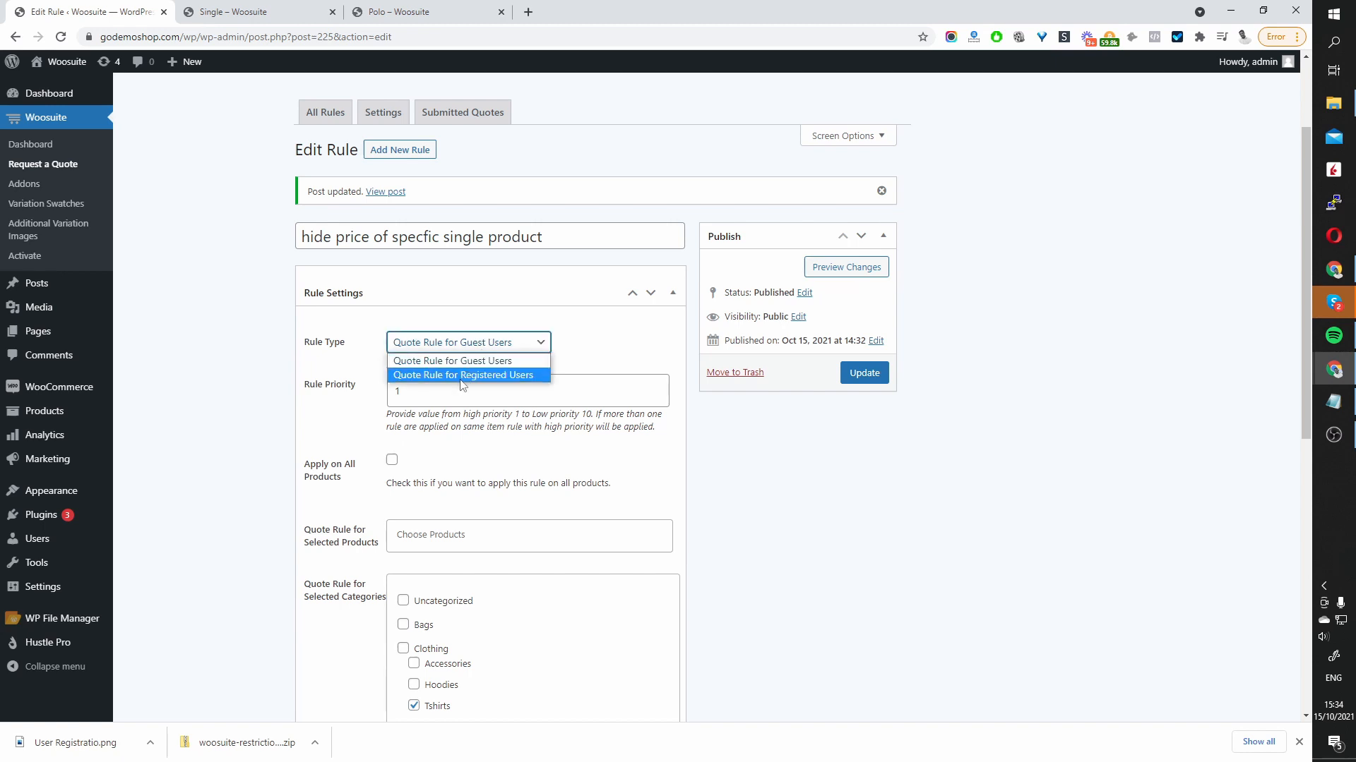
pyautogui.click(462, 375)
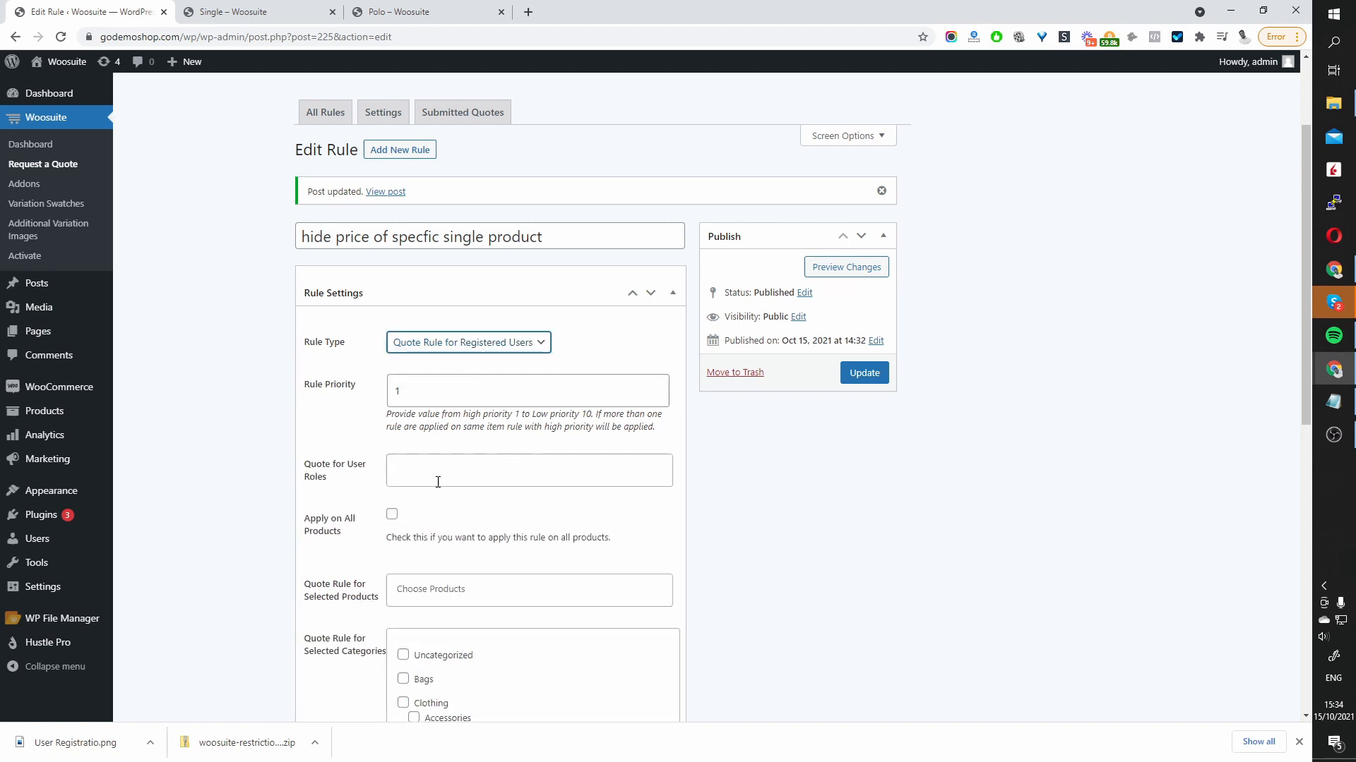
pyautogui.click(528, 470)
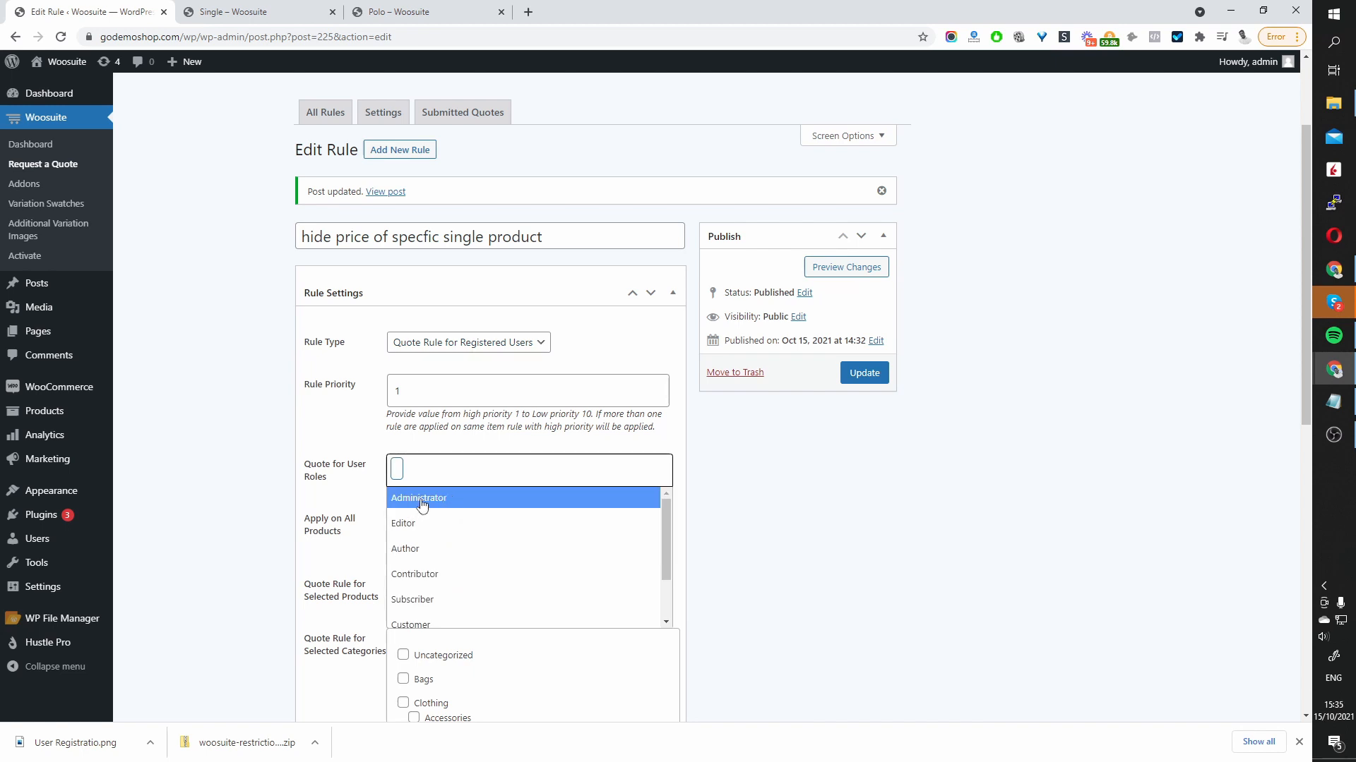
pyautogui.click(419, 498)
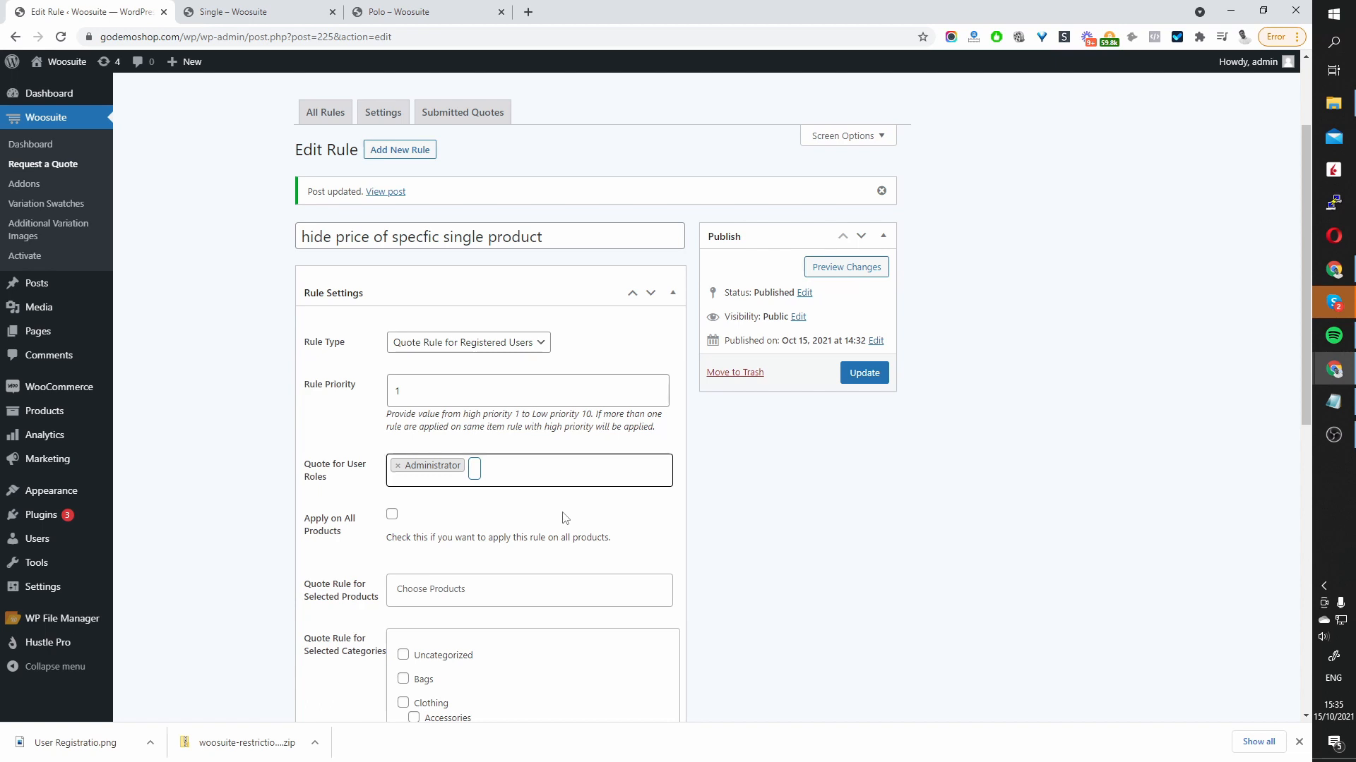
pyautogui.moveTo(571, 485)
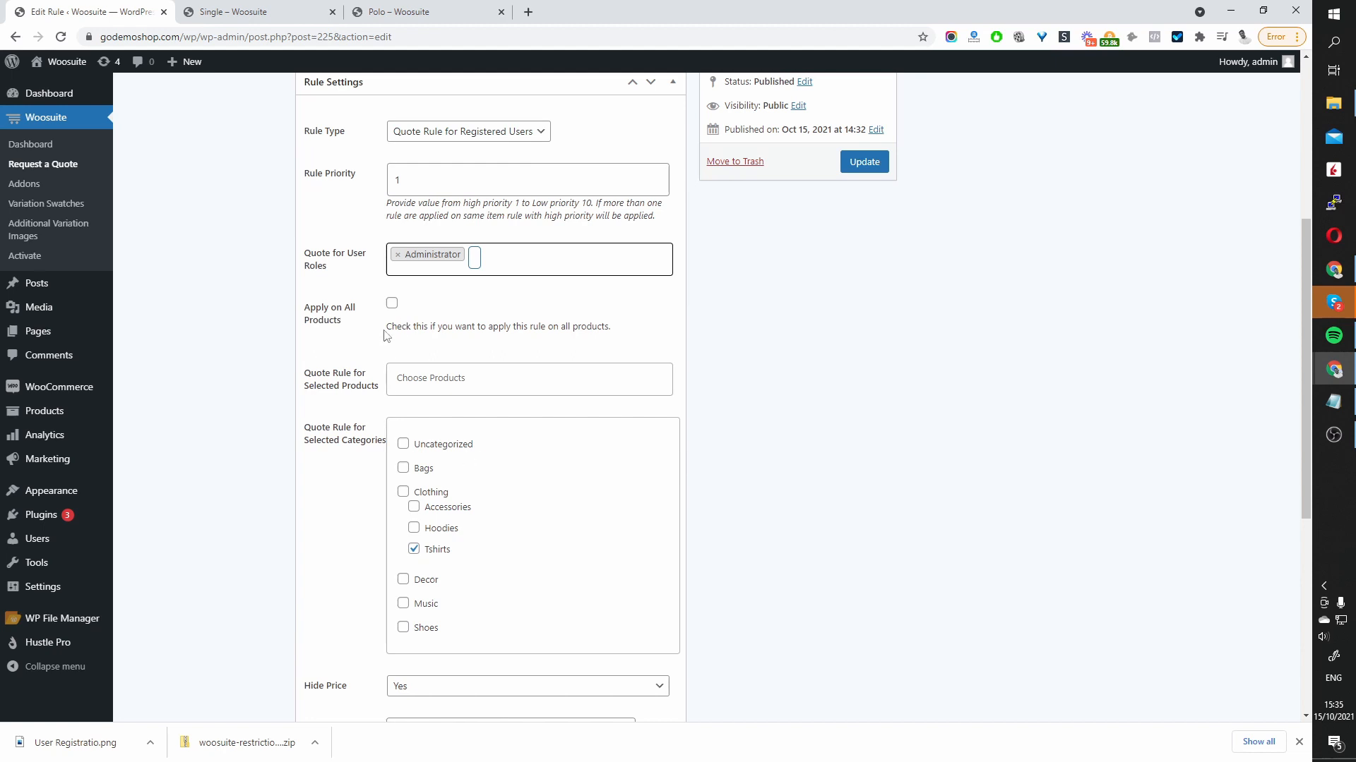
pyautogui.click(391, 303)
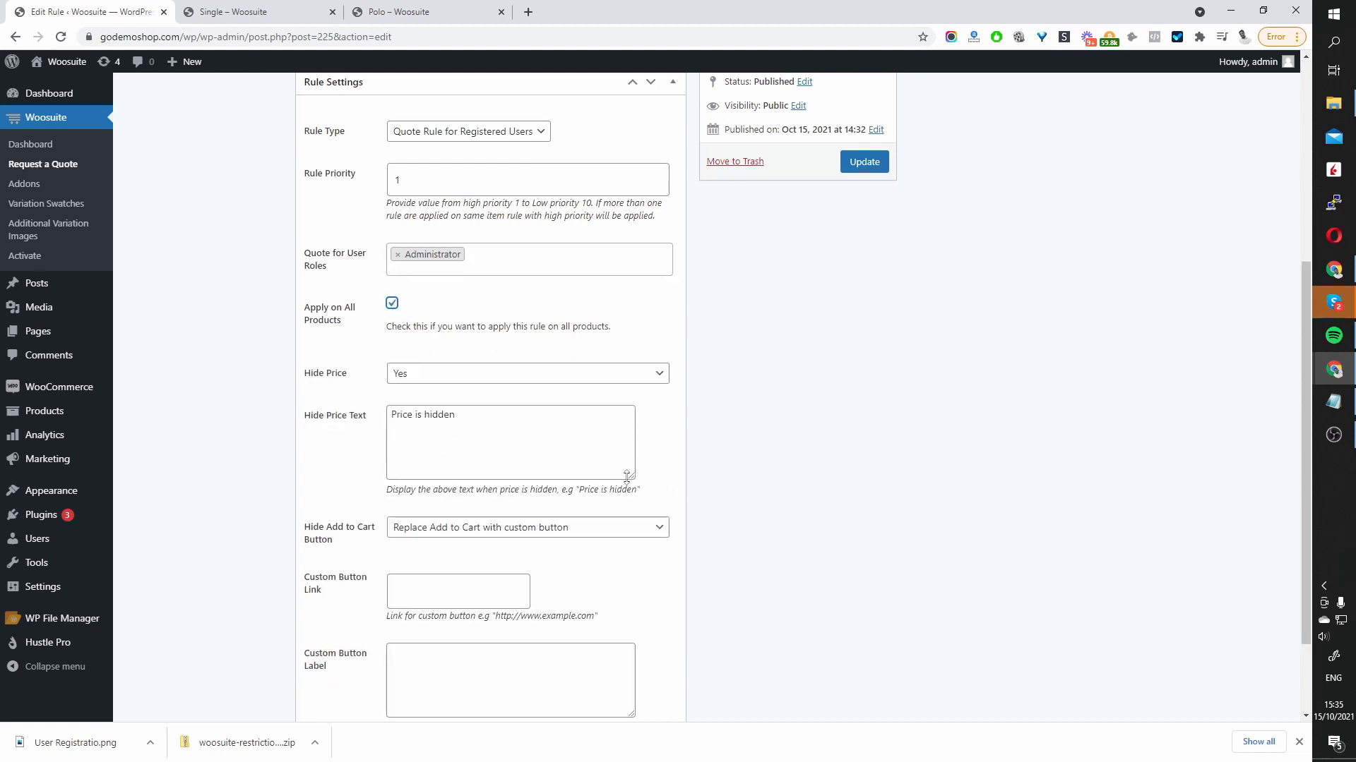
pyautogui.moveTo(674, 540)
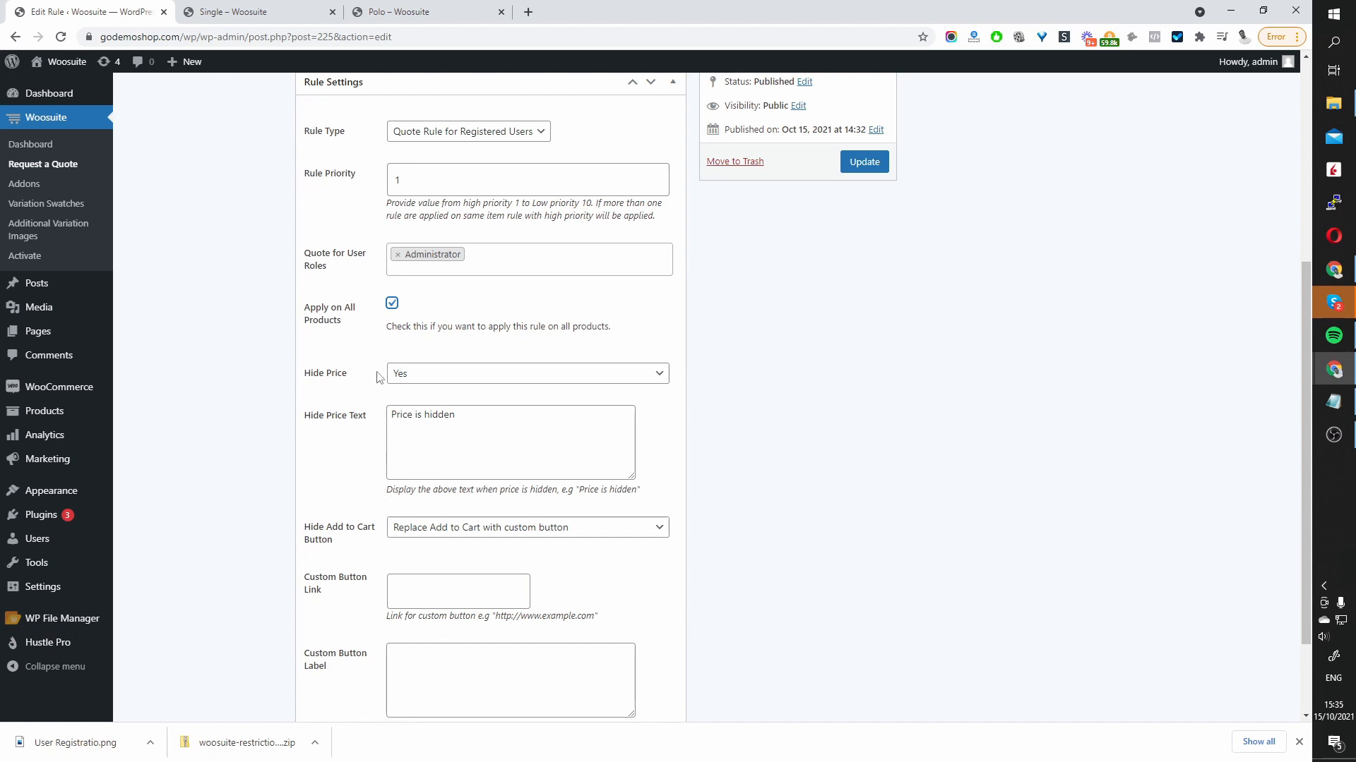
pyautogui.moveTo(424, 528)
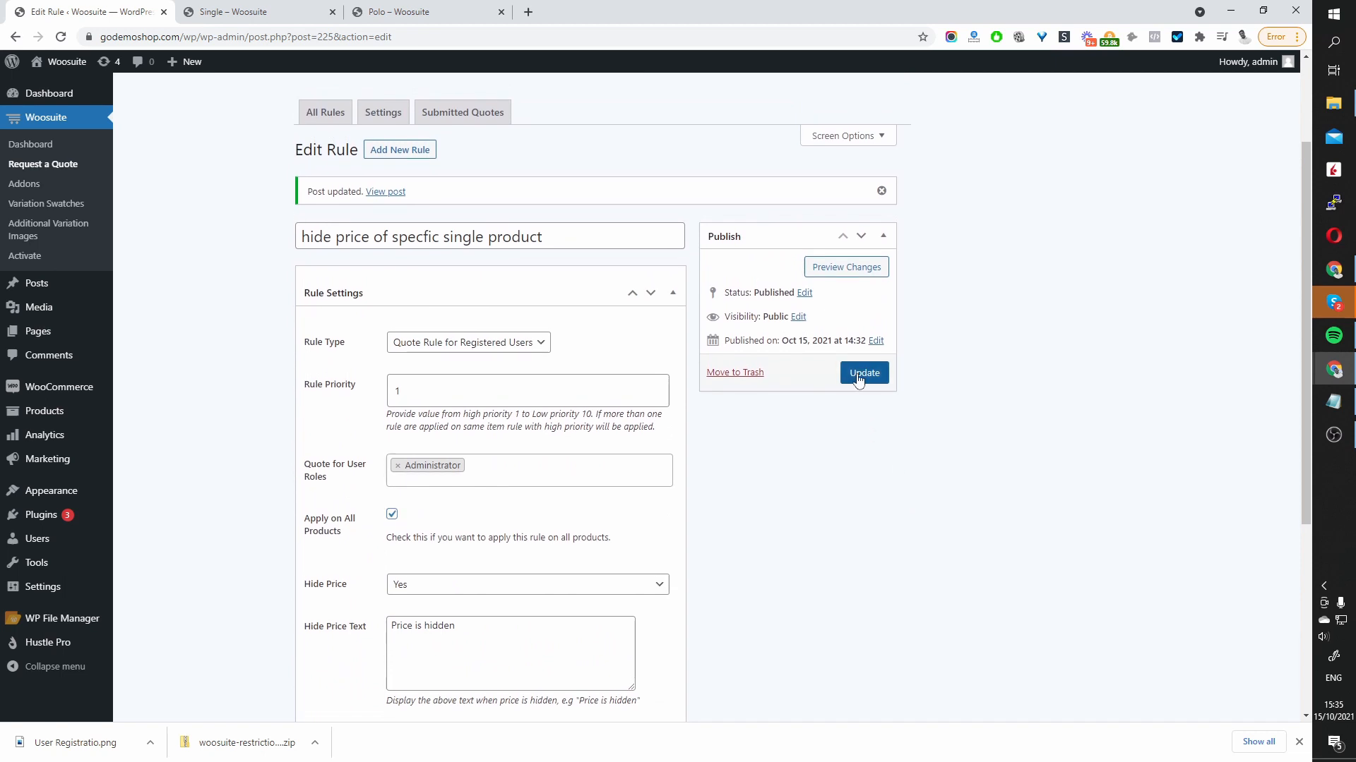
pyautogui.click(864, 372)
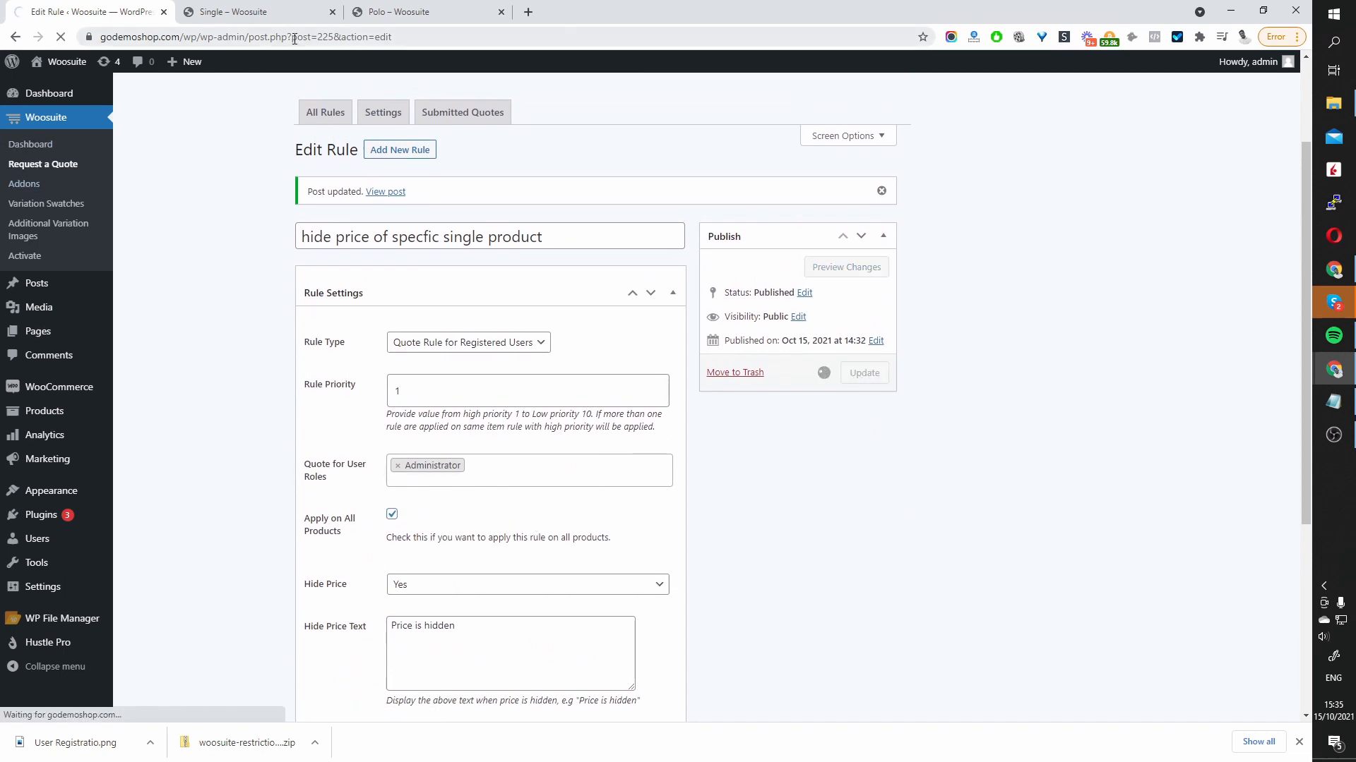
pyautogui.click(261, 12)
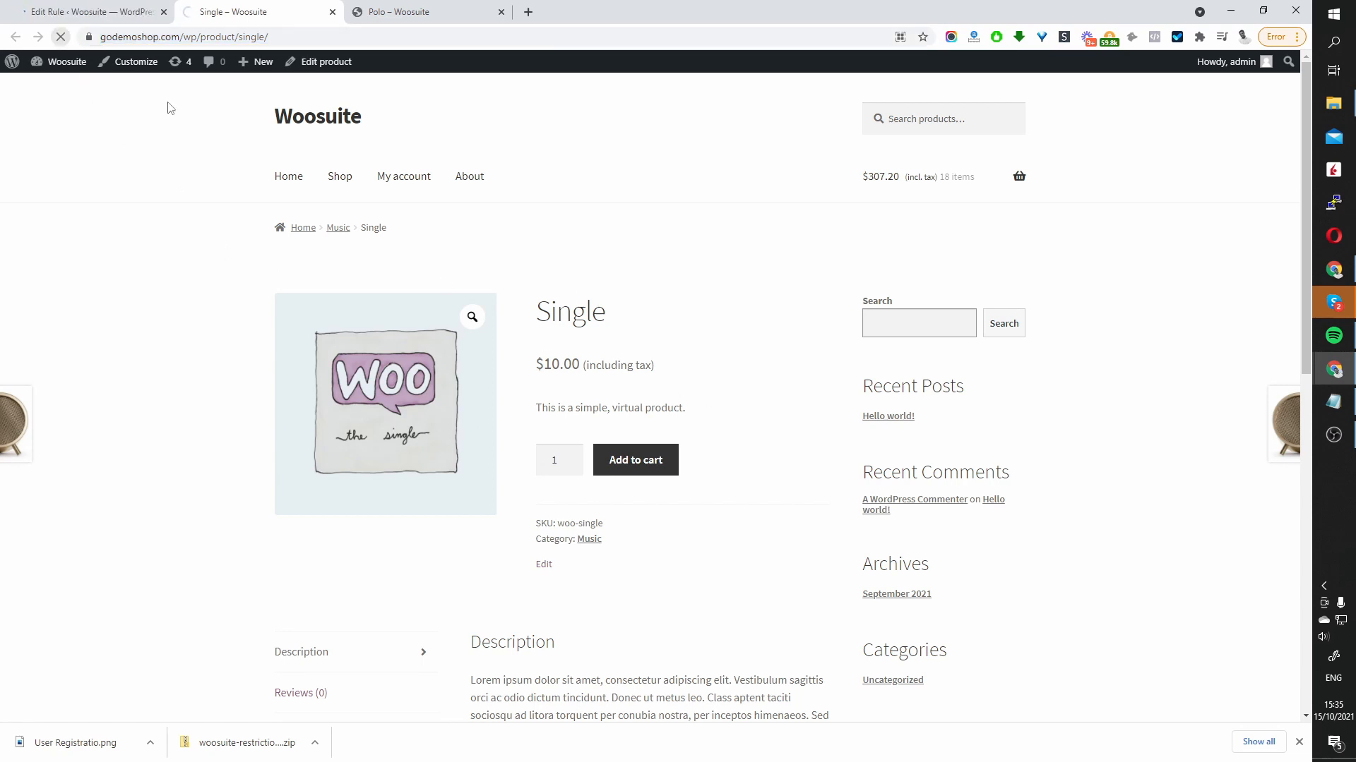
pyautogui.moveTo(676, 542)
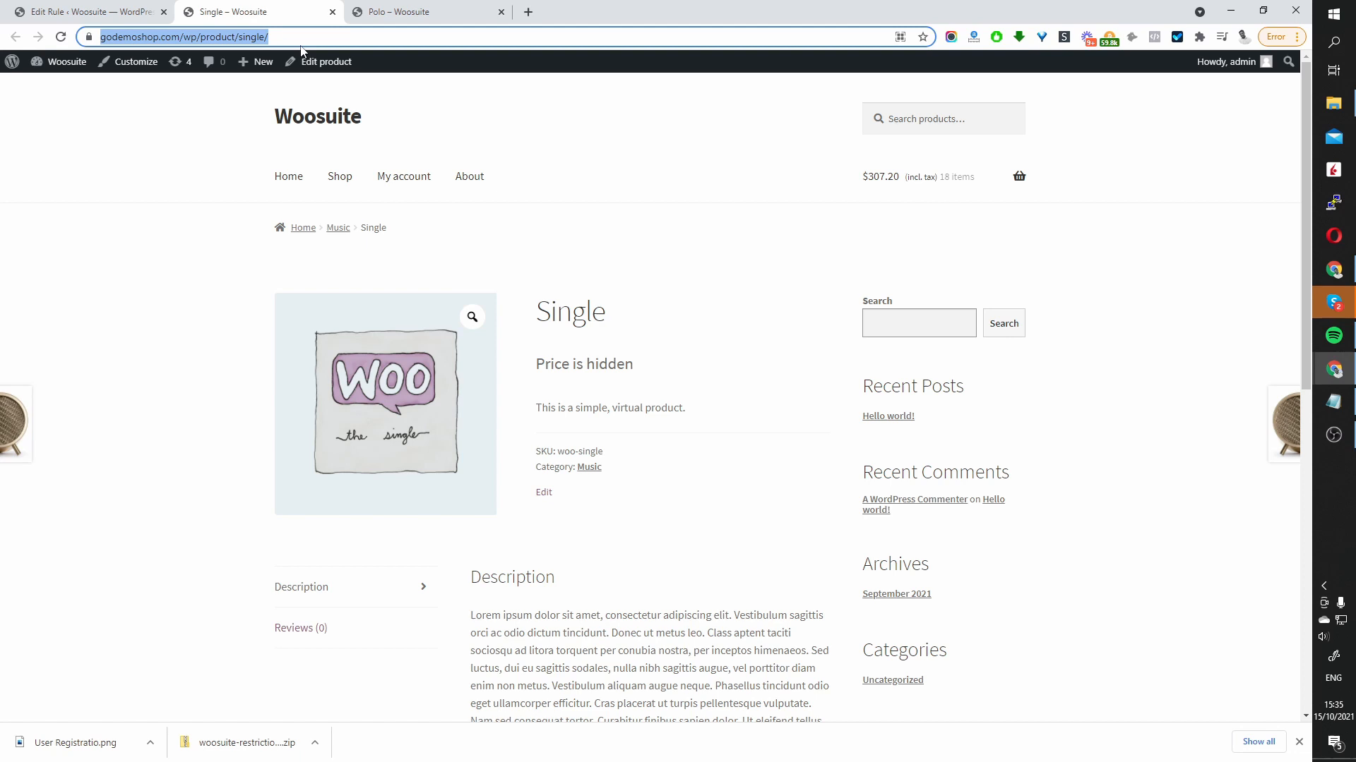
pyautogui.moveTo(417, 106)
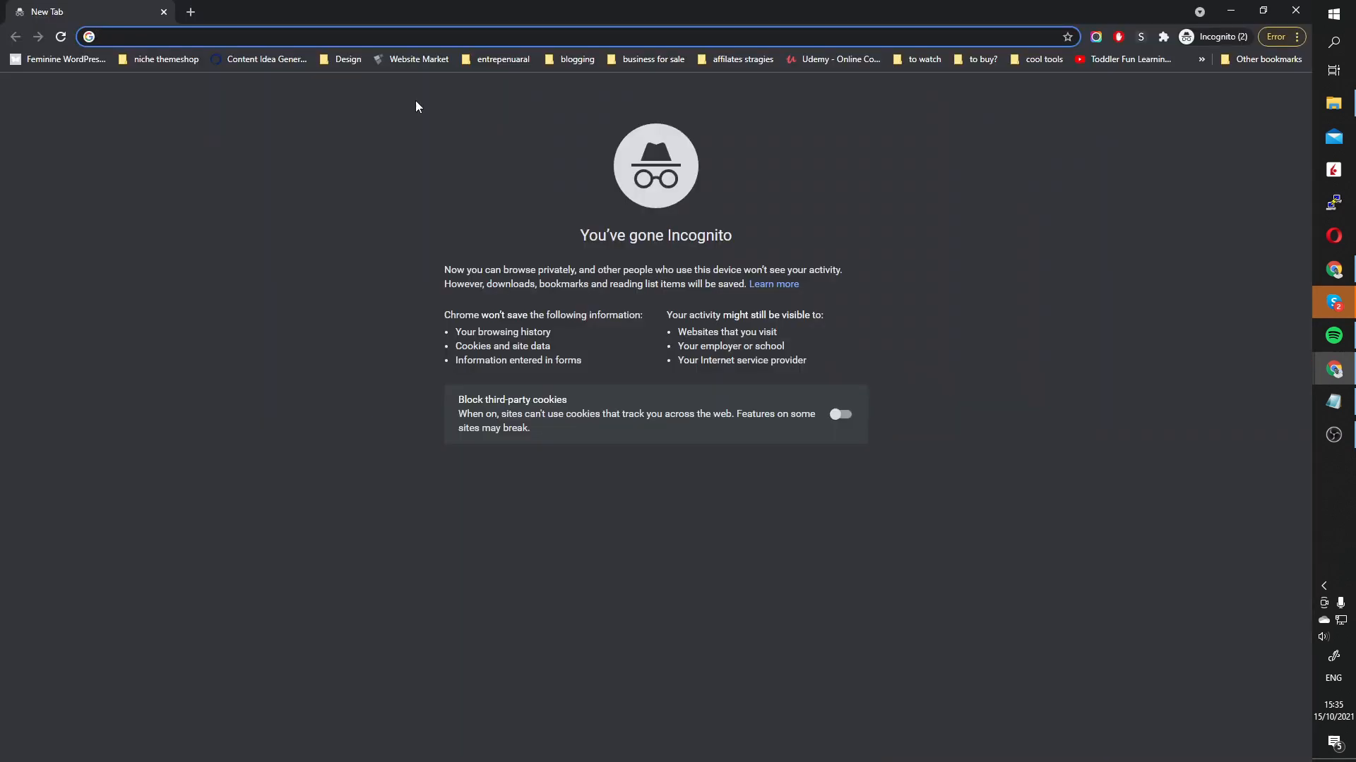
# - Open godemoshop.com/wp/product/single/ in an incognito tab to view it as a guest
pyautogui.write('godemoshop.com/wp/product/single/')
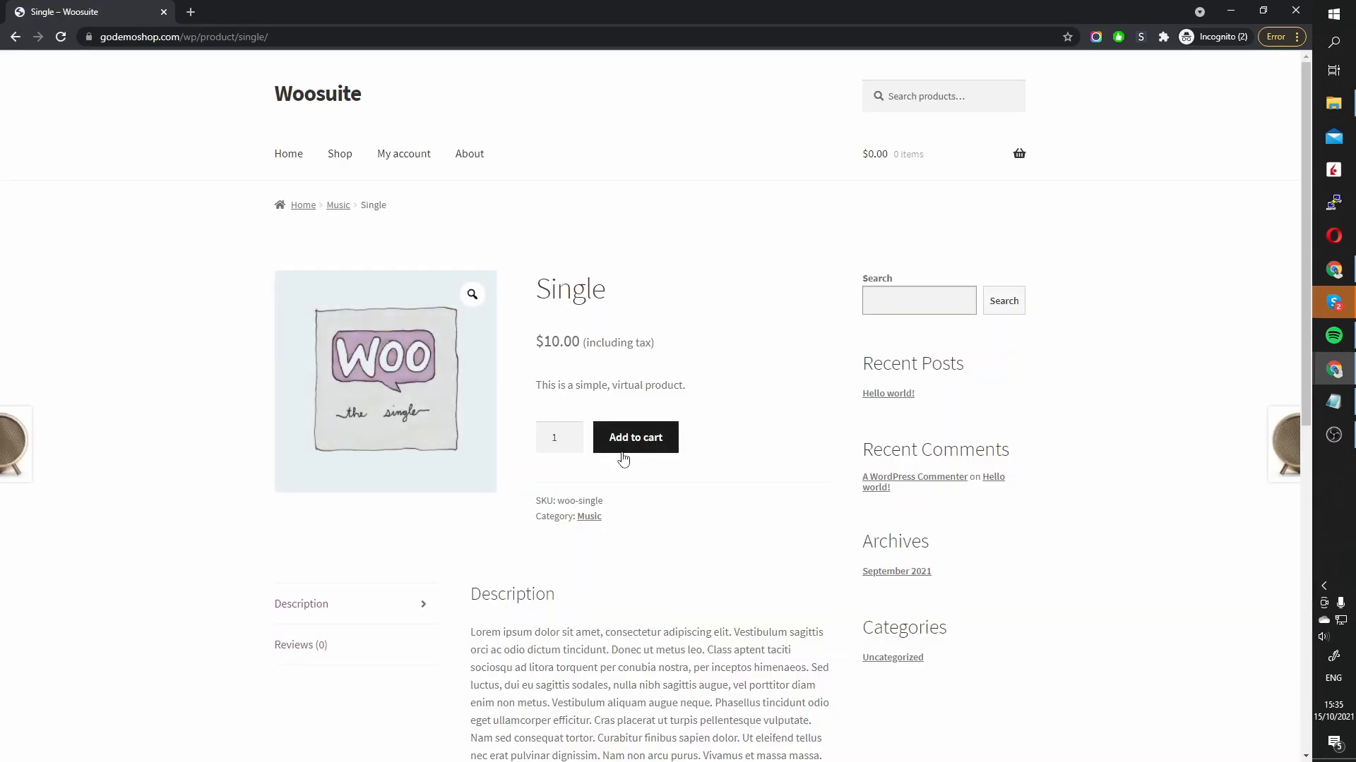
pyautogui.moveTo(921, 278)
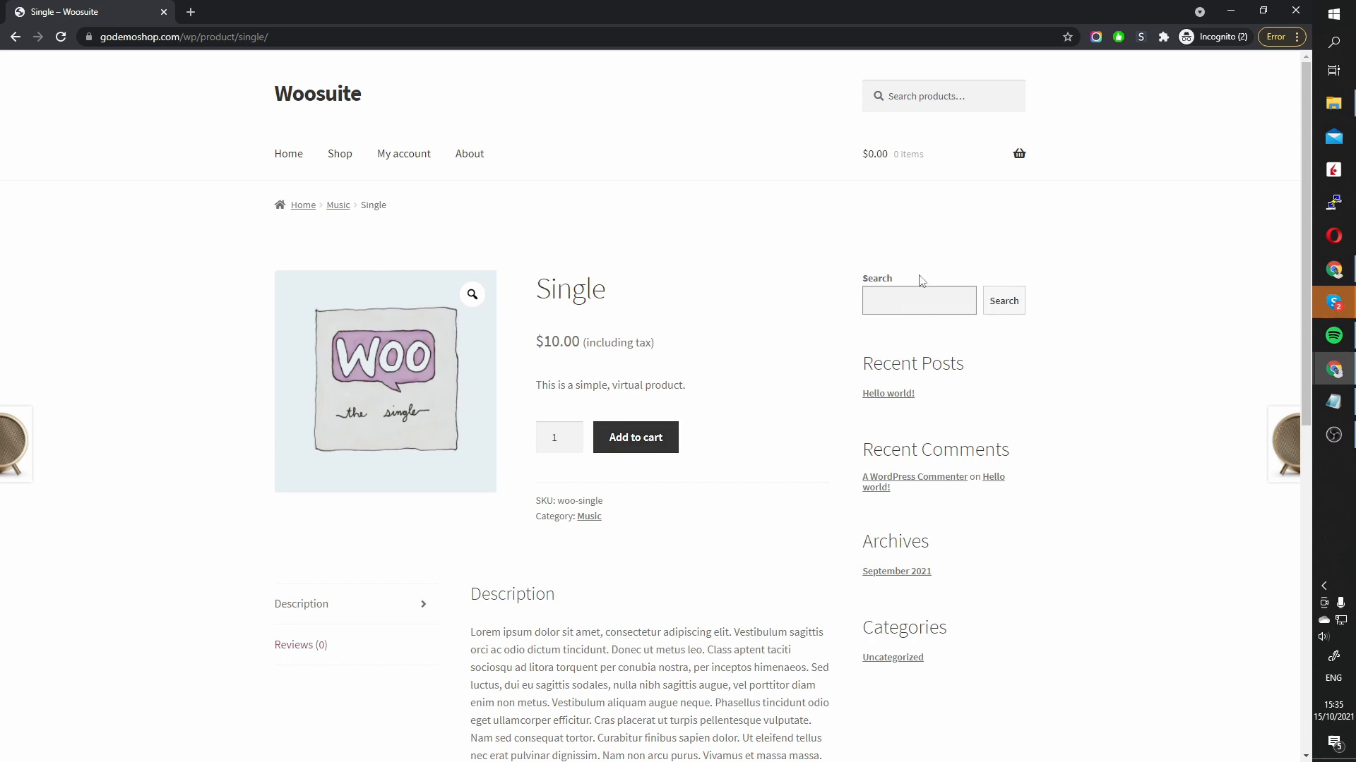